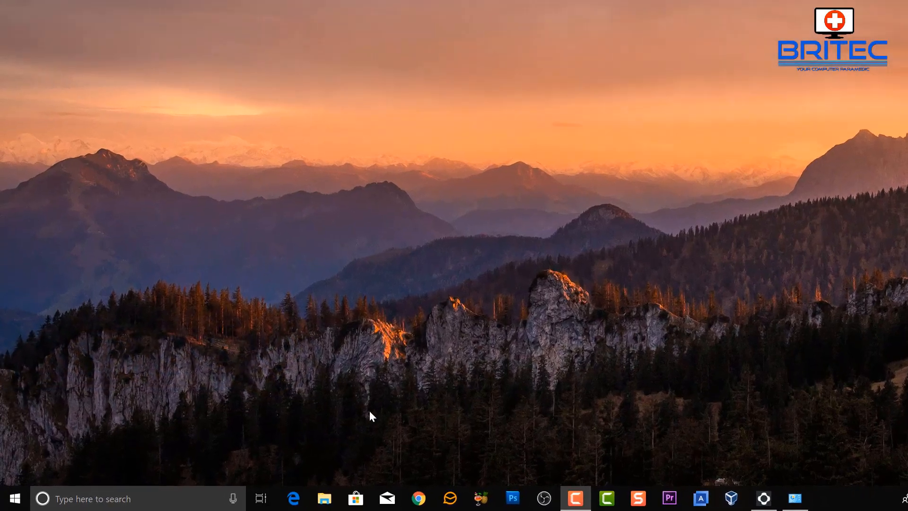
Launch Canon Inkjet Print Utility from the Start menu's app list under C
left_click(12, 498)
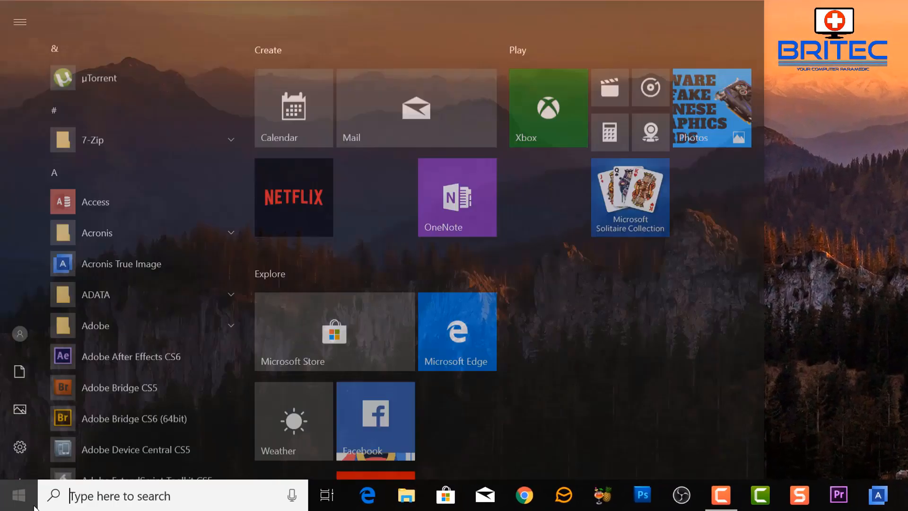
scroll("down", 3)
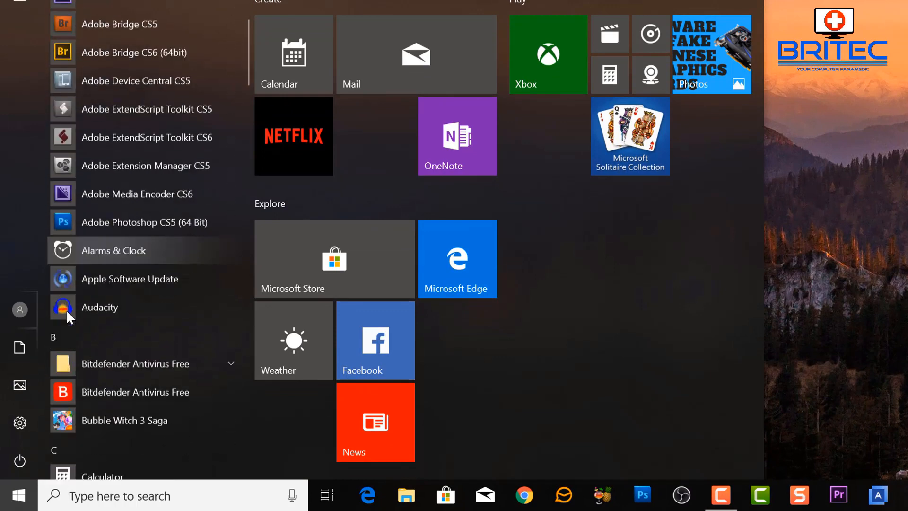
scroll("down", 3)
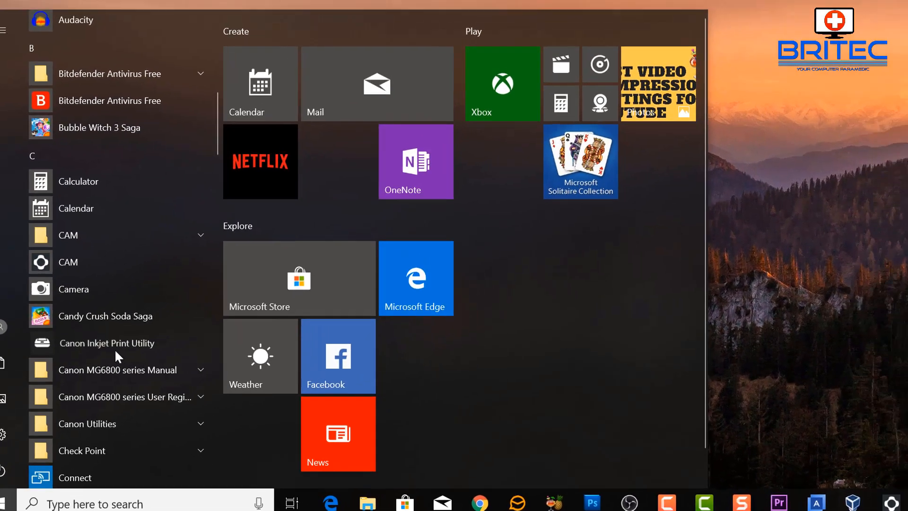
left_click(107, 342)
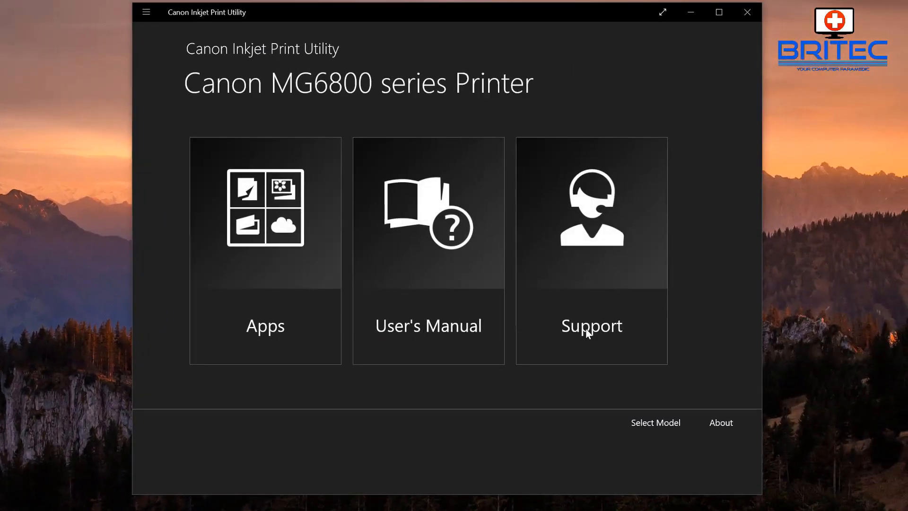
mouse_move(597, 337)
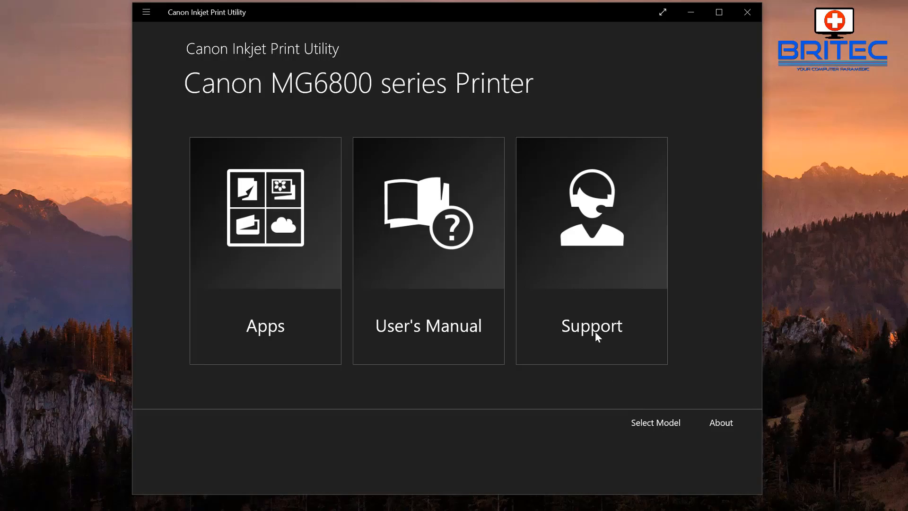
Go to Canon's support site from the utility and expand the Europe country list to United Kingdom
left_click(591, 326)
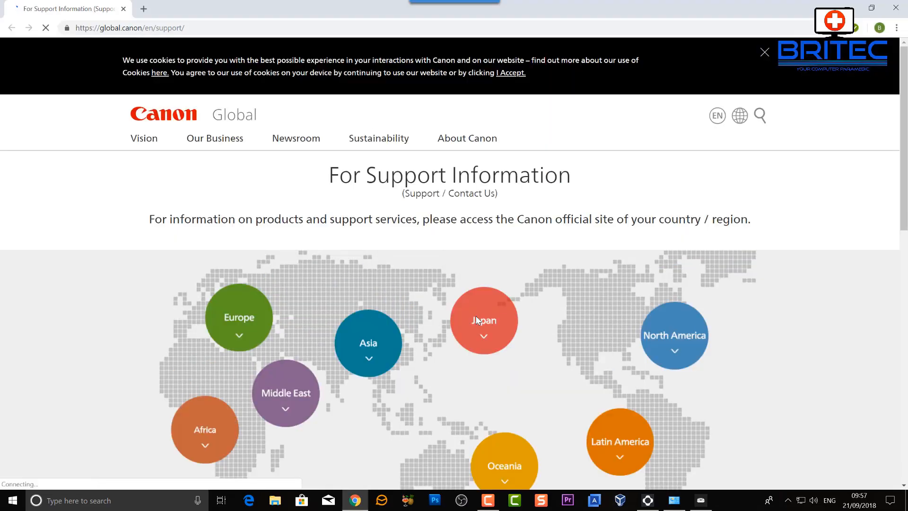
left_click(764, 52)
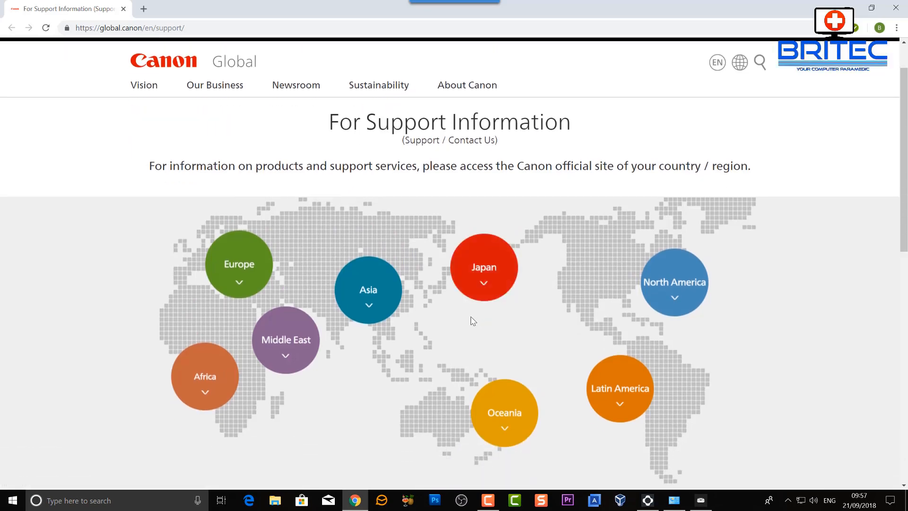
left_click(239, 264)
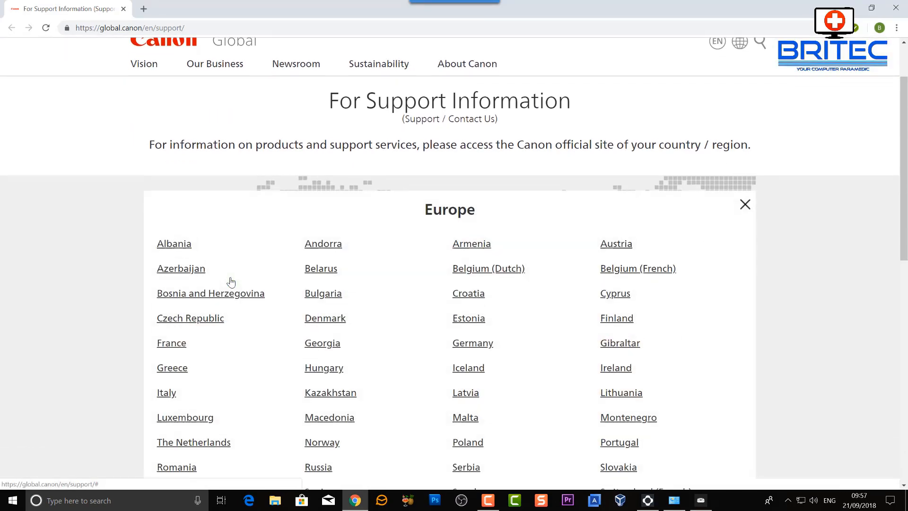
scroll("down", 3)
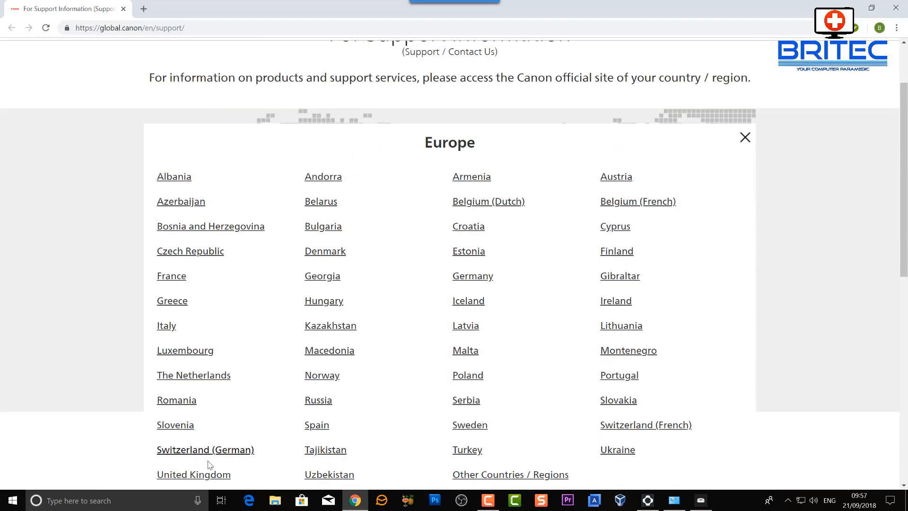
mouse_move(193, 473)
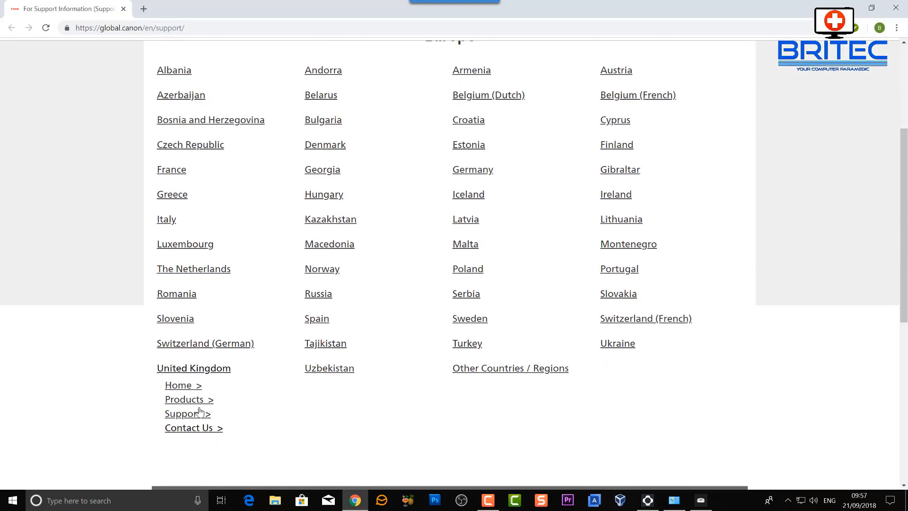
mouse_move(188, 414)
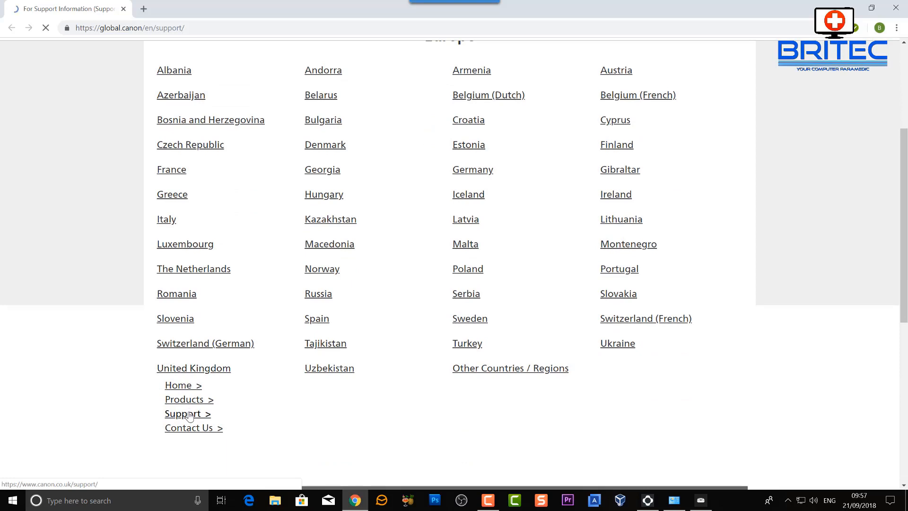
On Canon UK support, search 'MG68' and reach the PIXMA MG6800 Series page
left_click(193, 368)
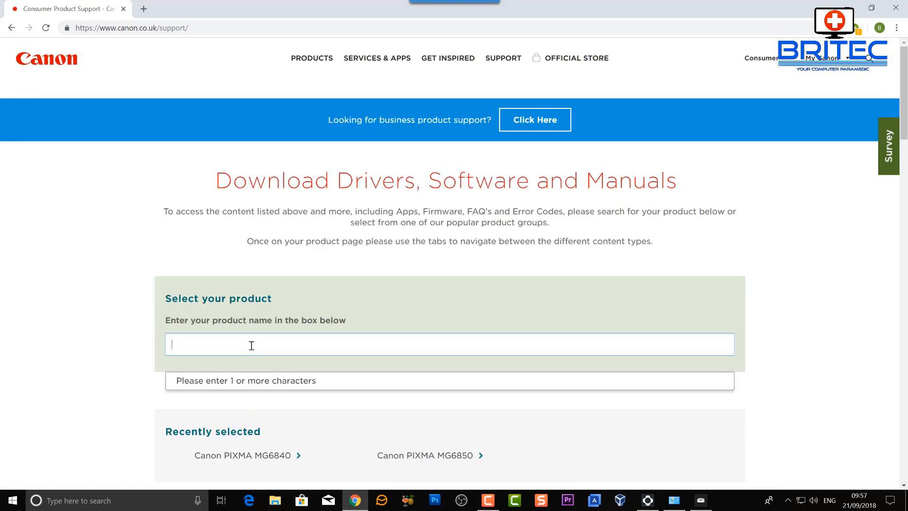
type("M")
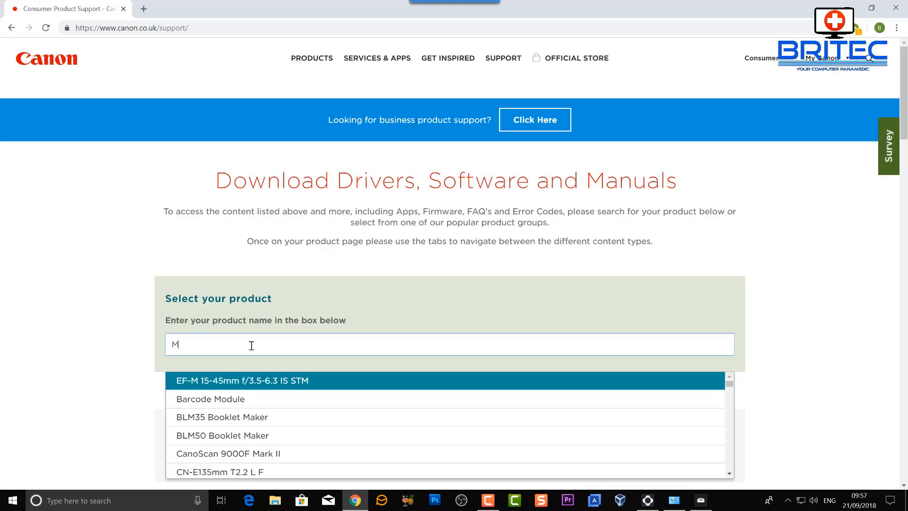
type("G")
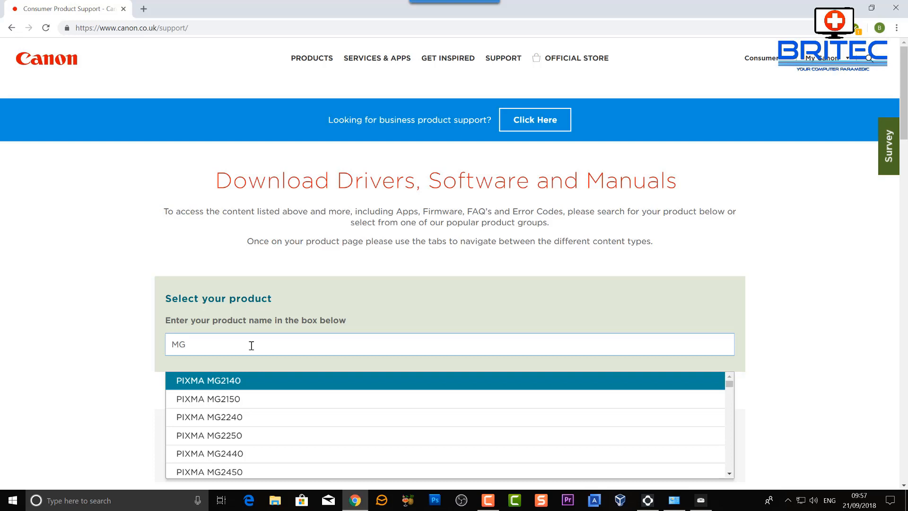
type("68")
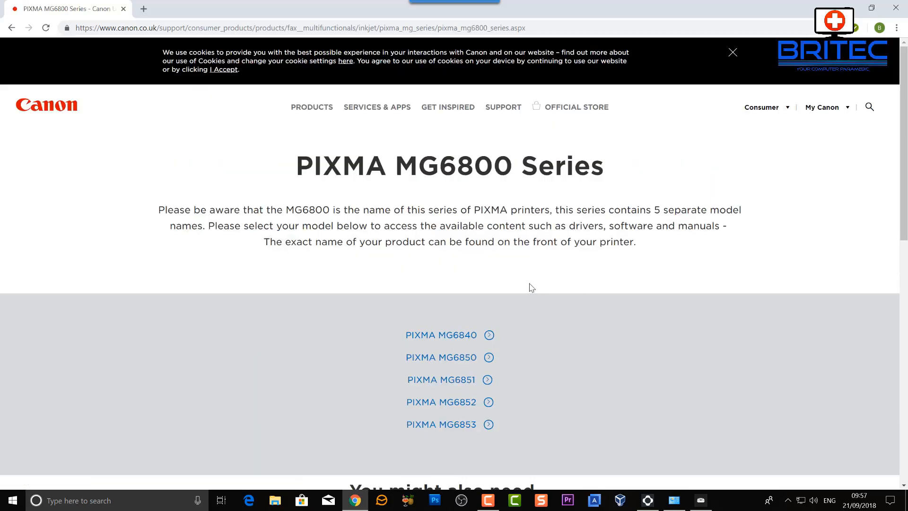
mouse_move(583, 188)
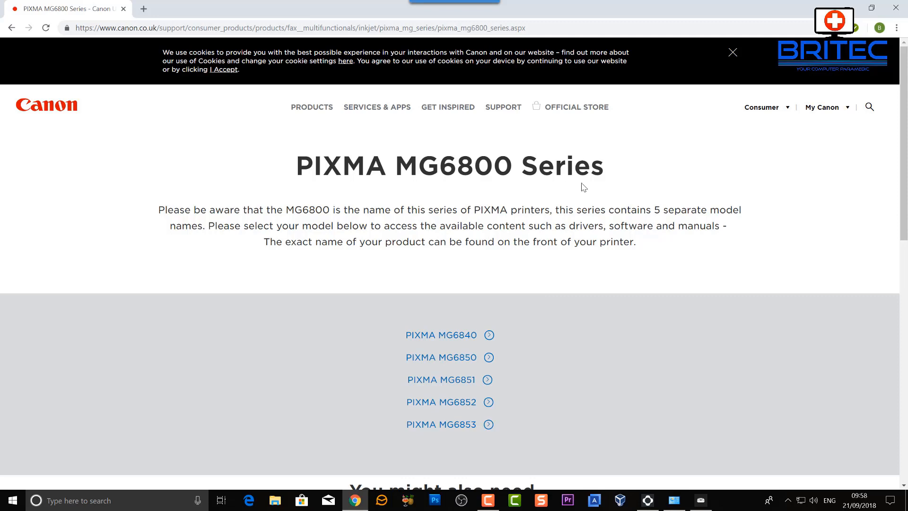
mouse_move(538, 363)
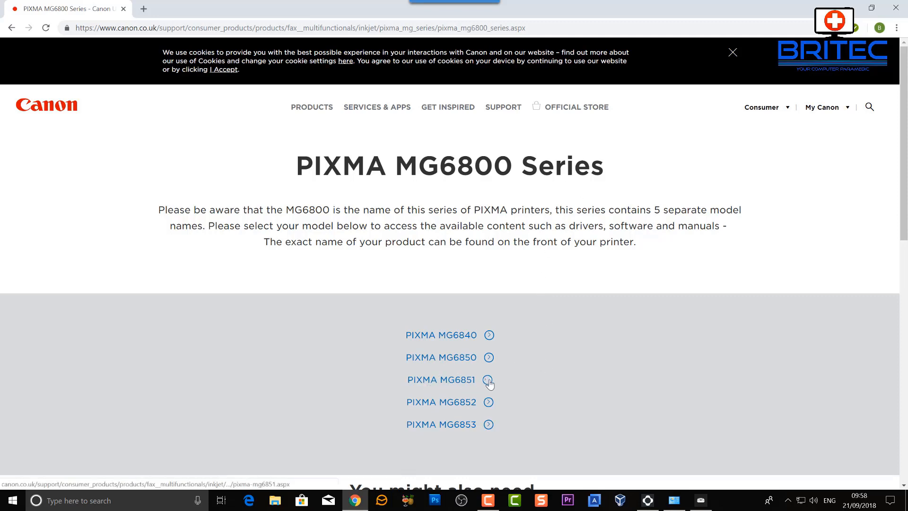
Show PIXMA MG6851 drivers with Windows 10 (64-bit) and its recommended driver package
left_click(440, 380)
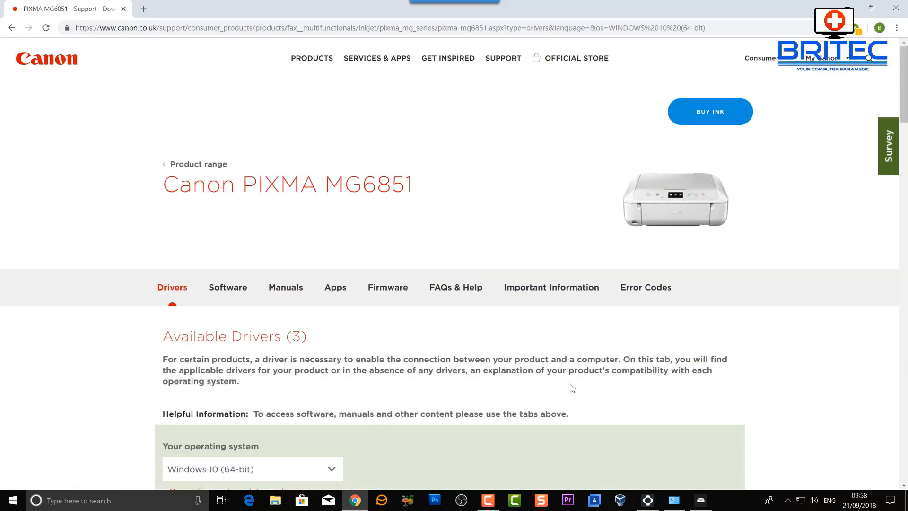
mouse_move(388, 292)
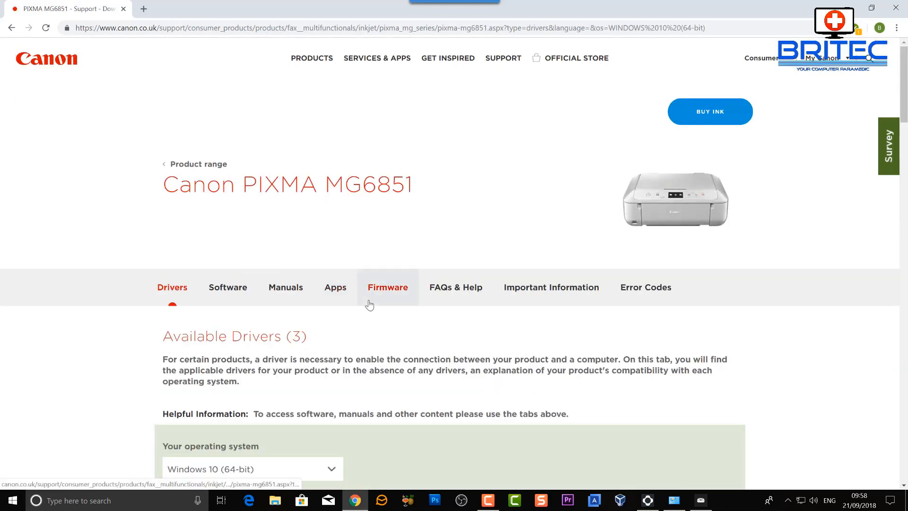
mouse_move(404, 342)
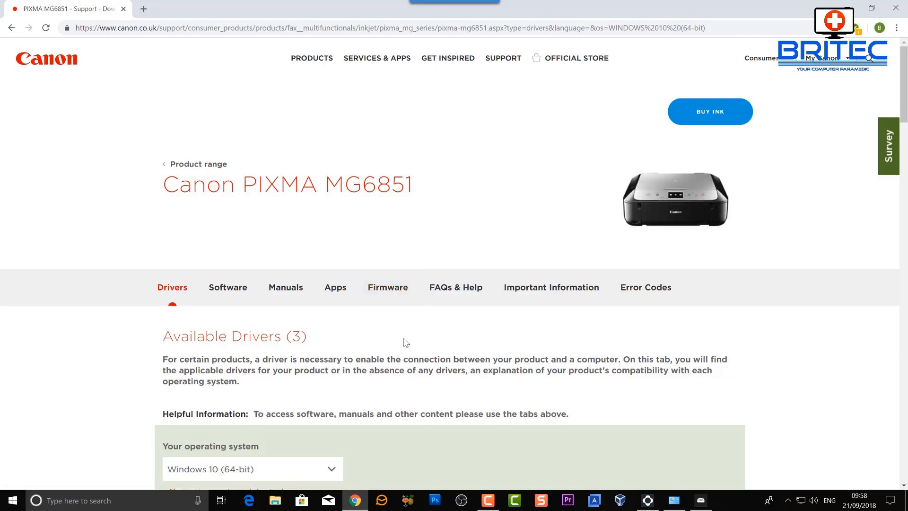
scroll("down", 3)
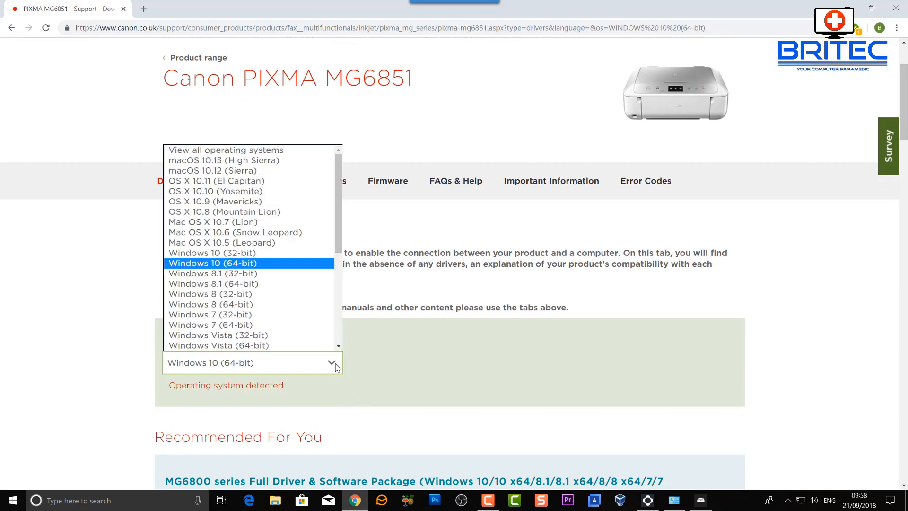
mouse_move(243, 181)
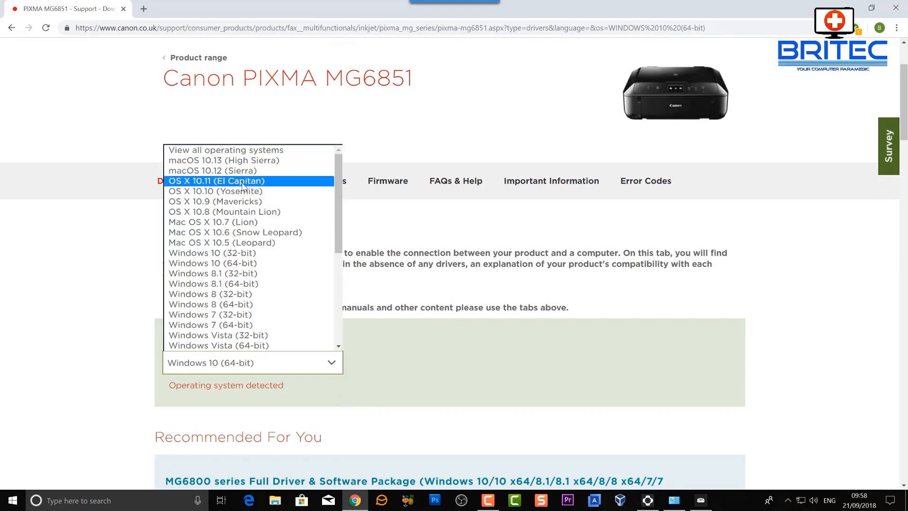
mouse_move(218, 335)
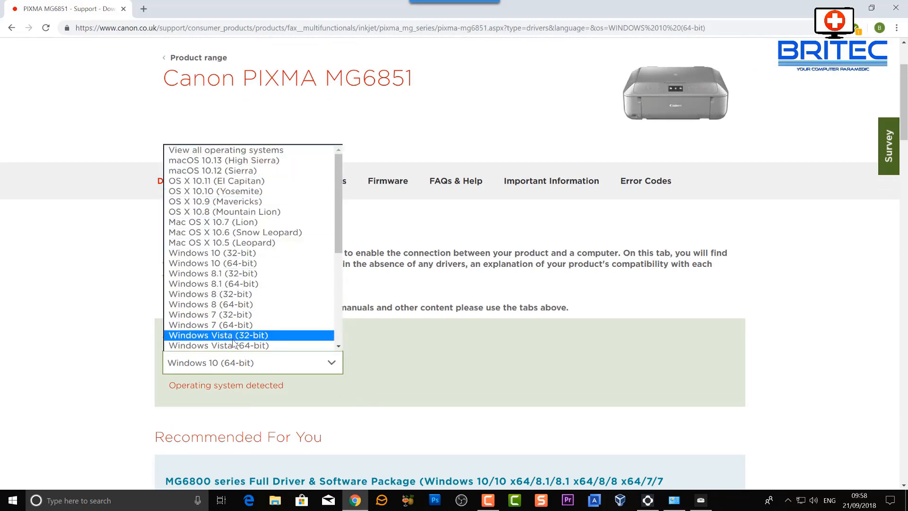
left_click(129, 382)
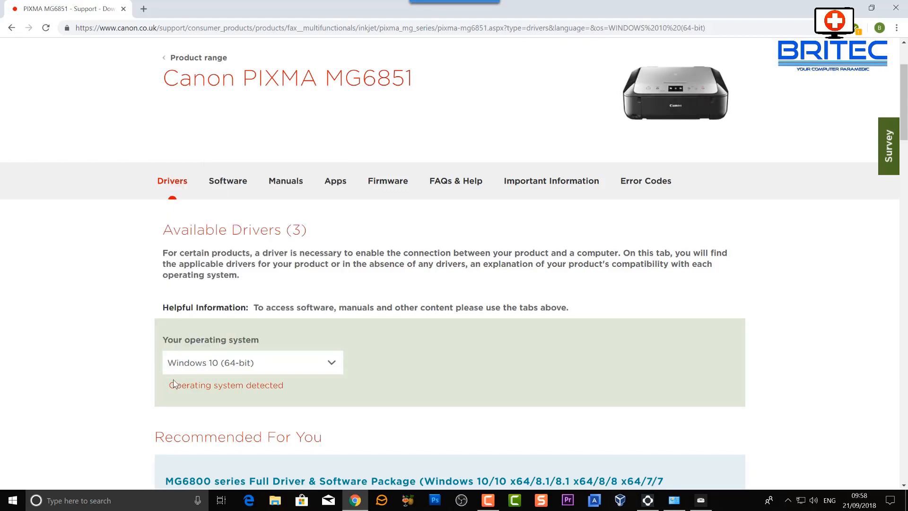
scroll("down", 3)
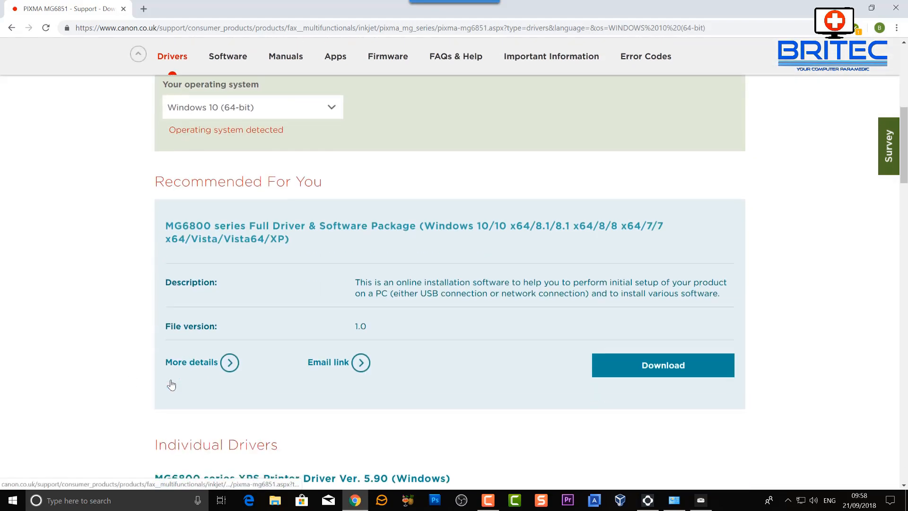
mouse_move(202, 246)
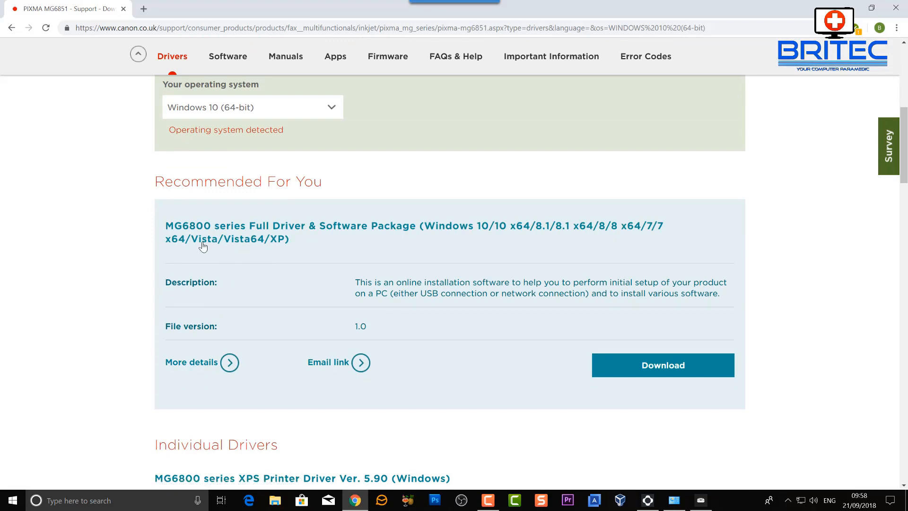
mouse_move(281, 234)
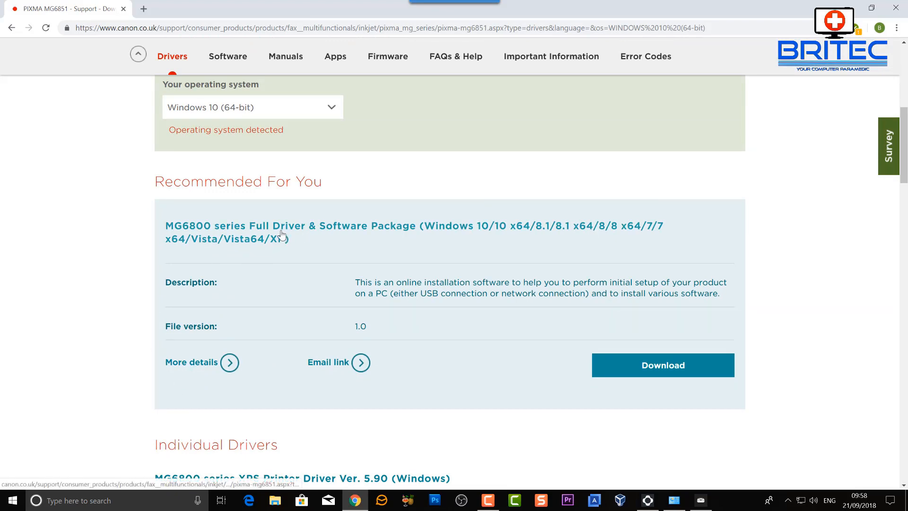
mouse_move(532, 336)
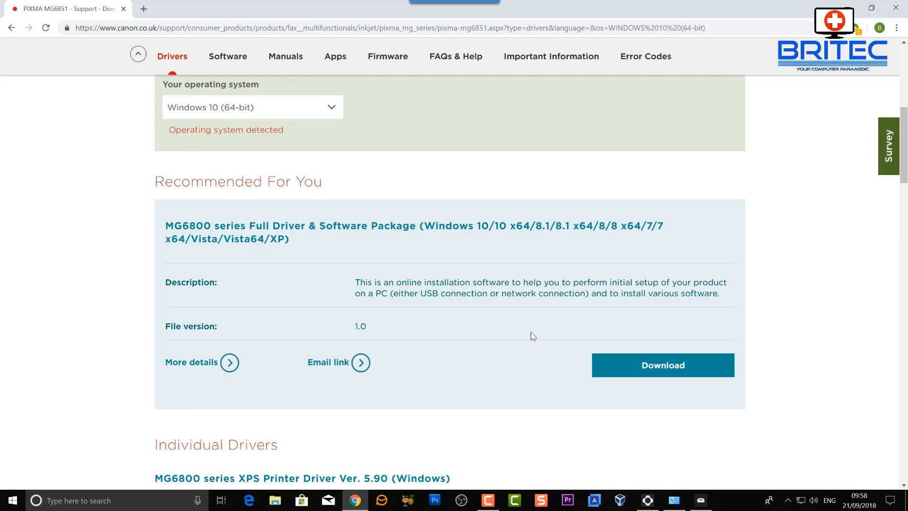
Download the MG6800 Full Driver & Software Package, accepting the disclaimer and closing the download popup
left_click(662, 365)
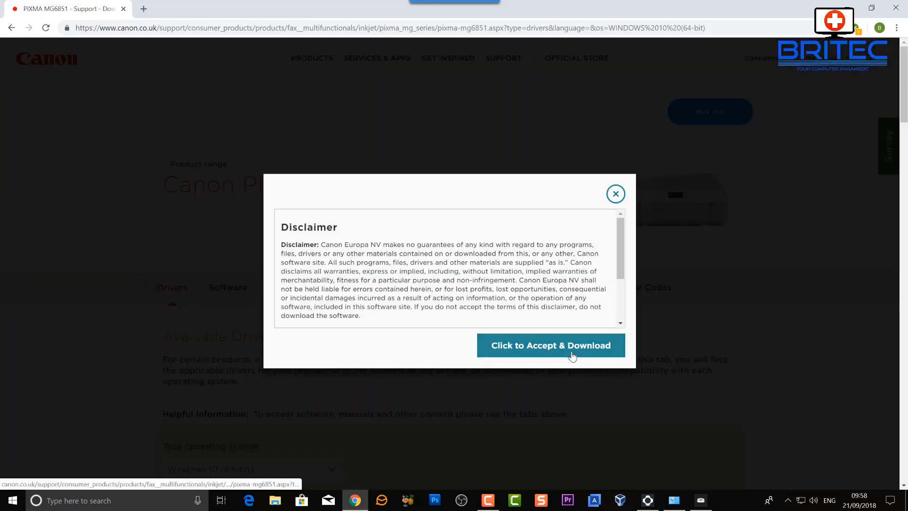
left_click(551, 346)
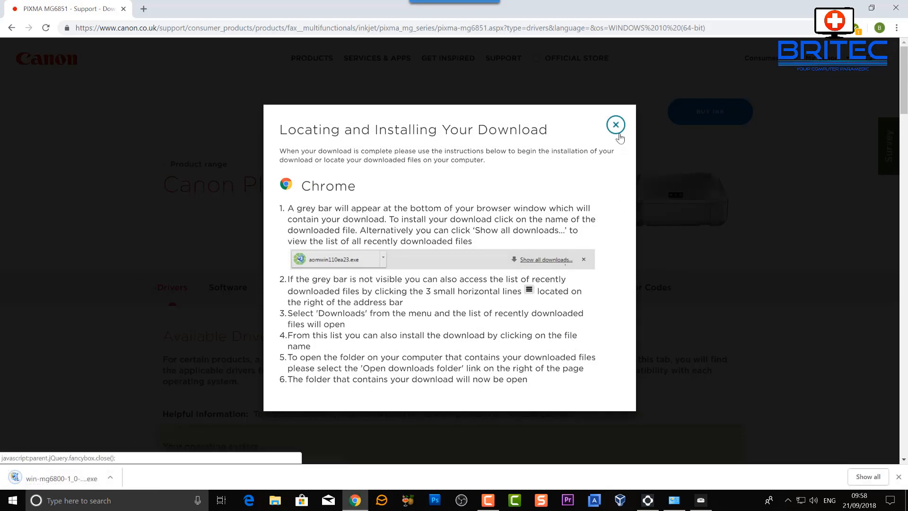
left_click(615, 124)
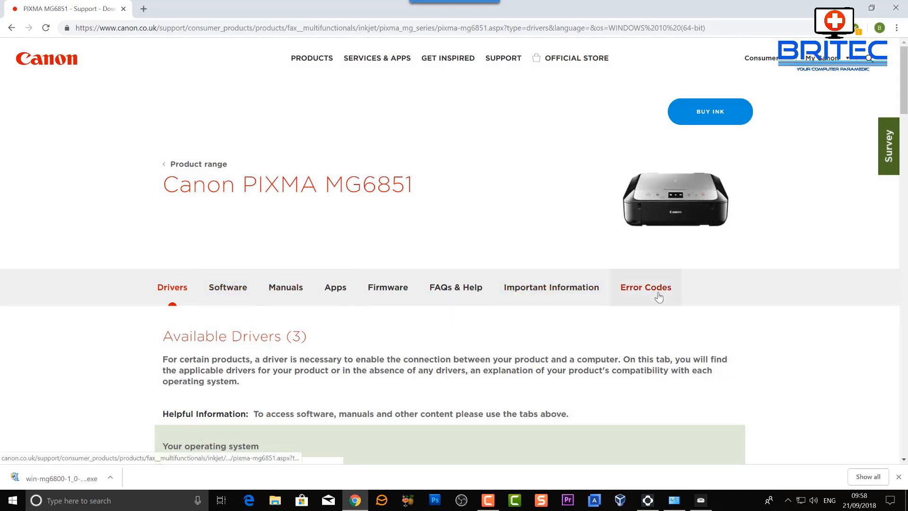
Return to the Windows 10 (64-bit) available drivers list on the MG6851 page
left_click(646, 287)
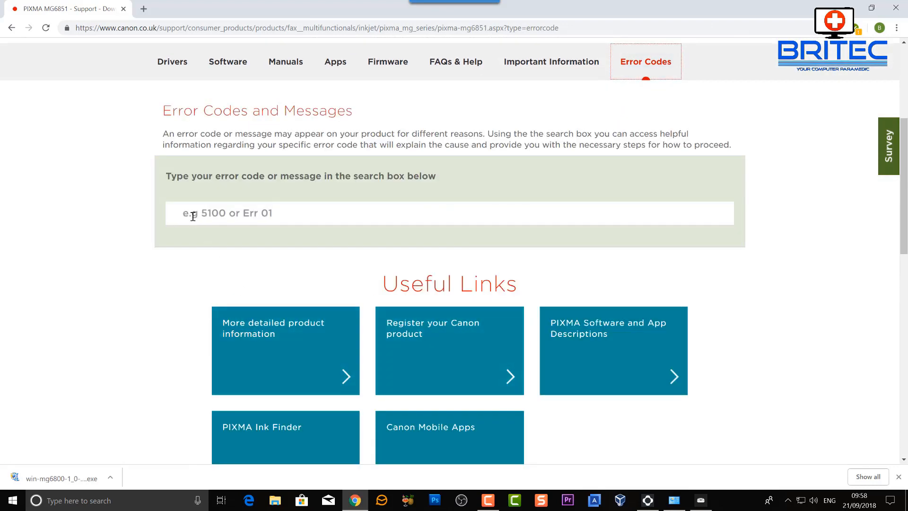
mouse_move(10, 48)
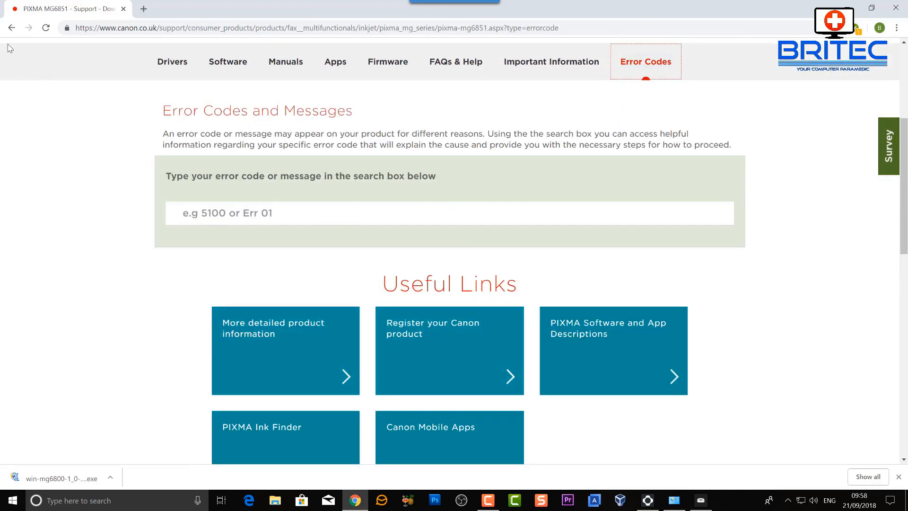
left_click(172, 62)
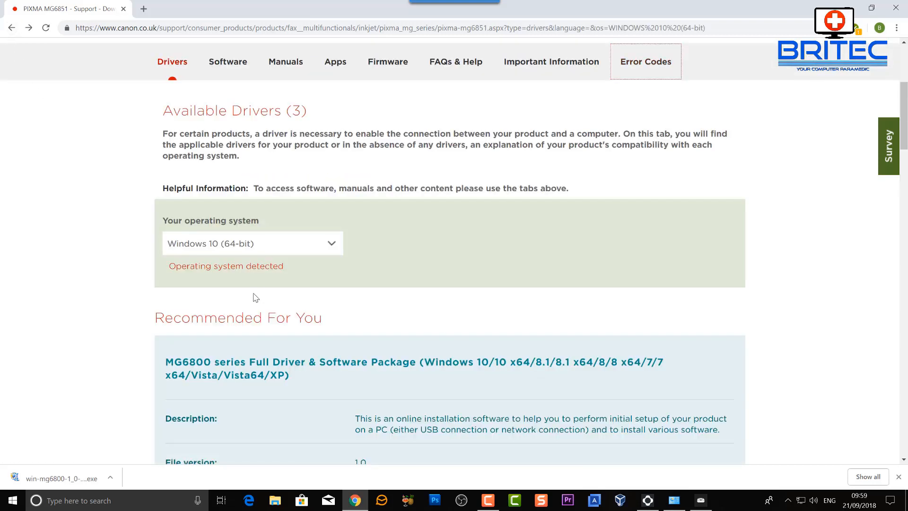
scroll("up", 3)
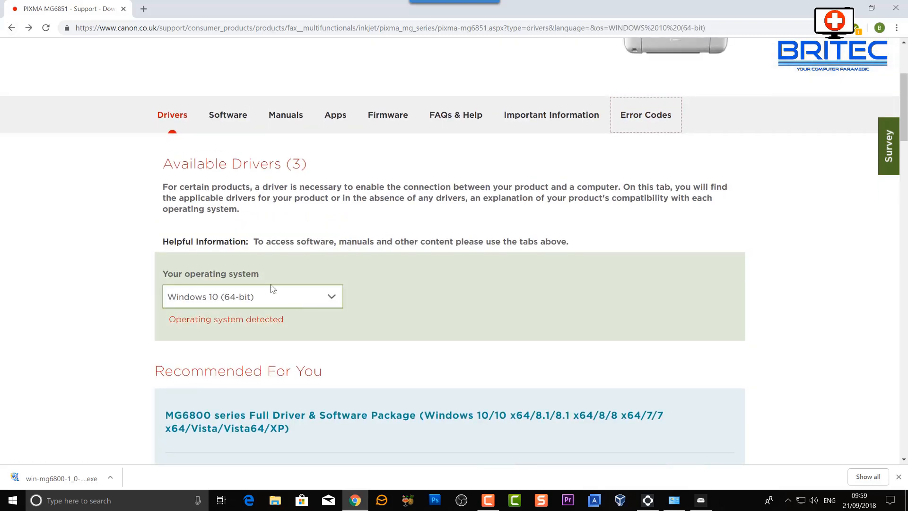
Minimize Chrome, close Canon Inkjet Print Utility and start a fresh Chrome window
left_click(228, 114)
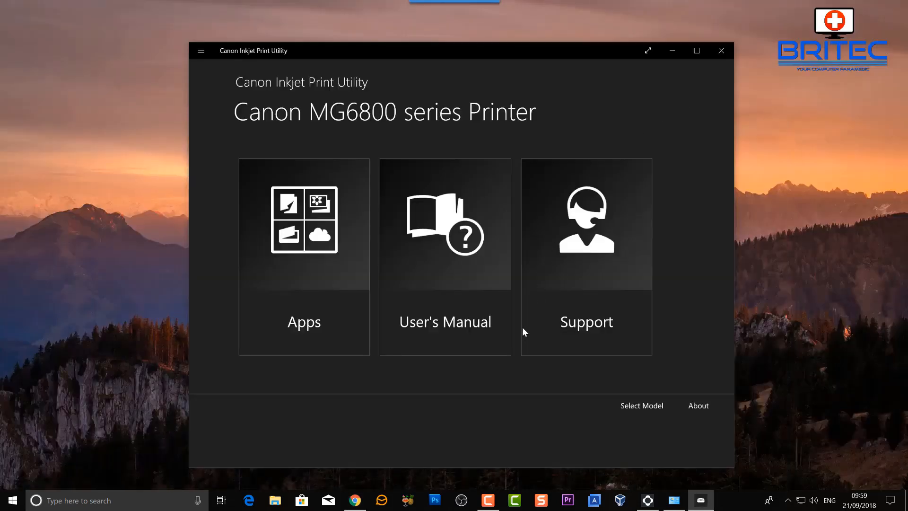
mouse_move(721, 53)
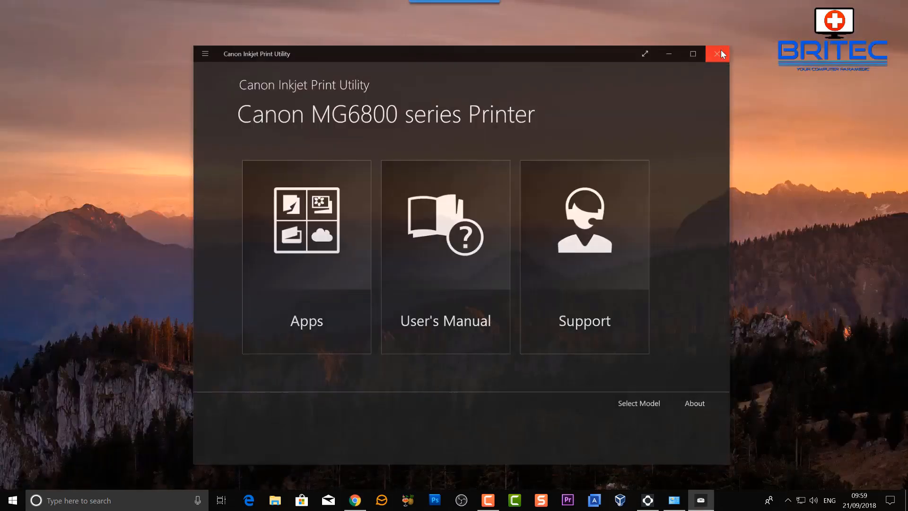
left_click(718, 53)
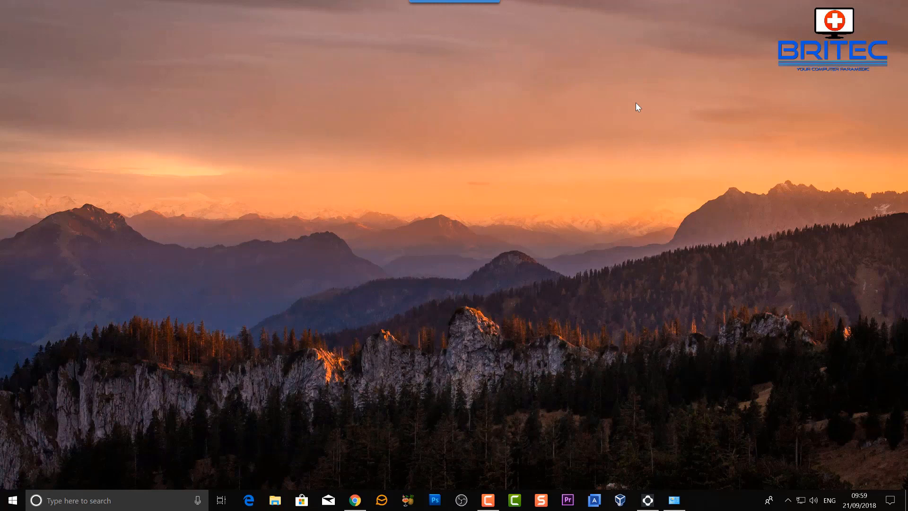
left_click(354, 499)
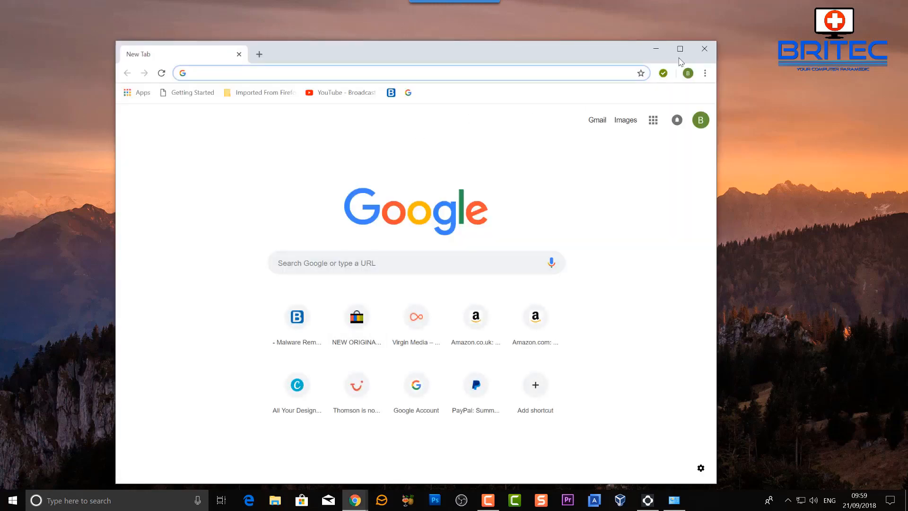
Maximize Chrome and run a Google search for 'cannon'
left_click(680, 49)
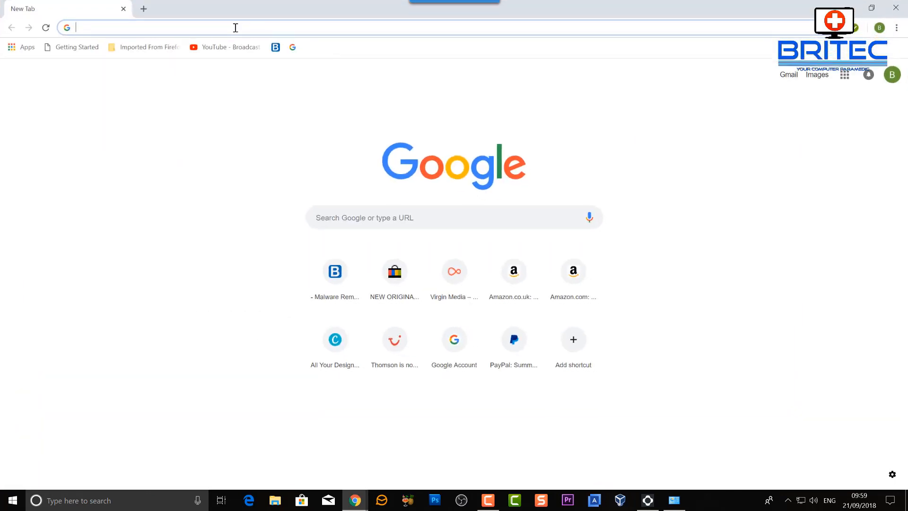
type("canno")
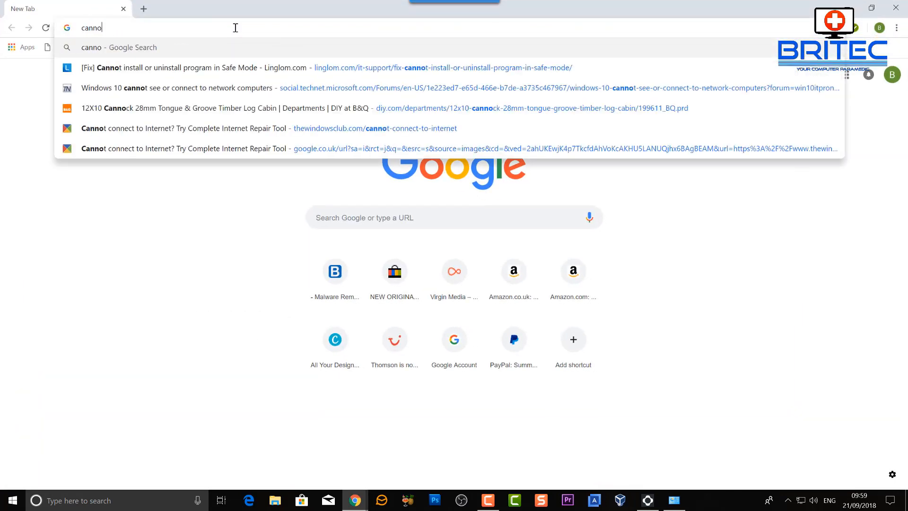
type("n")
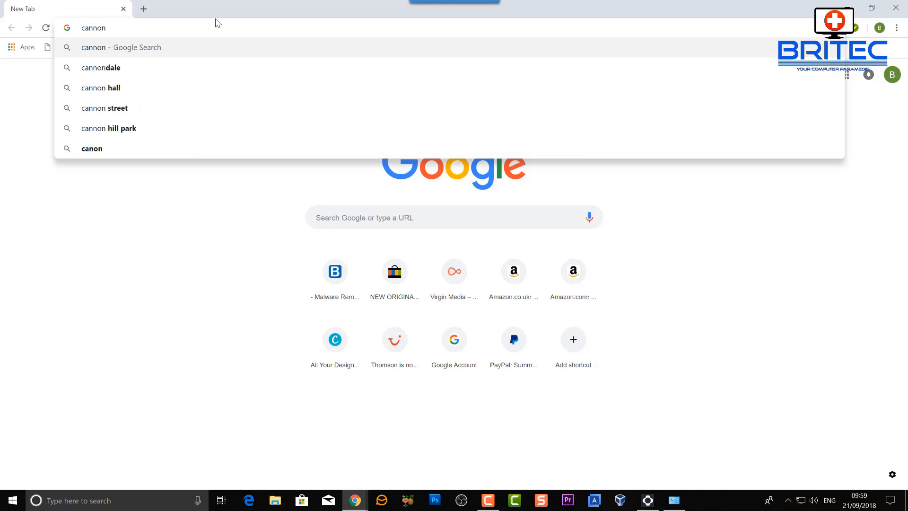
key("Return")
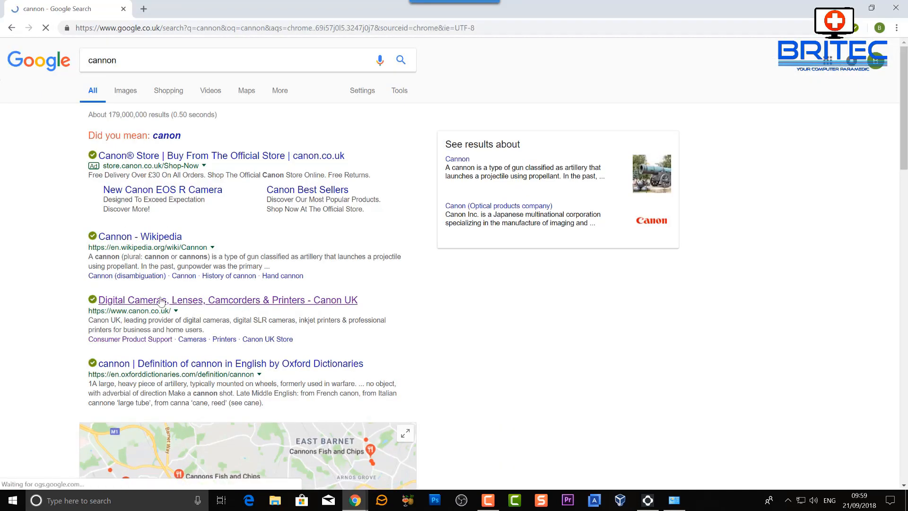
Go to Canon UK's homepage and show its Support menu with Drivers, Software and Manuals
left_click(227, 300)
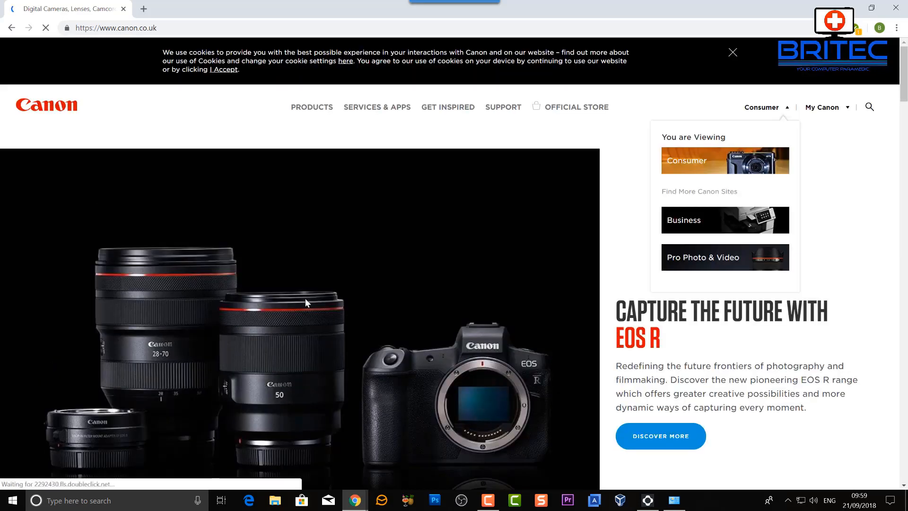
left_click(377, 107)
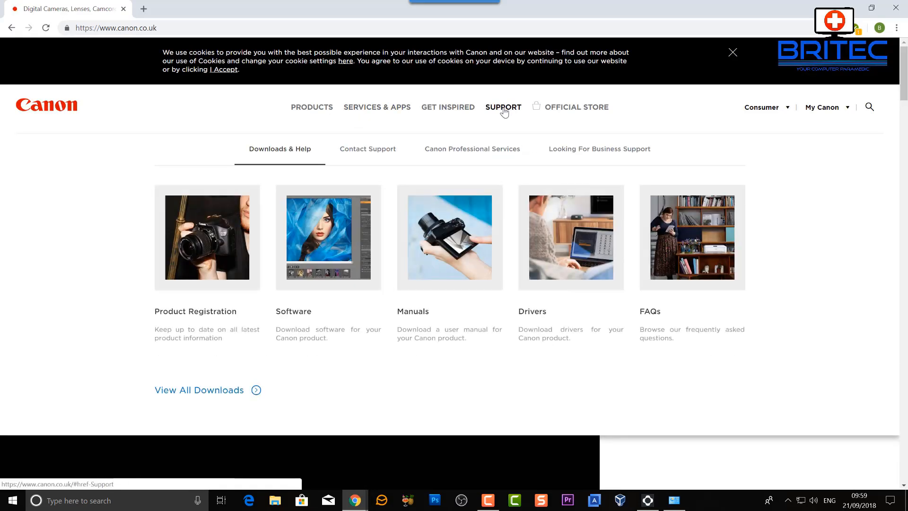
left_click(503, 107)
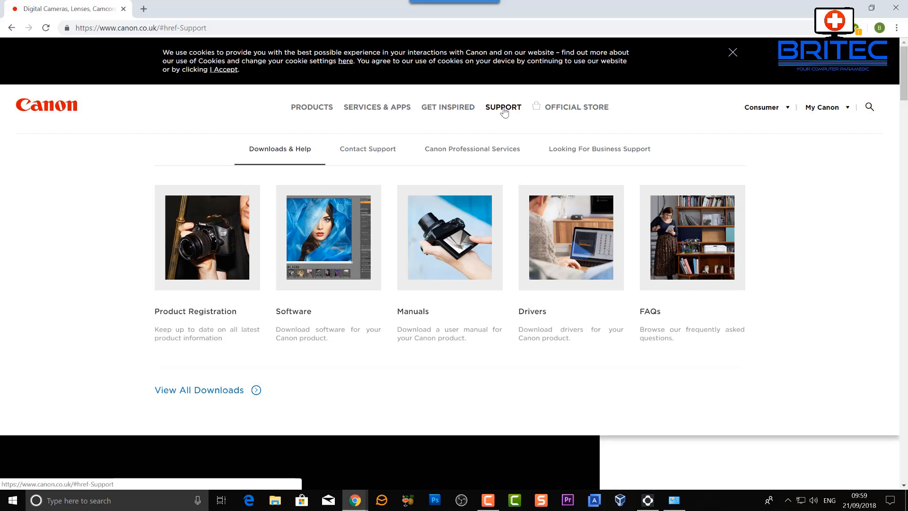
mouse_move(473, 123)
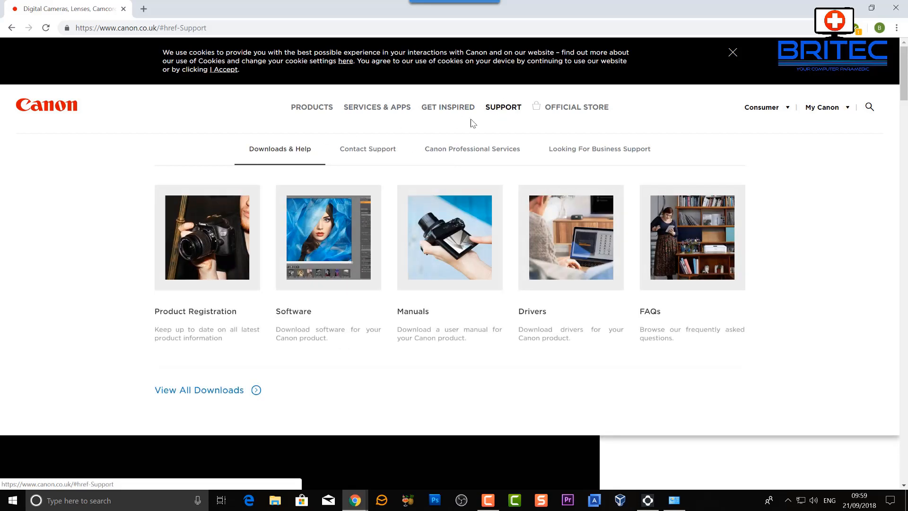
mouse_move(521, 317)
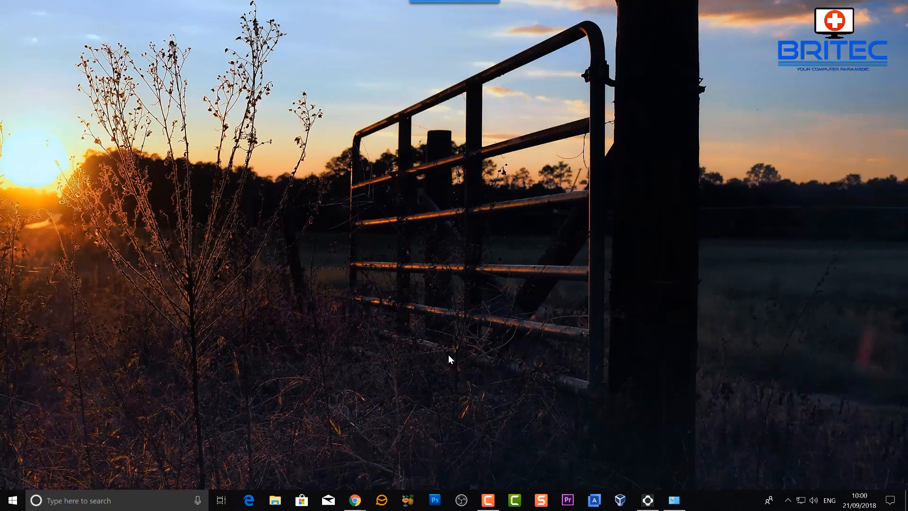
mouse_move(469, 363)
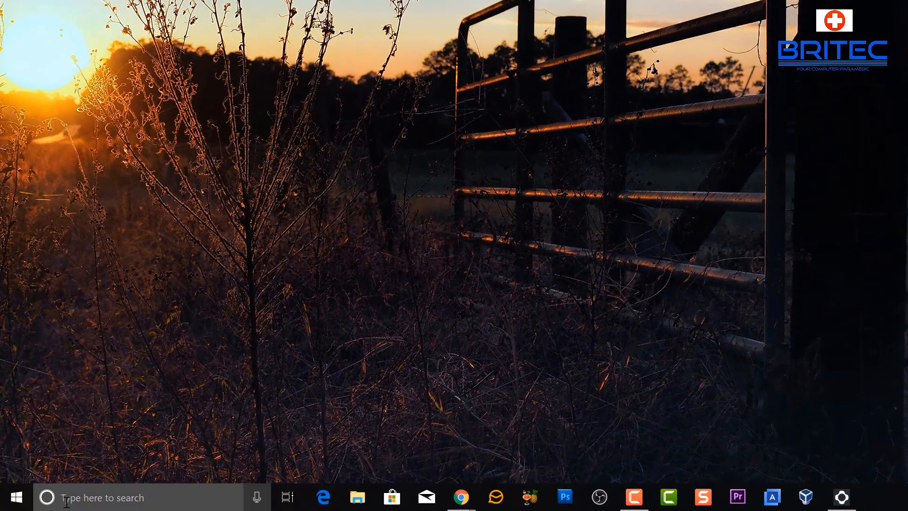
Search 'control panel' from the taskbar and open Control Panel
type("con")
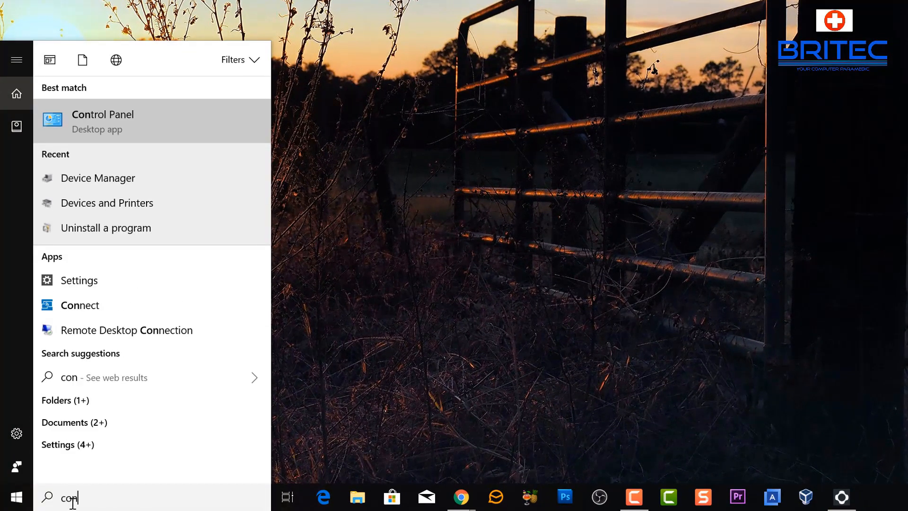
type("trol")
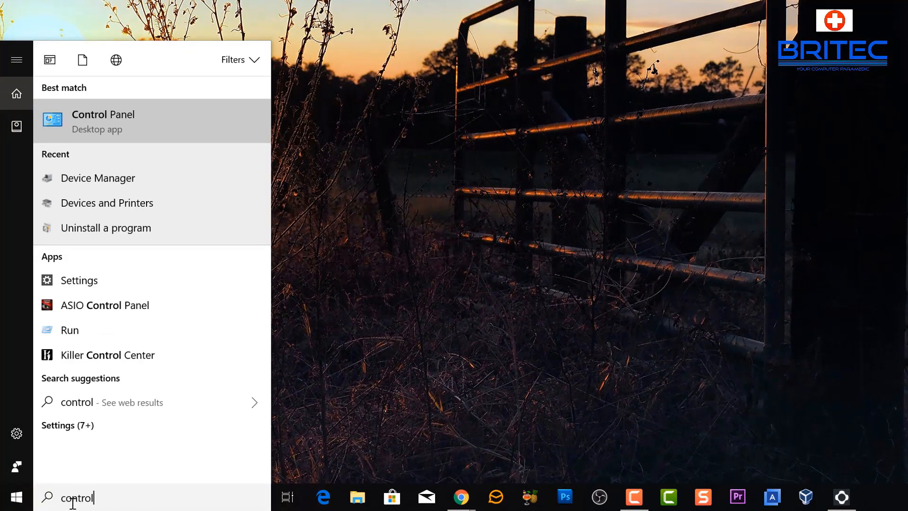
type("panel")
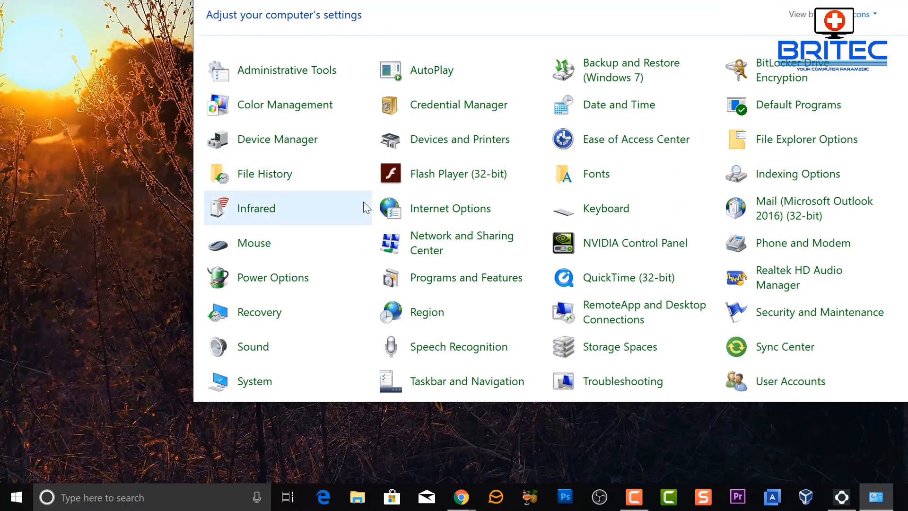
mouse_move(463, 242)
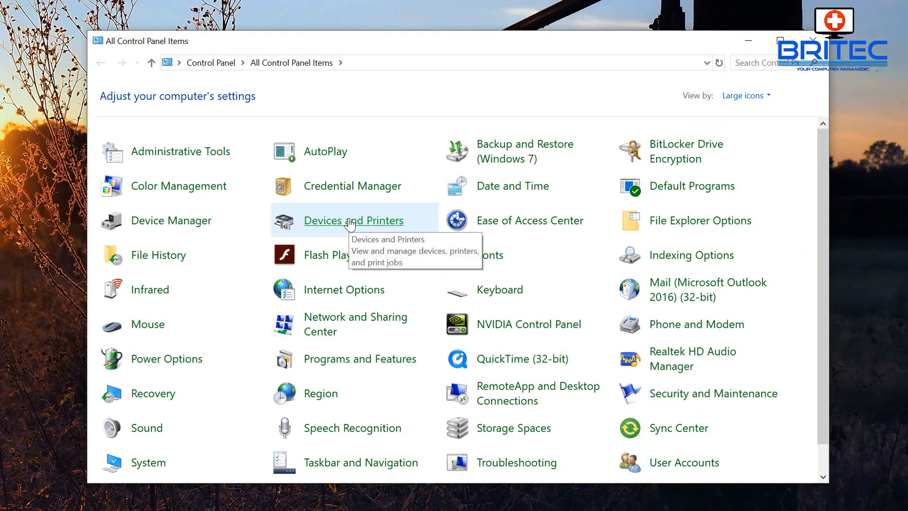
Open Devices and Printers via 'View devices and printers' under Hardware and Sound
left_click(352, 220)
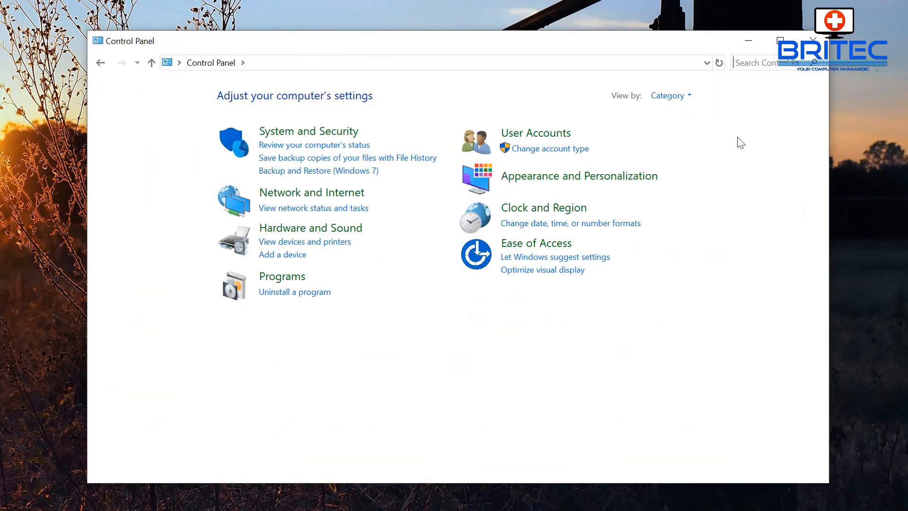
mouse_move(497, 346)
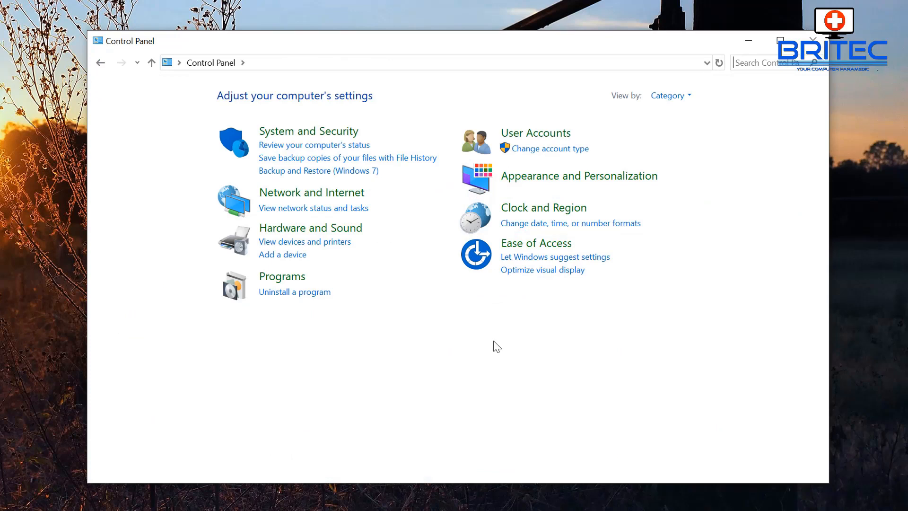
mouse_move(321, 329)
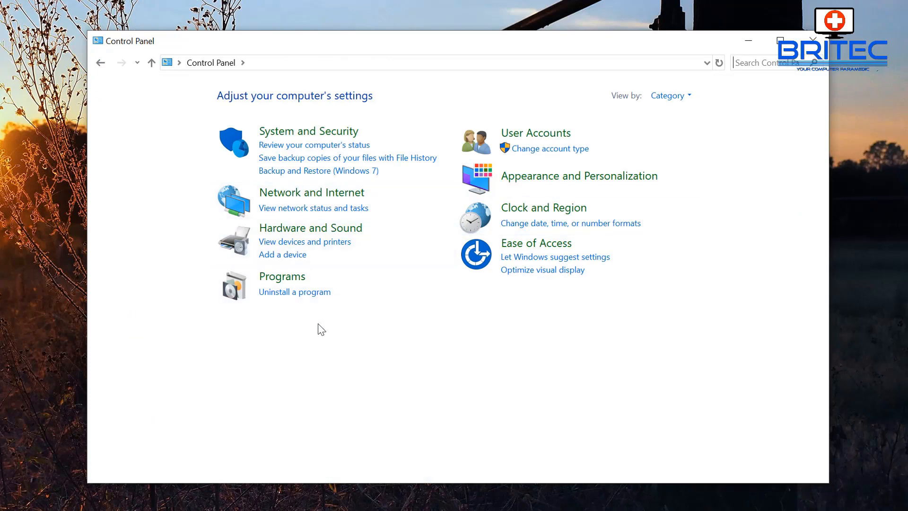
mouse_move(338, 248)
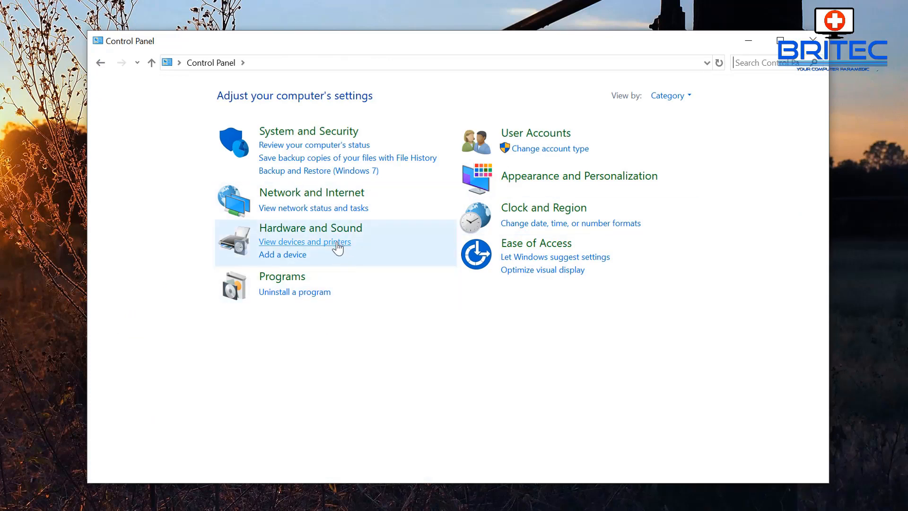
left_click(304, 241)
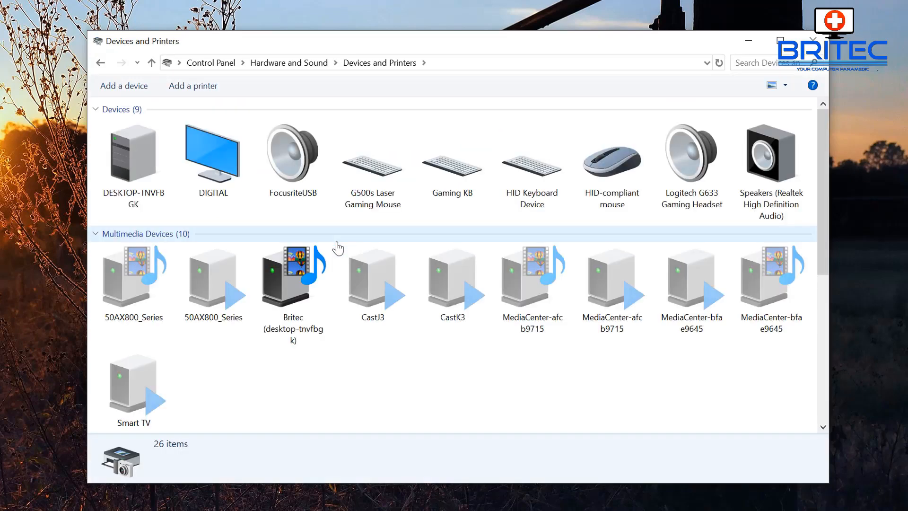
Remove the Canon MG6800 series Printer device and confirm, leaving five printers listed
scroll("down", 3)
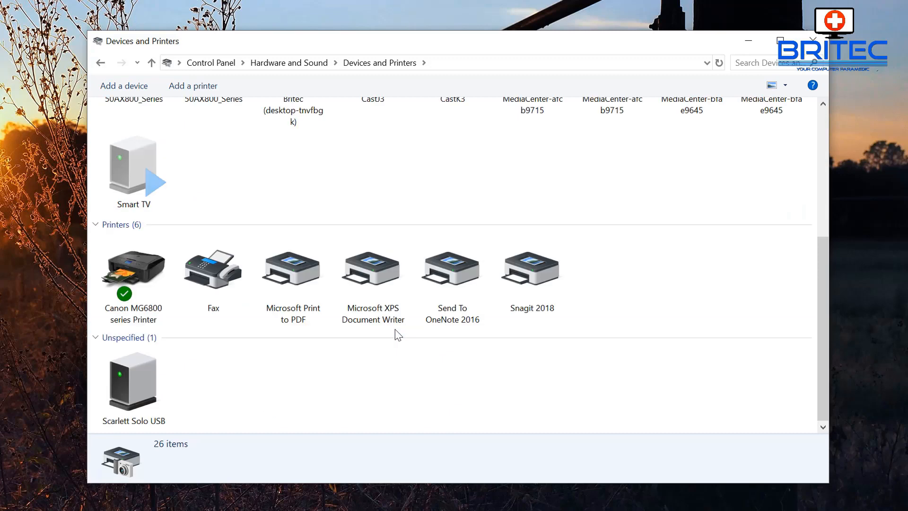
left_click(133, 269)
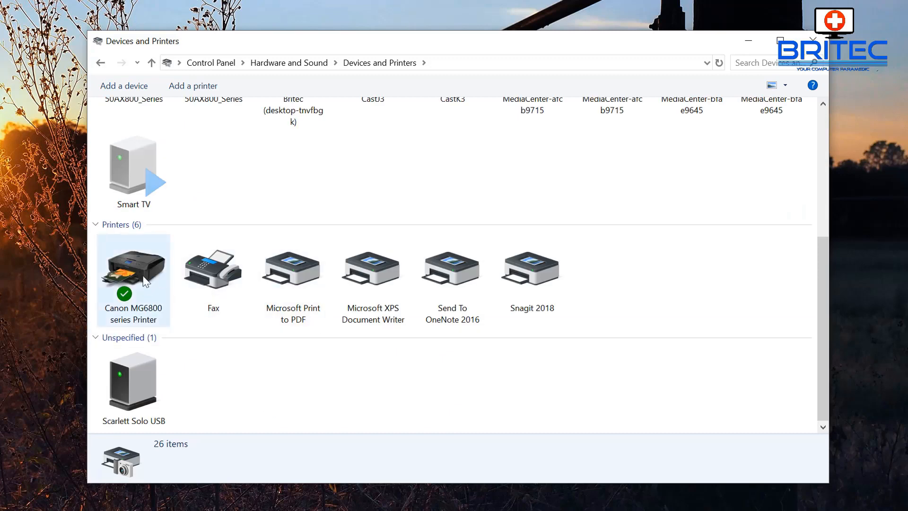
left_click(132, 272)
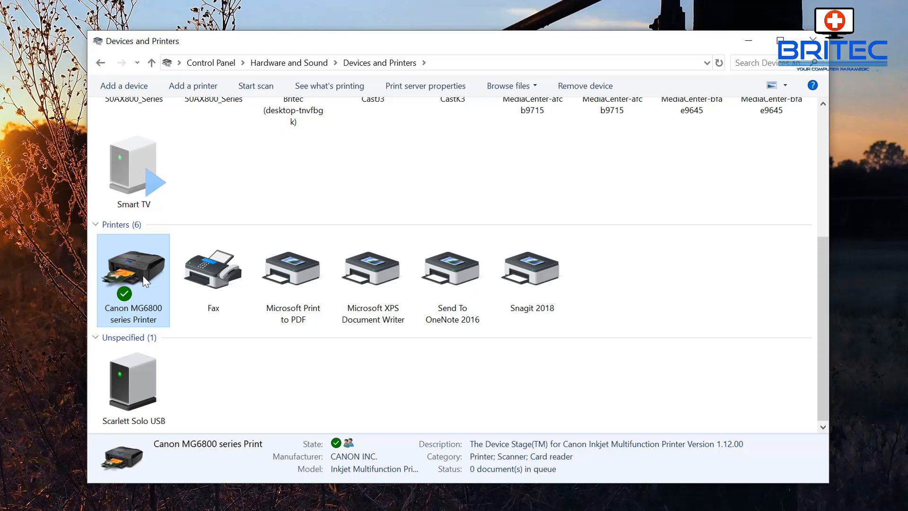
right_click(133, 268)
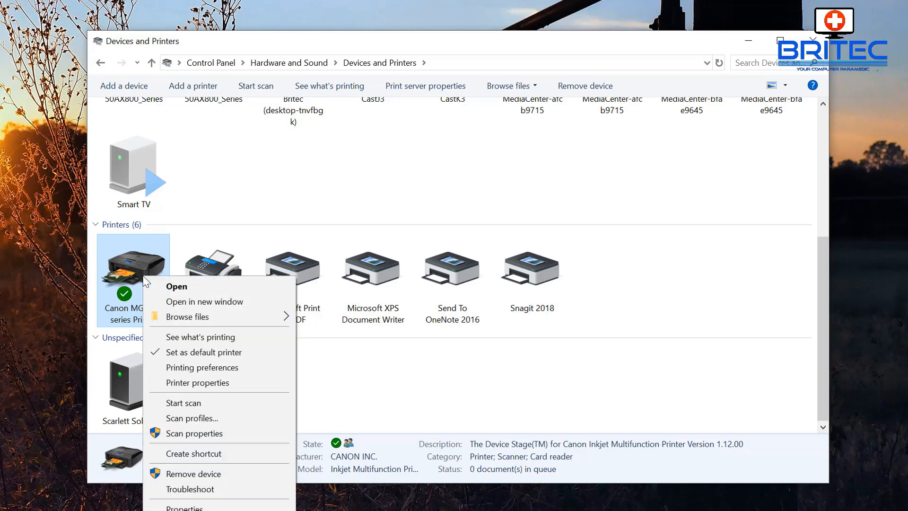
mouse_move(193, 473)
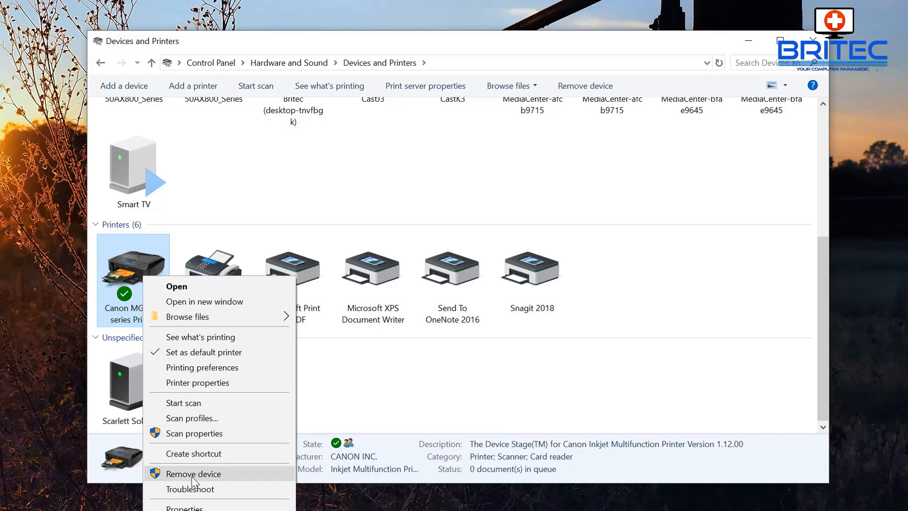
left_click(193, 473)
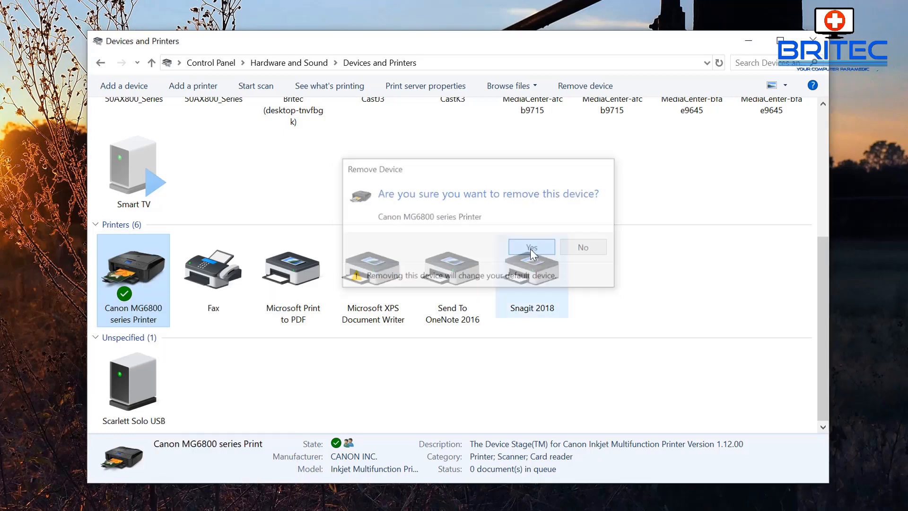
left_click(529, 247)
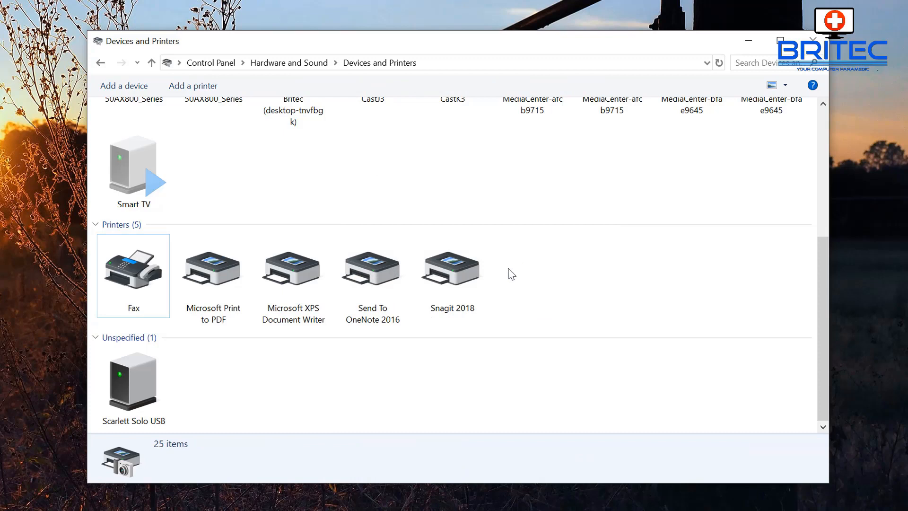
mouse_move(507, 324)
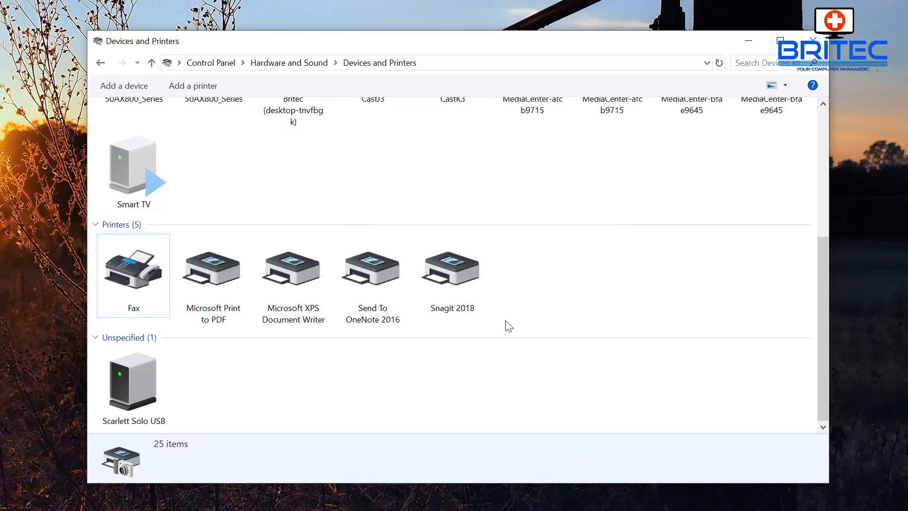
Show Print Server Properties' Drivers list, which still includes the Canon MG6800 driver
left_click(293, 268)
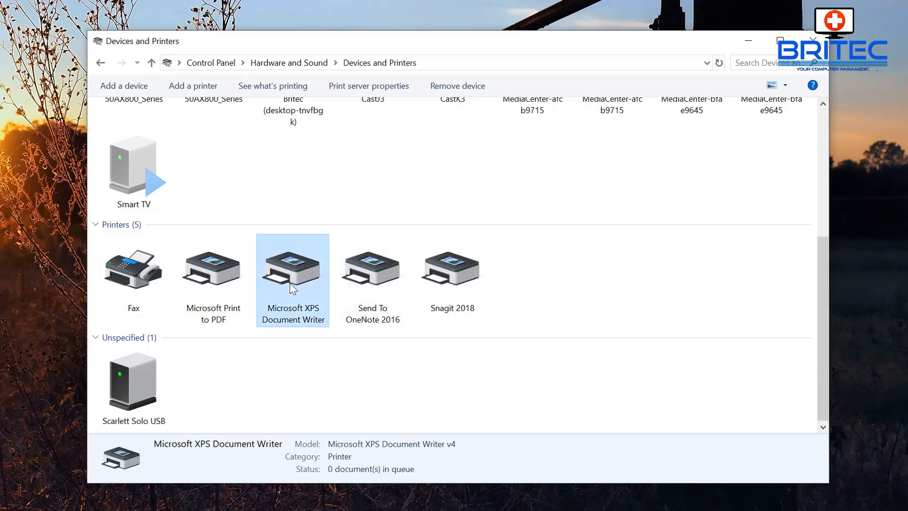
mouse_move(296, 285)
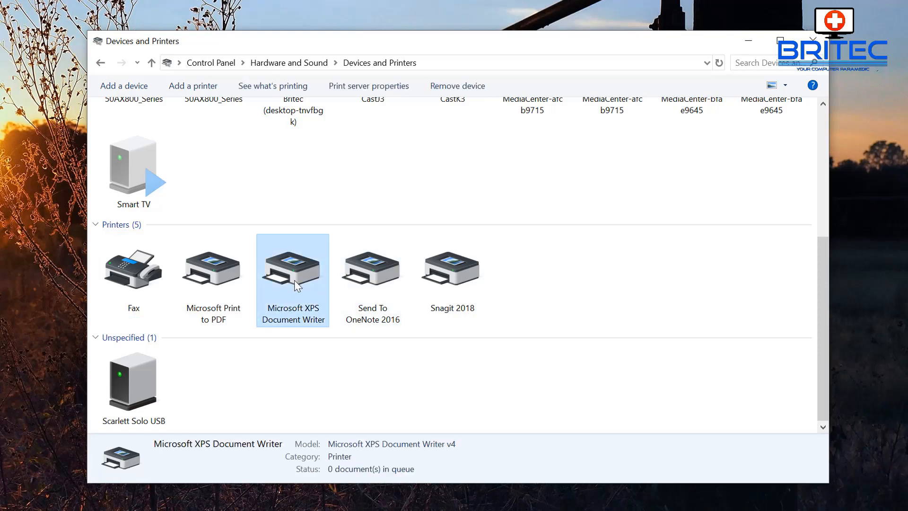
mouse_move(368, 86)
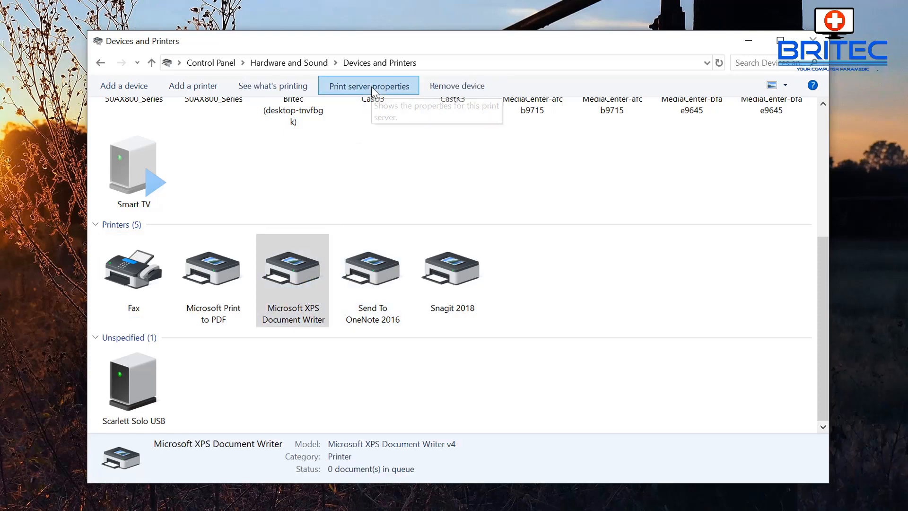
left_click(368, 86)
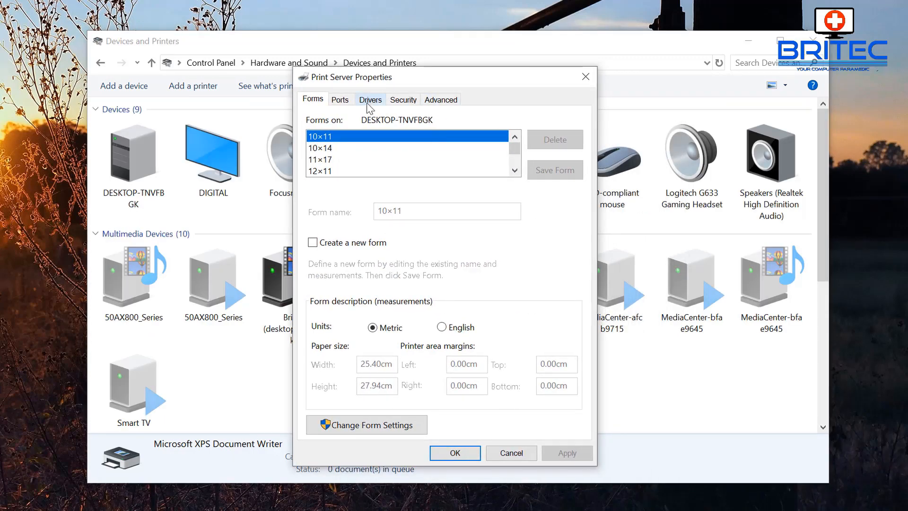
left_click(340, 99)
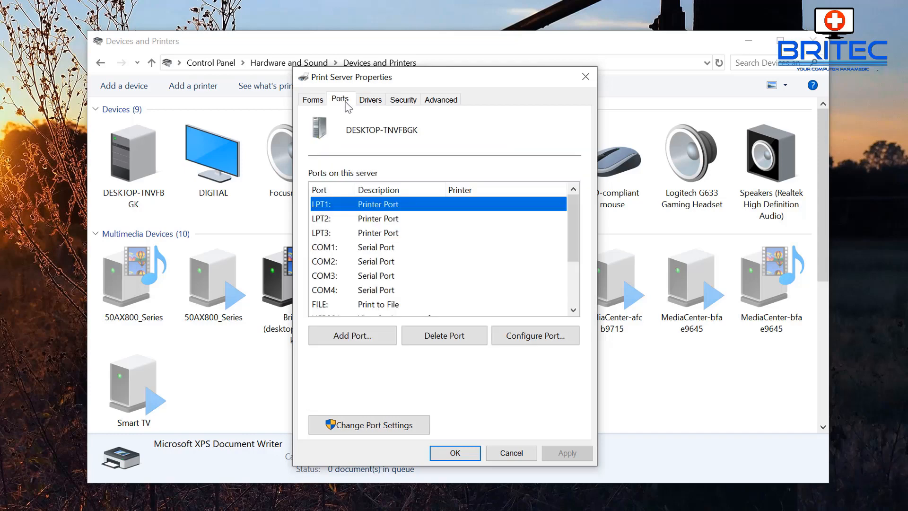
mouse_move(370, 100)
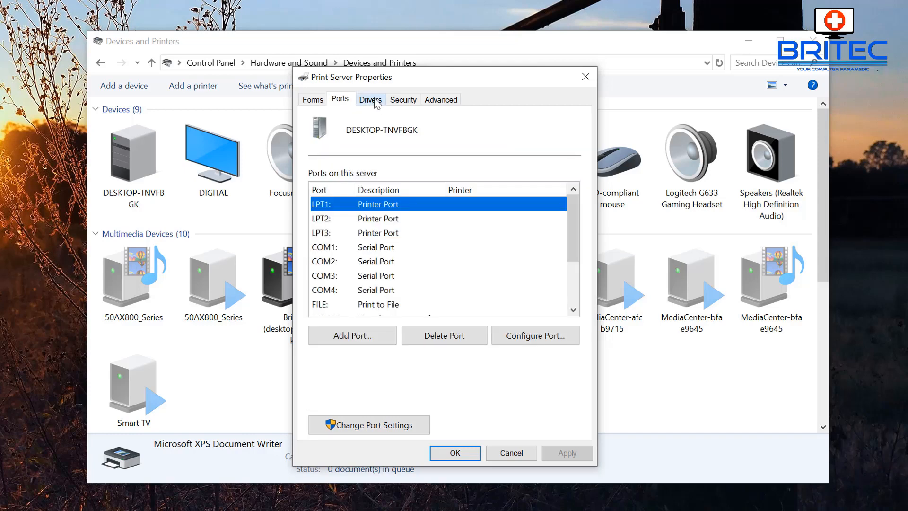
left_click(370, 100)
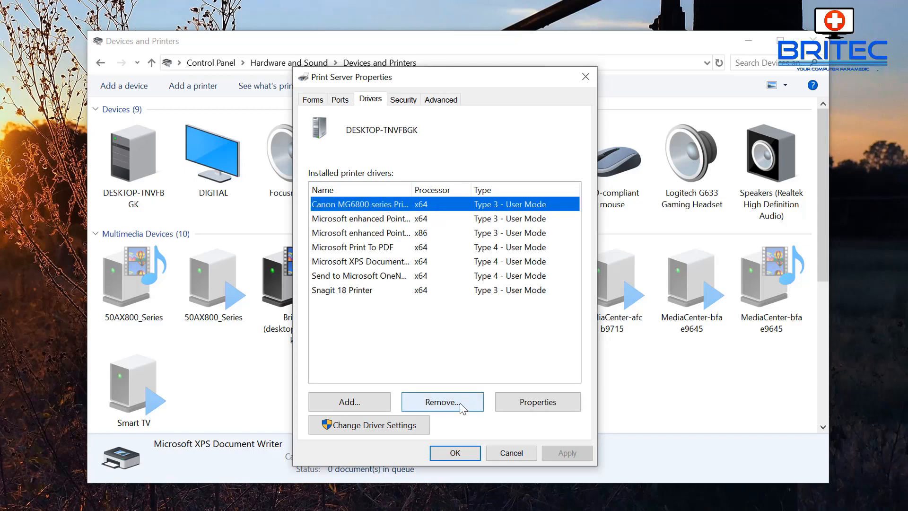
Remove the Canon MG6800 driver and its driver package, dismissing the access-denied result
left_click(442, 401)
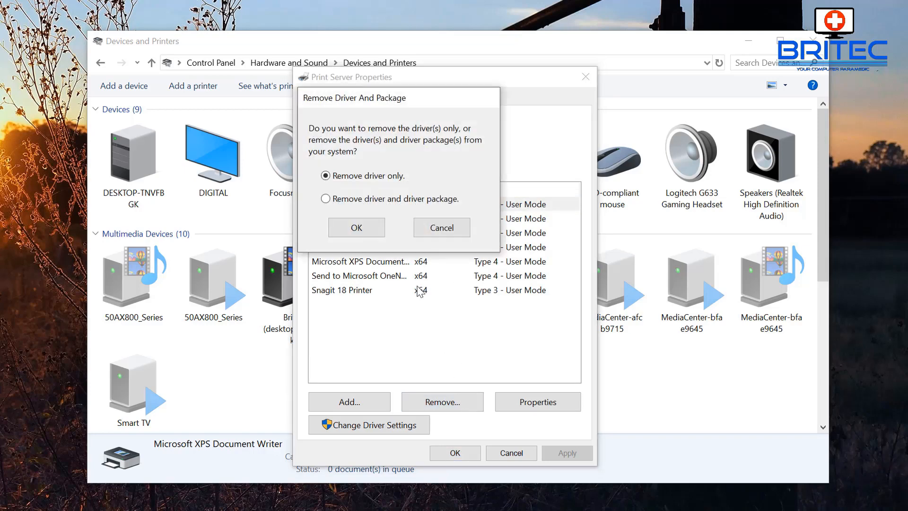
left_click(327, 198)
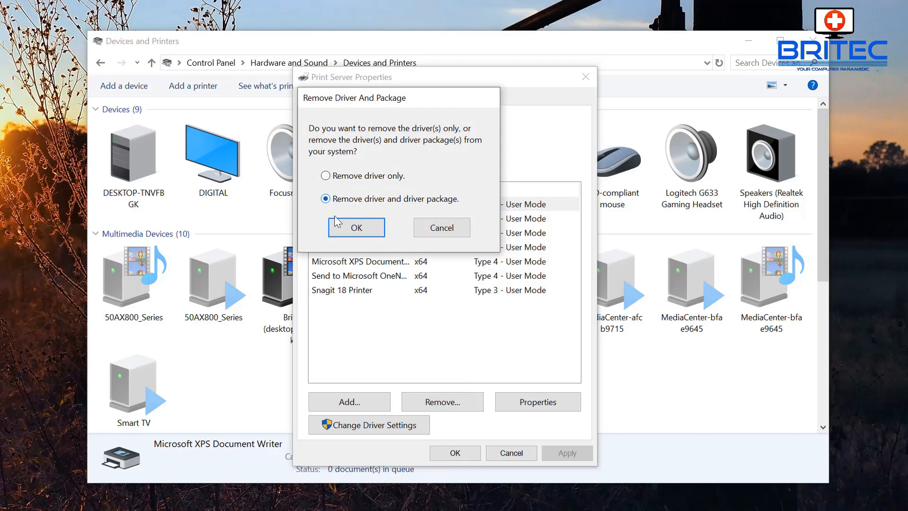
left_click(356, 227)
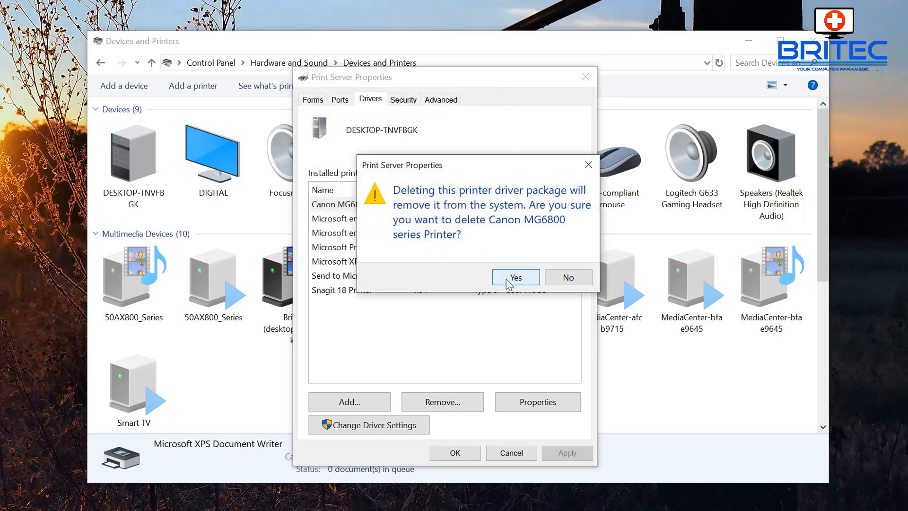
left_click(515, 277)
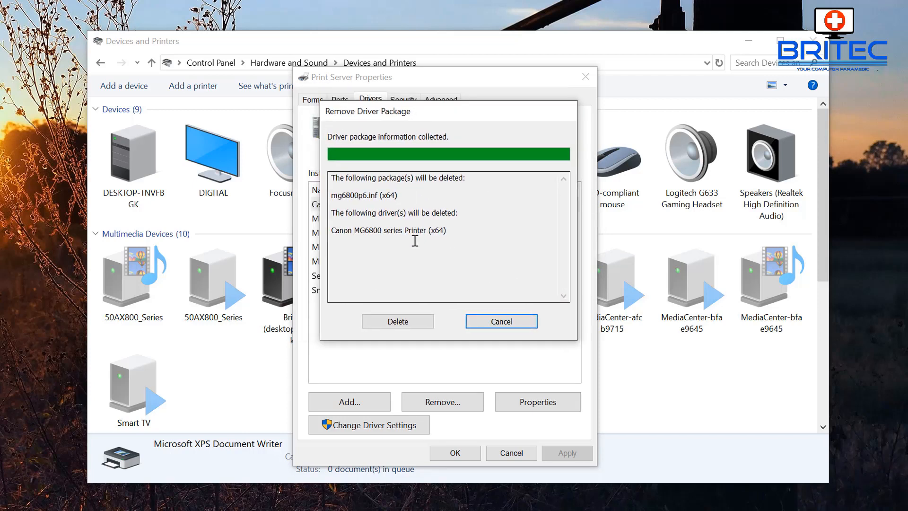
left_click(398, 321)
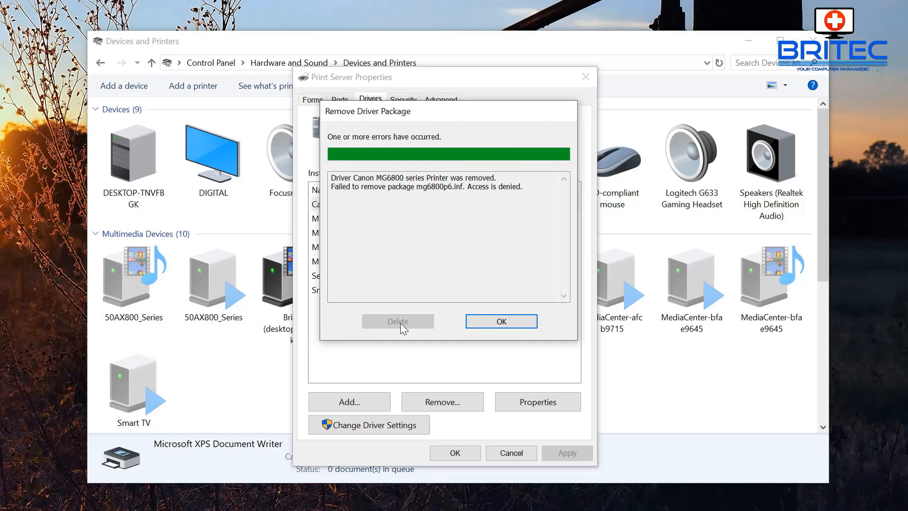
mouse_move(501, 321)
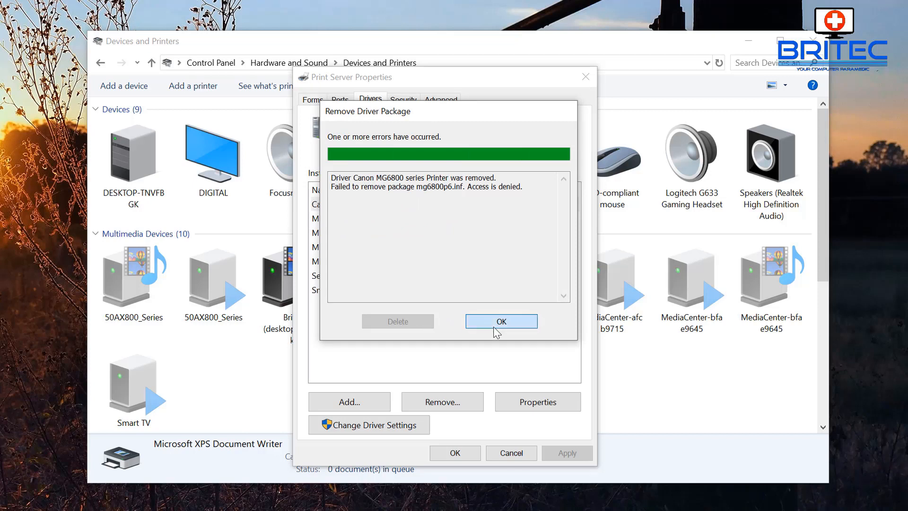
left_click(500, 321)
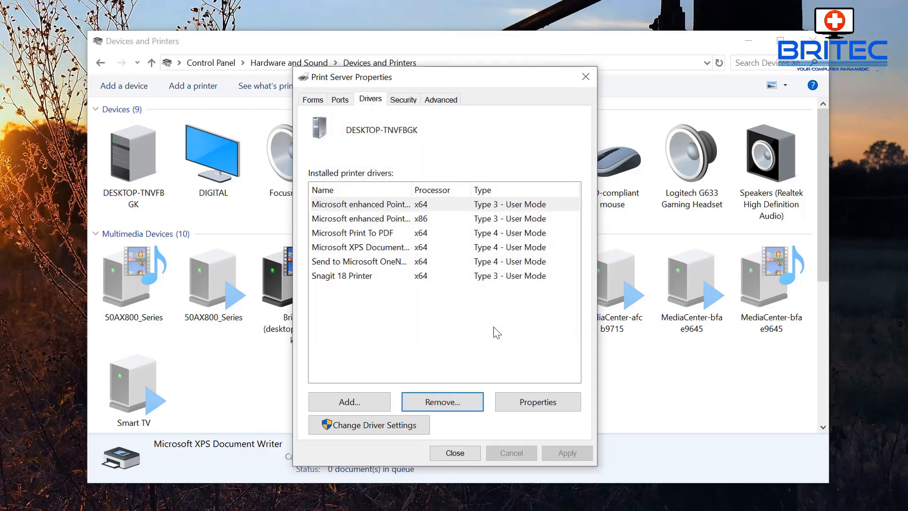
Close Print Server Properties and return to the Control Panel home page
left_click(454, 453)
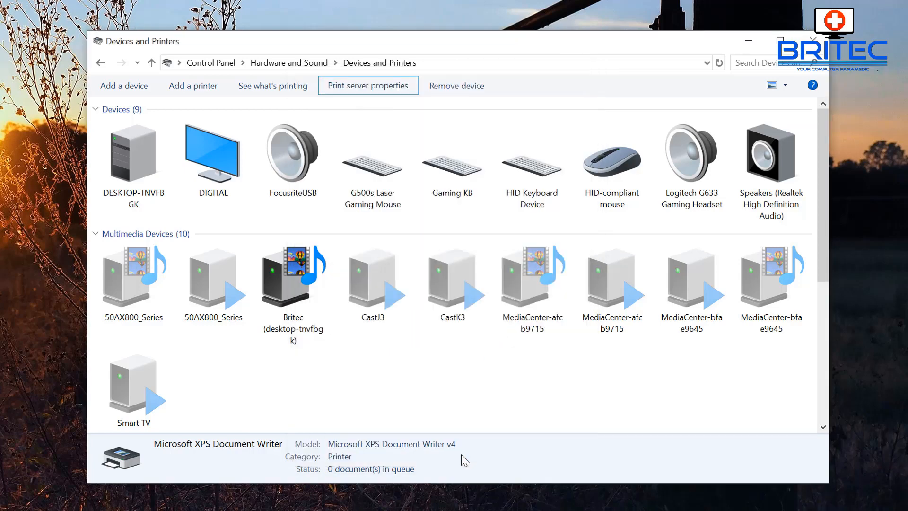
mouse_move(466, 445)
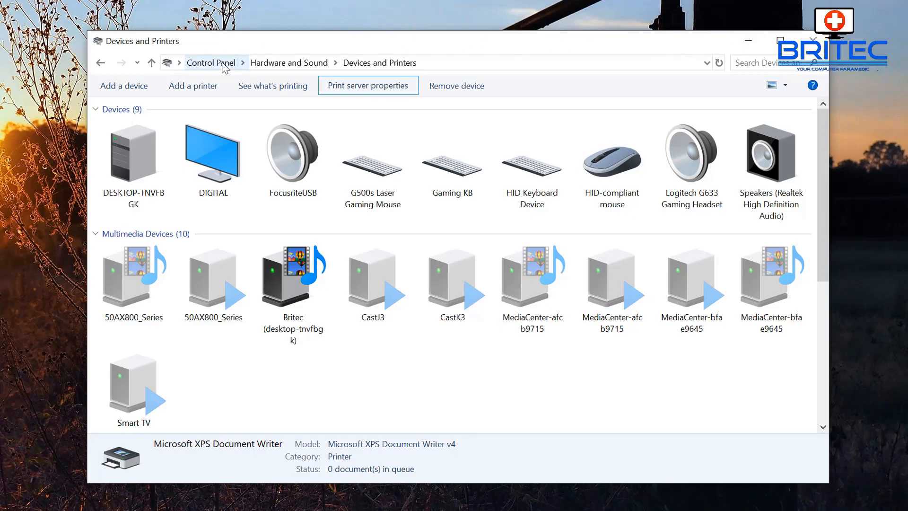
left_click(211, 63)
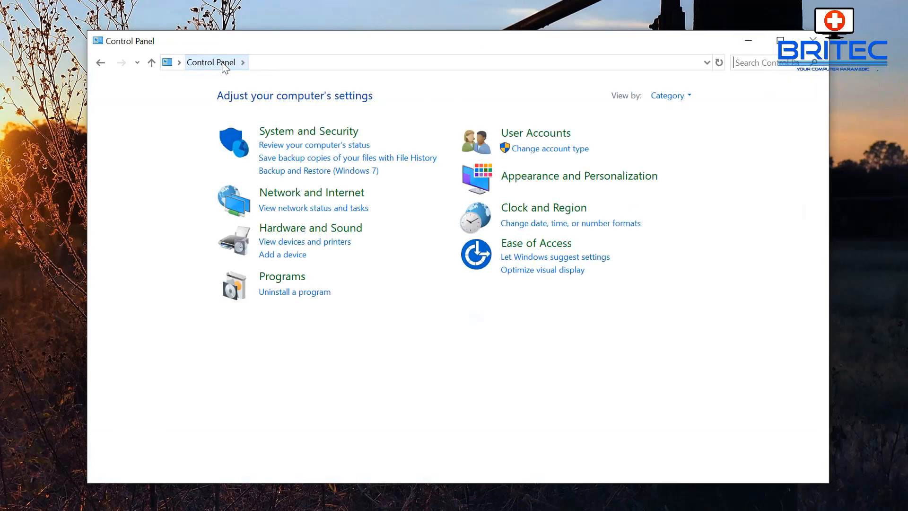
mouse_move(284, 284)
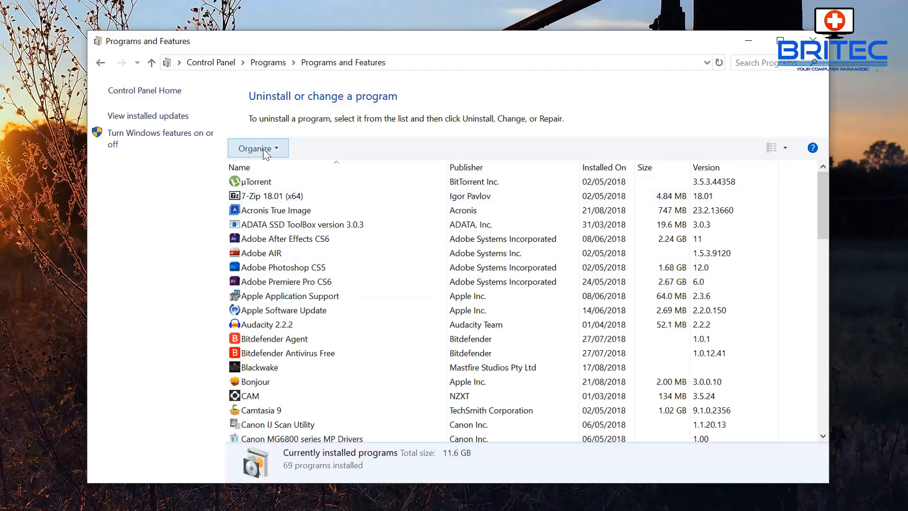
Uninstall Canon IJ Scan Utility completely, then select Canon MG6800 series MP Drivers
left_click(287, 296)
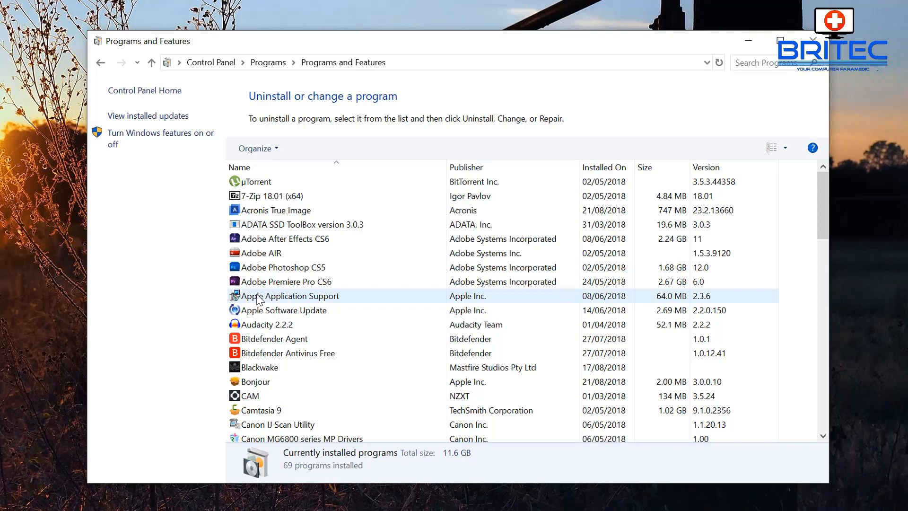
scroll("down", 3)
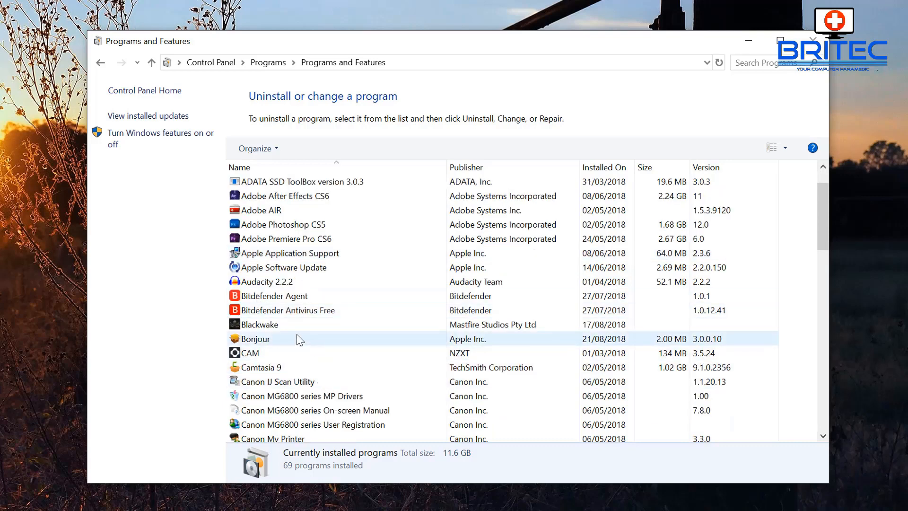
left_click(280, 381)
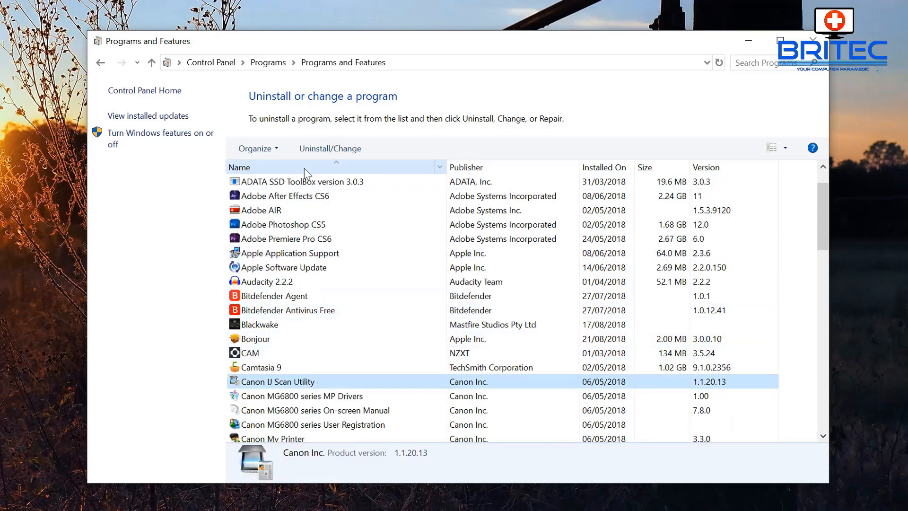
mouse_move(330, 148)
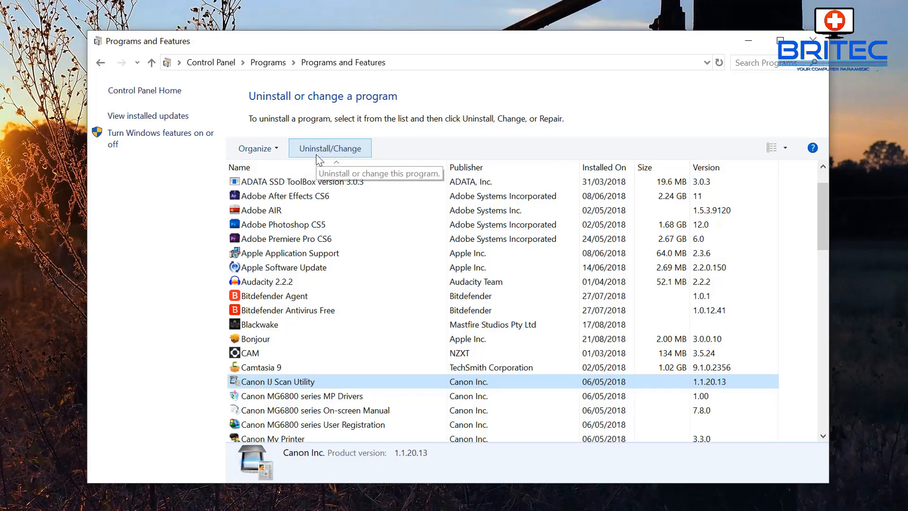
left_click(329, 148)
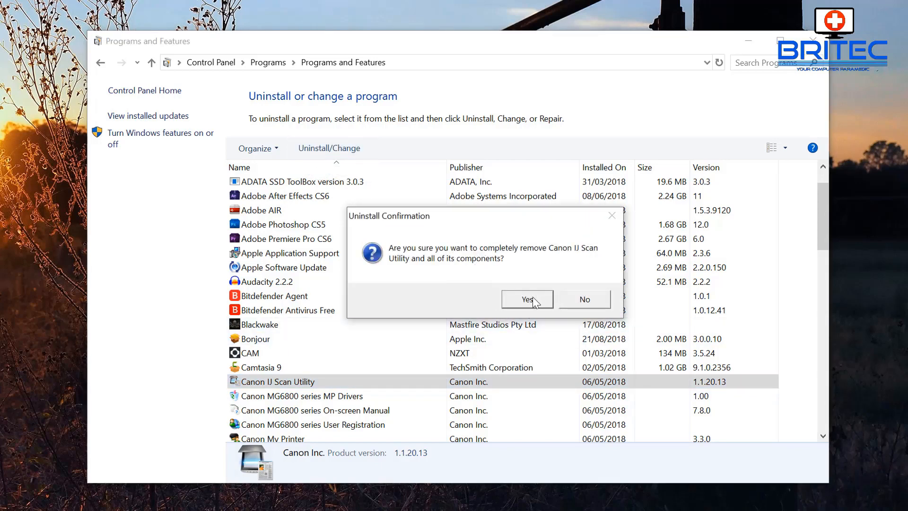
left_click(527, 300)
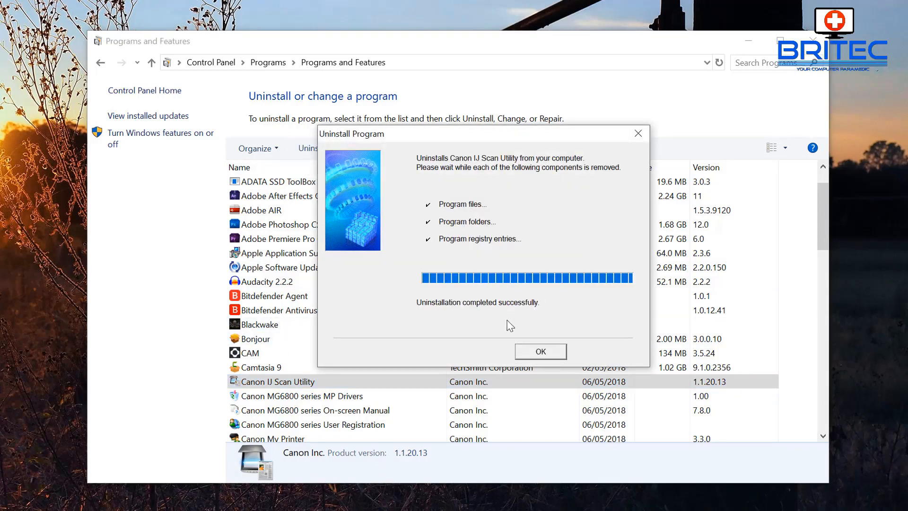
left_click(540, 352)
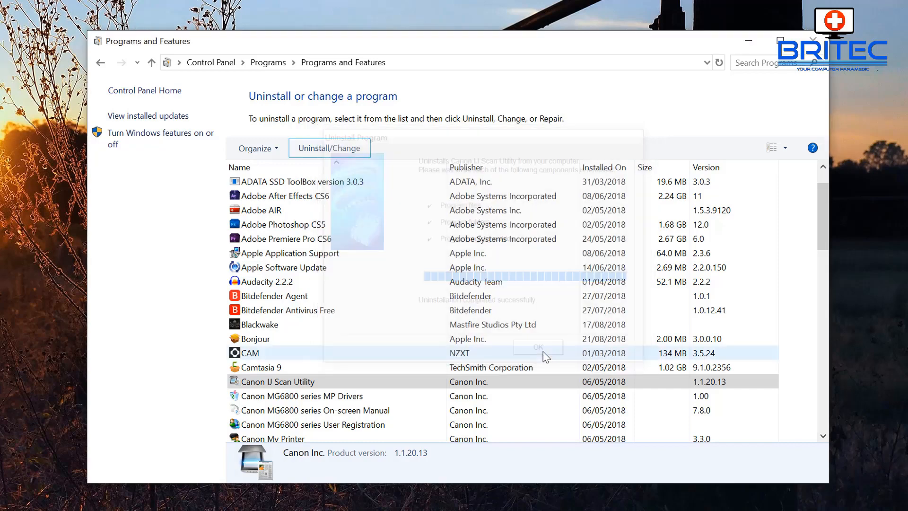
left_click(537, 346)
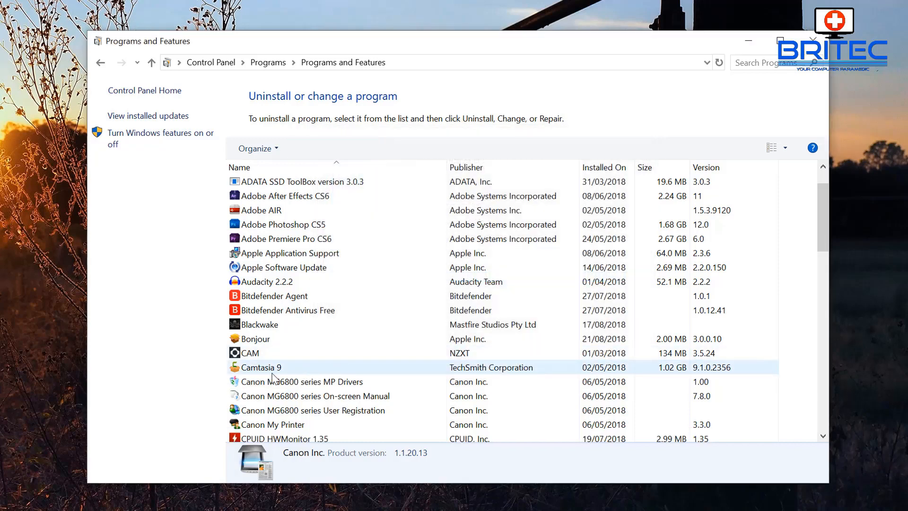
left_click(301, 381)
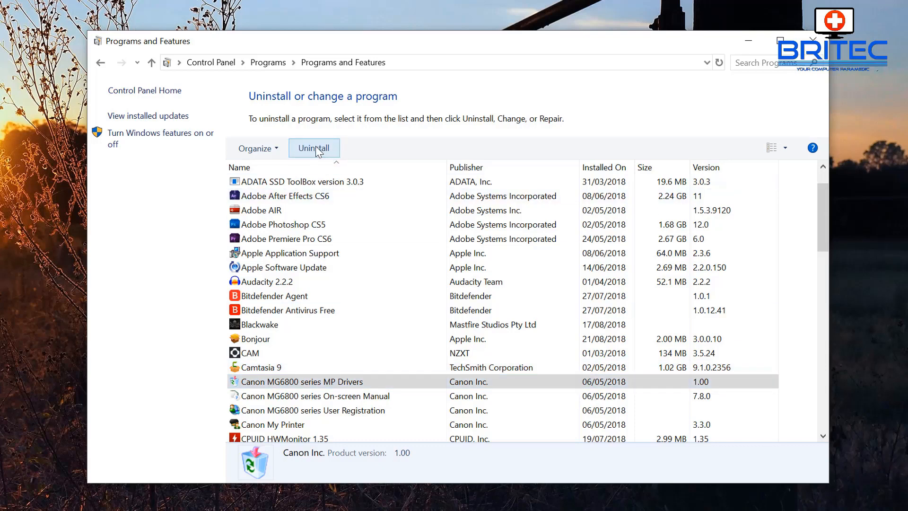
Run the MP Drivers uninstaller to completely remove Canon MG6800 series MP Drivers
left_click(313, 147)
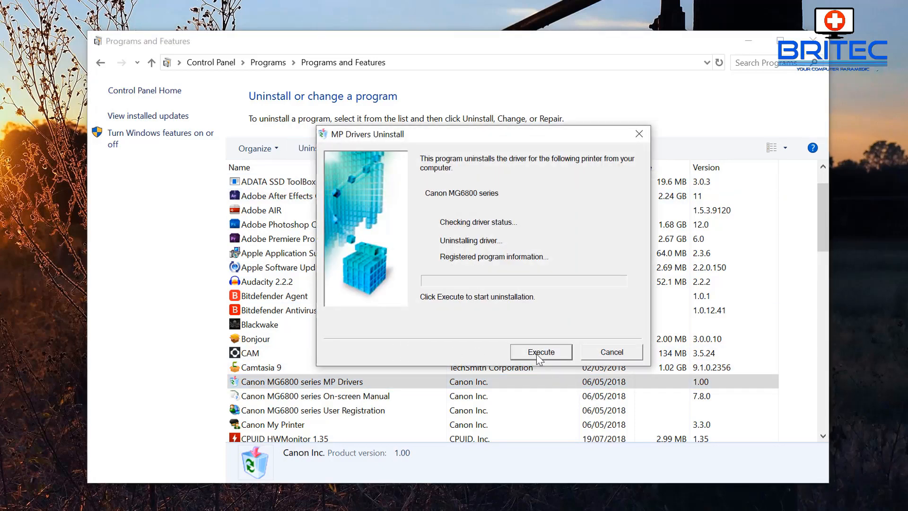
left_click(541, 352)
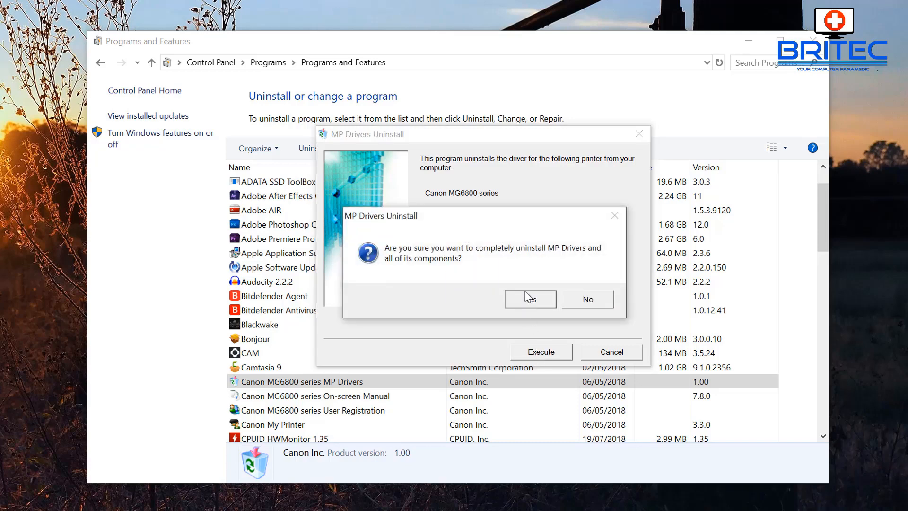
left_click(530, 299)
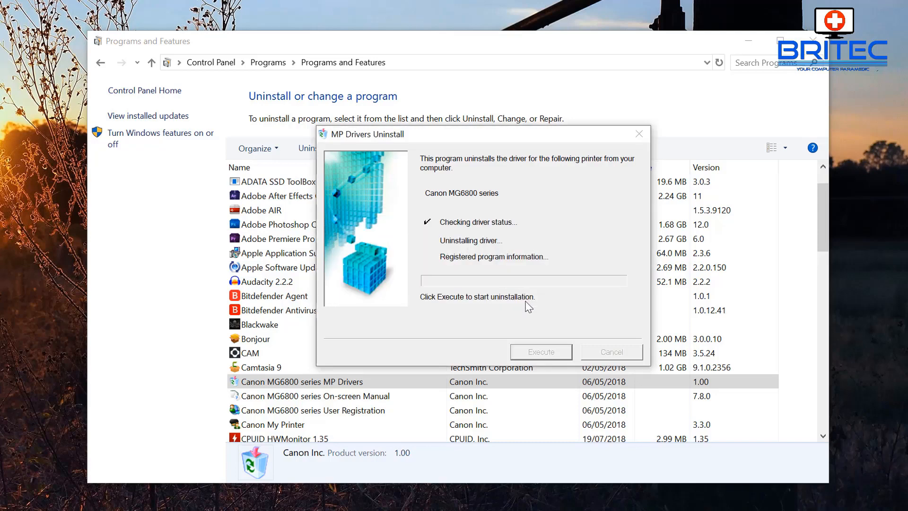
left_click(540, 352)
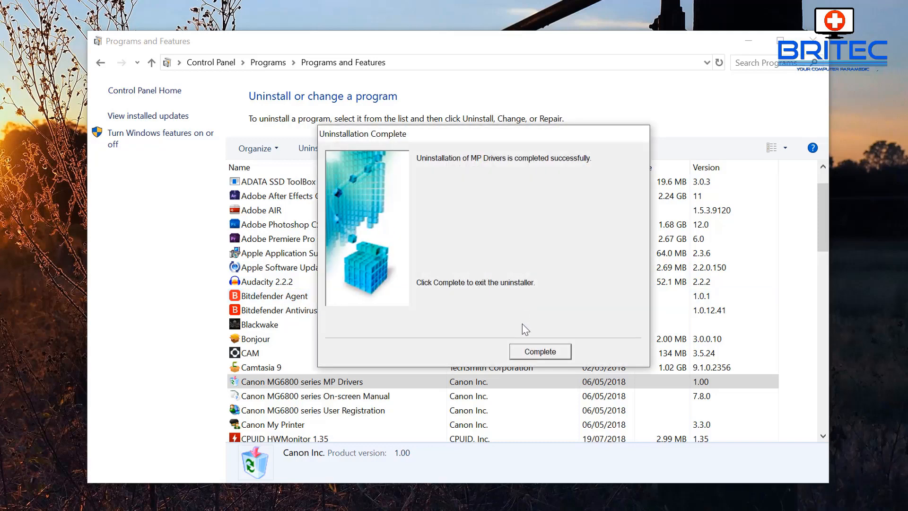
left_click(540, 351)
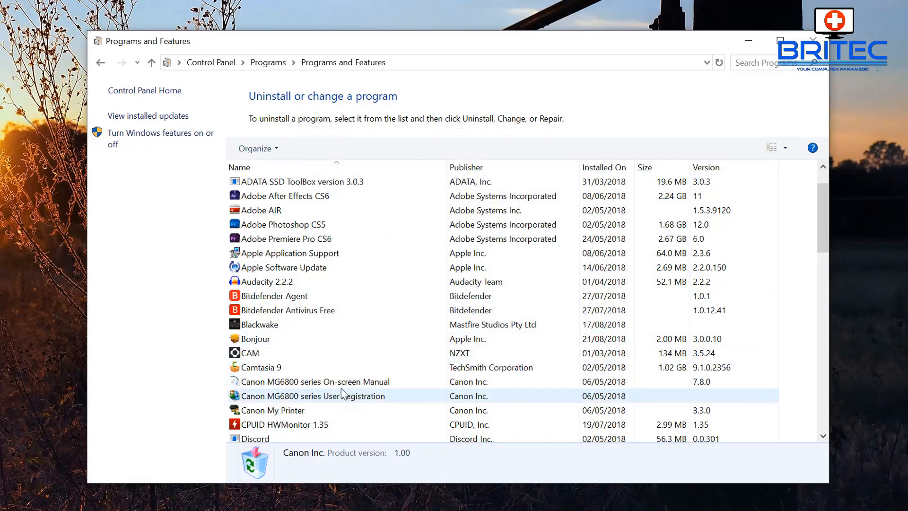
Uninstall the Canon MG6800 series On-screen Manual and User Registration programs
left_click(315, 381)
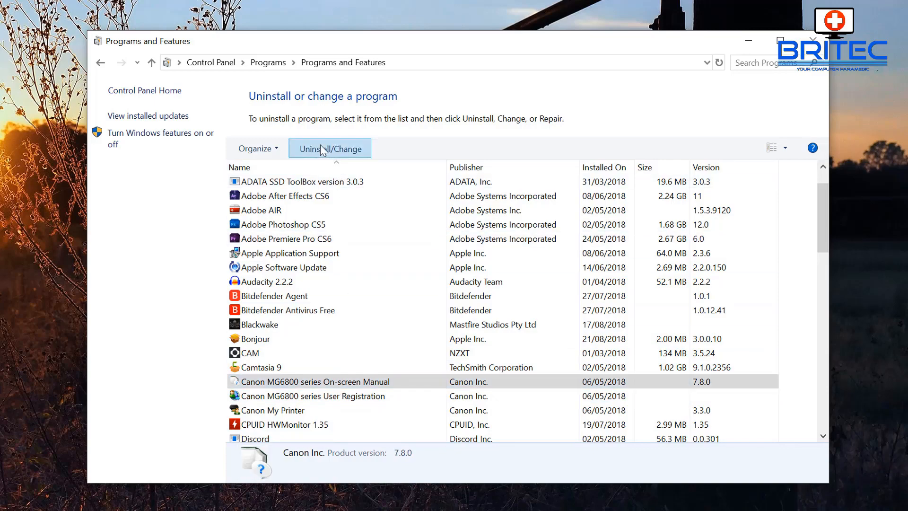
left_click(329, 148)
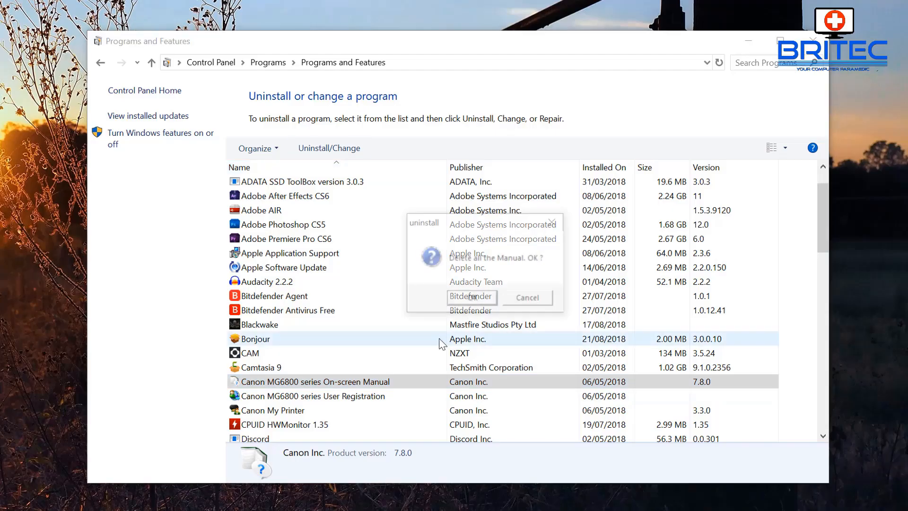
left_click(471, 297)
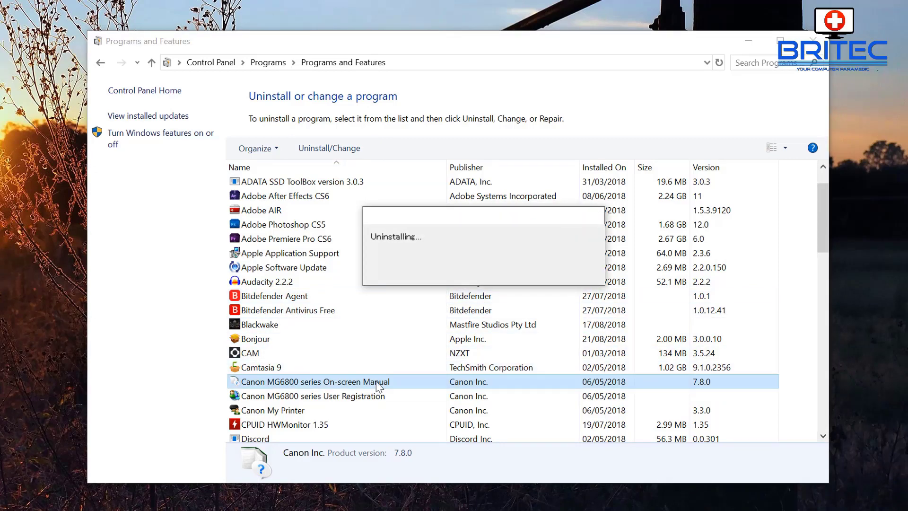
mouse_move(377, 396)
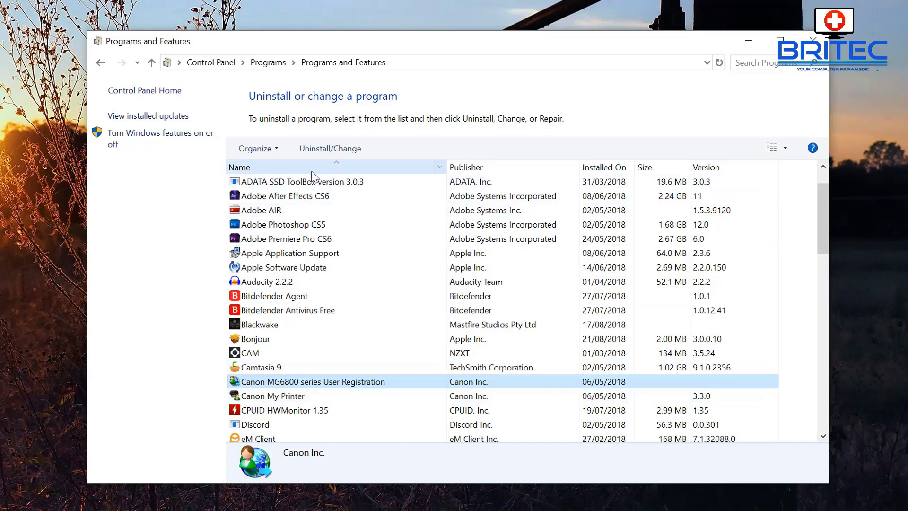
left_click(261, 338)
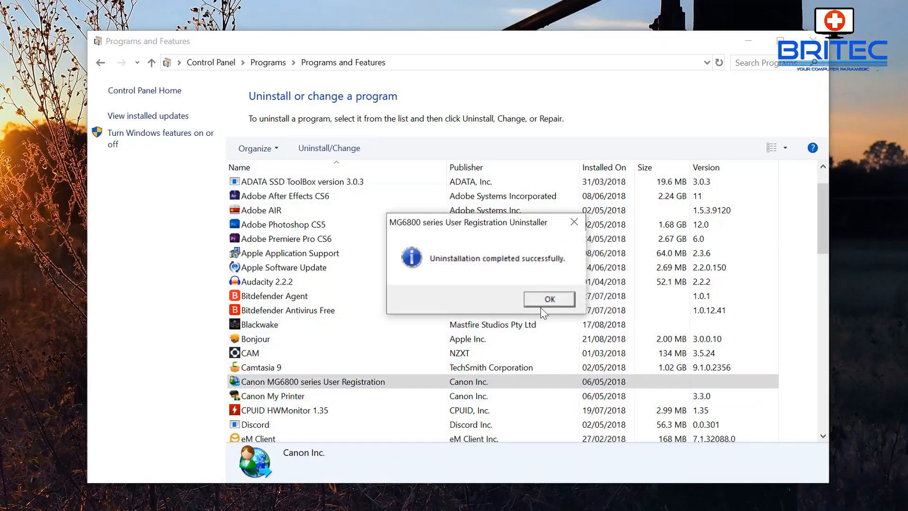
left_click(549, 299)
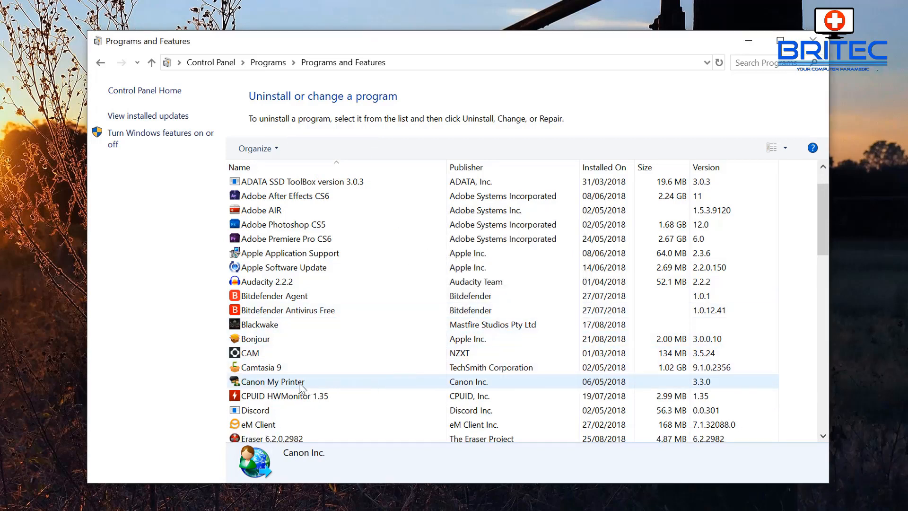
Completely uninstall Canon My Printer and close its finished uninstall window
left_click(287, 381)
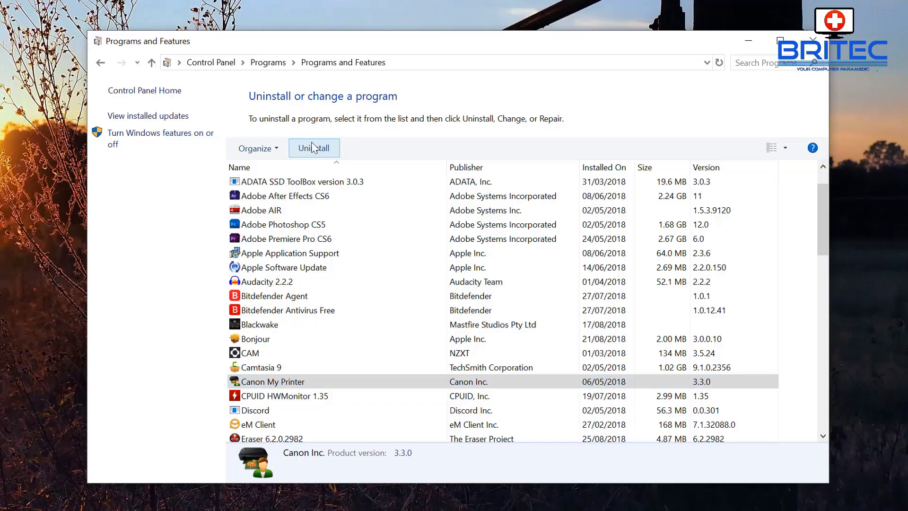
left_click(313, 147)
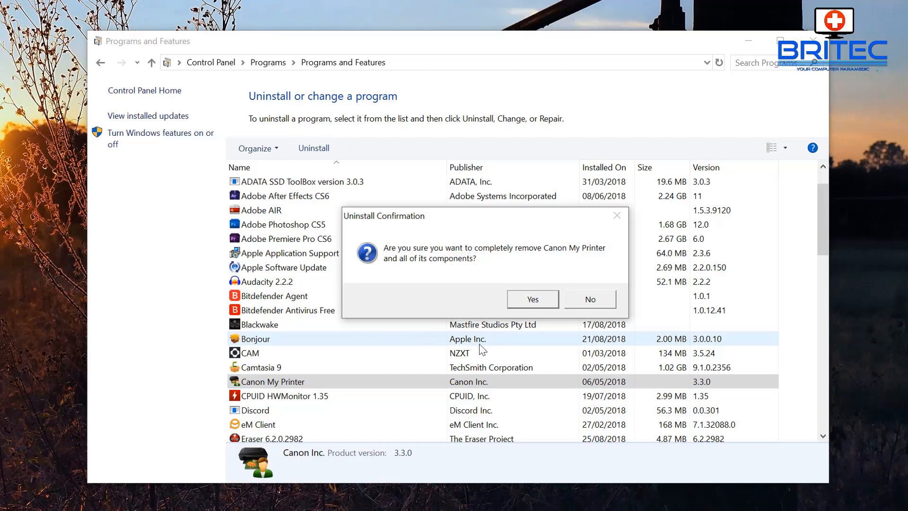
left_click(531, 300)
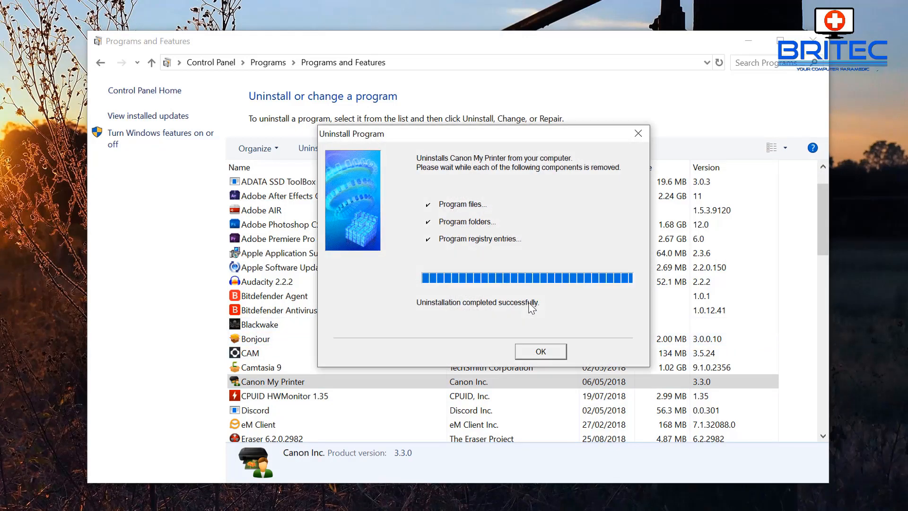
mouse_move(540, 357)
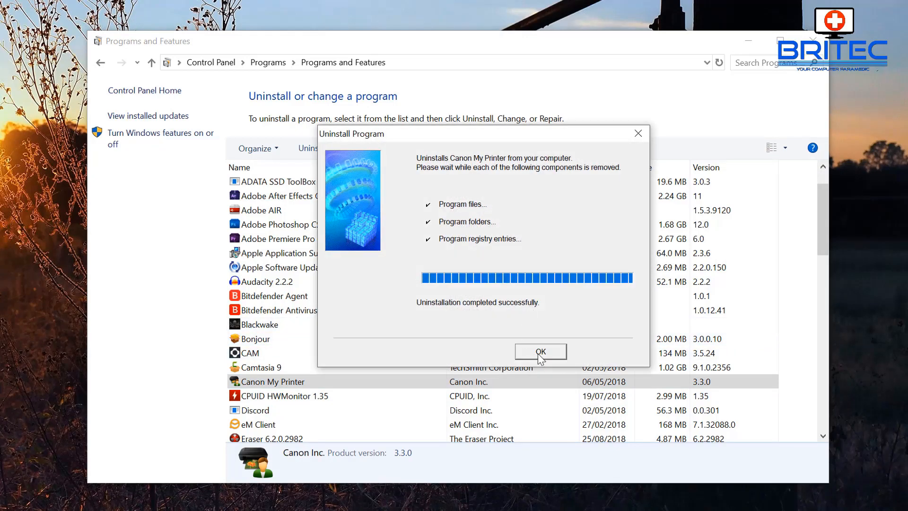
left_click(540, 351)
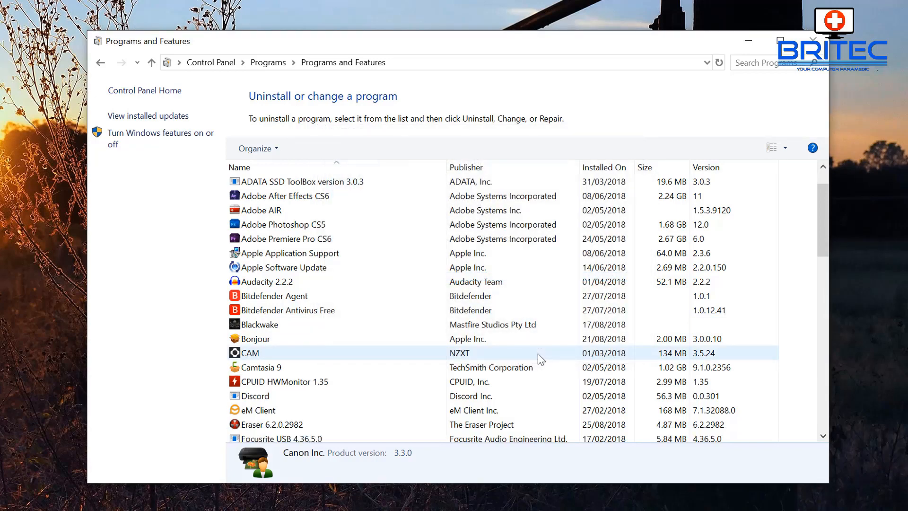
Run the downloaded win-mg6800 .exe so the Canon MG6800 Start Setup window appears
left_click(266, 367)
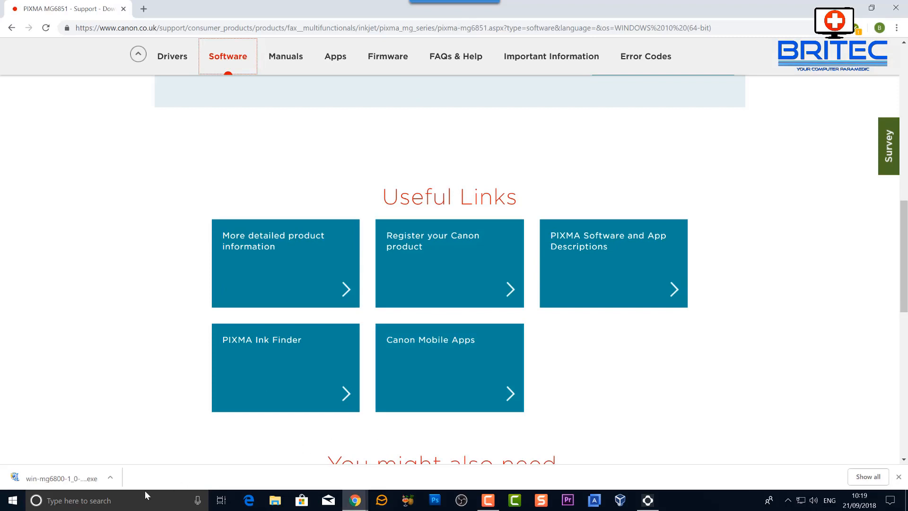
left_click(57, 478)
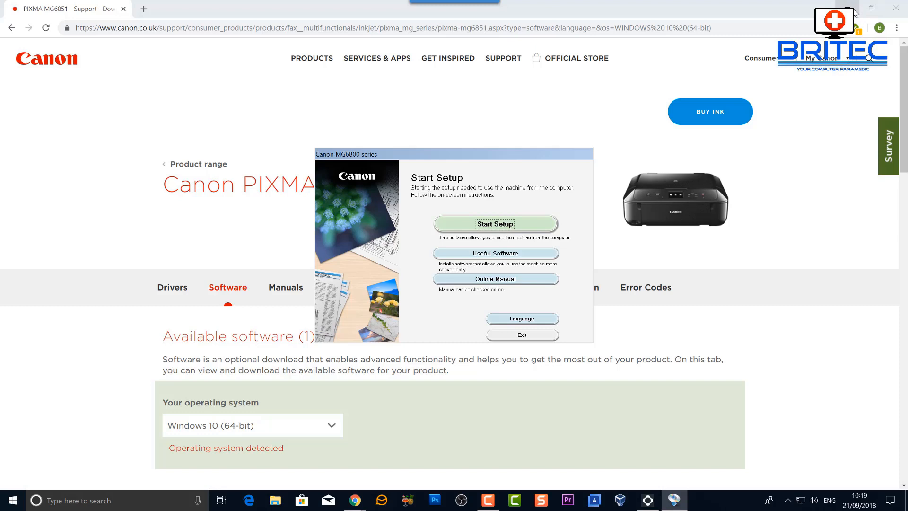
Start Setup so the installer acquires the latest driver and software information
left_click(494, 223)
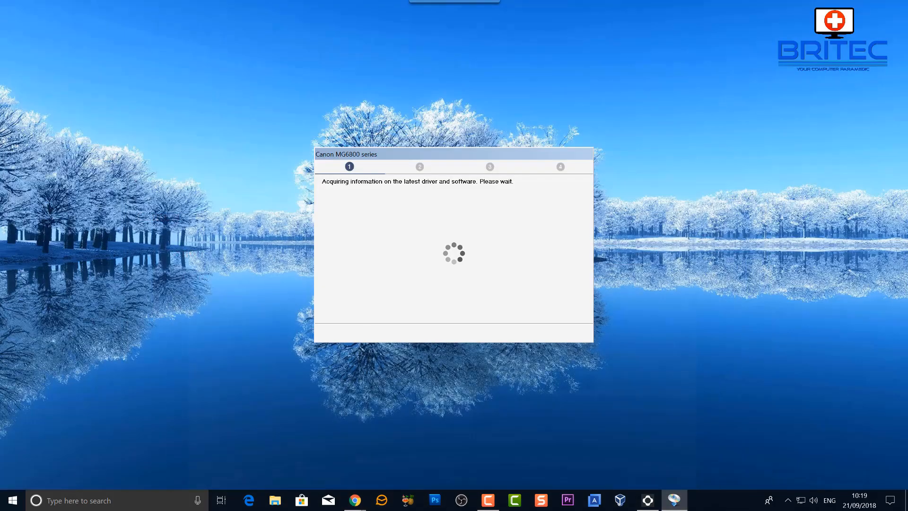
mouse_move(447, 302)
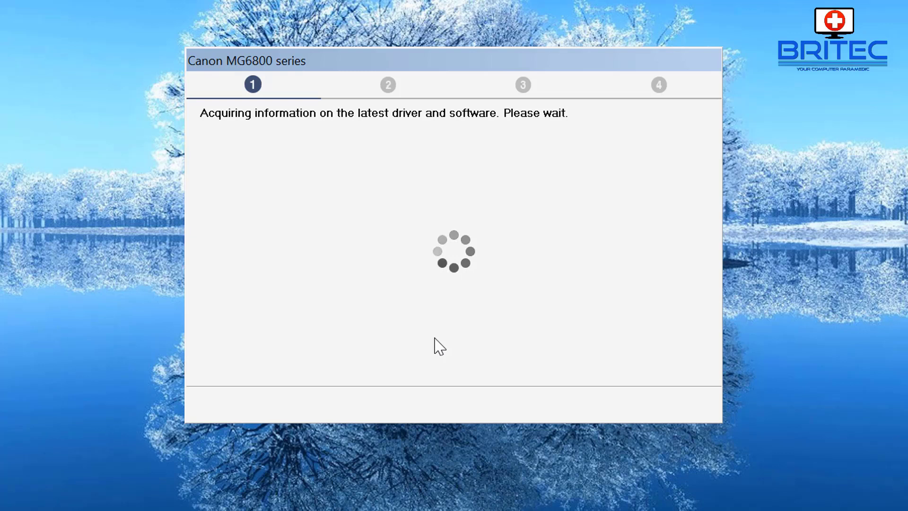
mouse_move(428, 355)
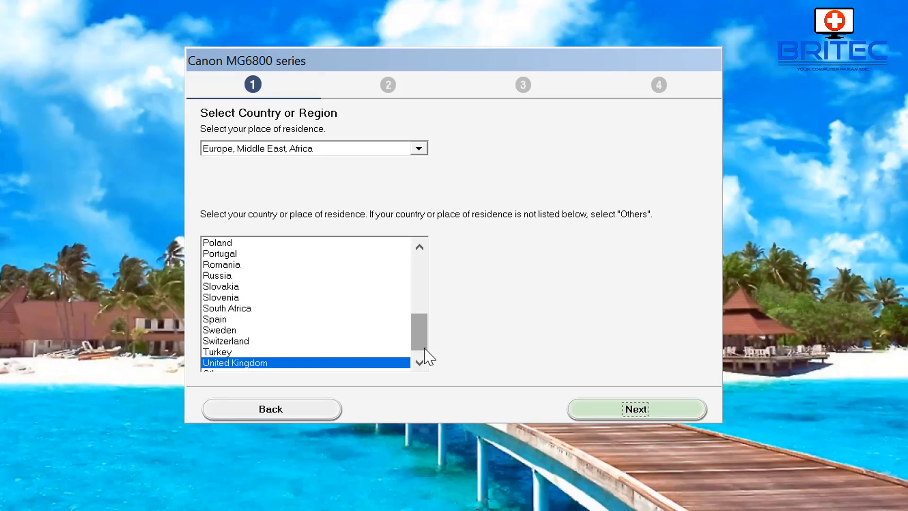
mouse_move(397, 267)
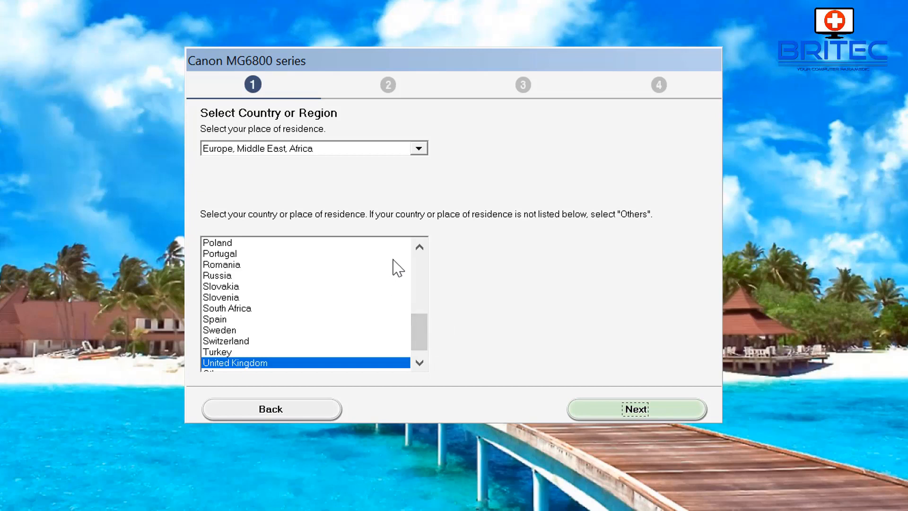
mouse_move(420, 148)
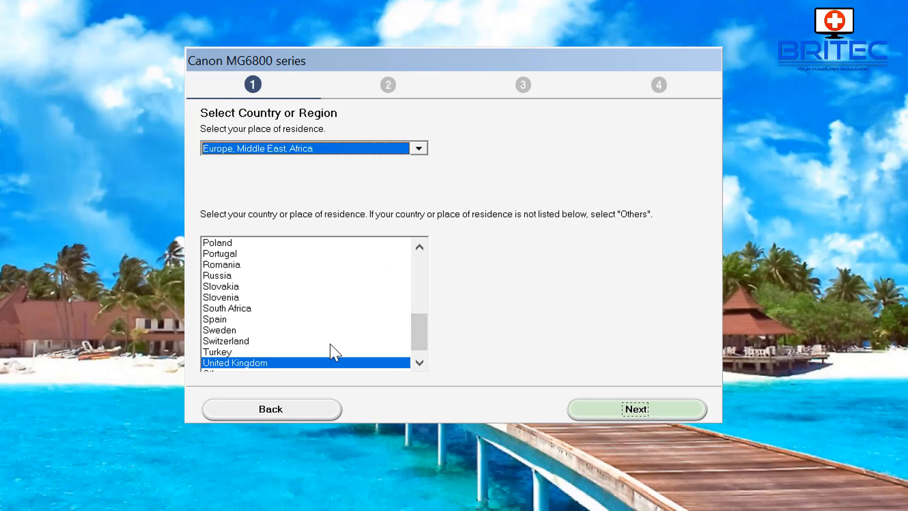
Keep Europe, Middle East, Africa / United Kingdom and continue to the License Agreement
left_click(636, 409)
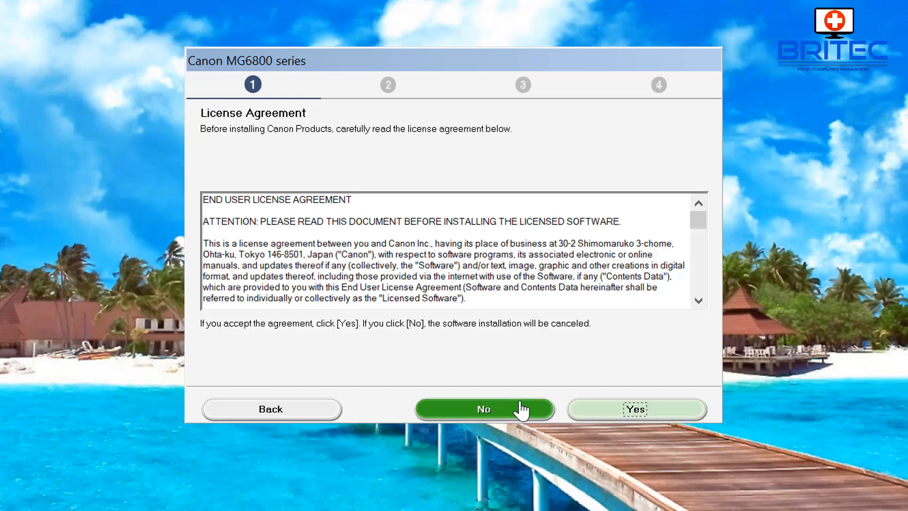
mouse_move(636, 408)
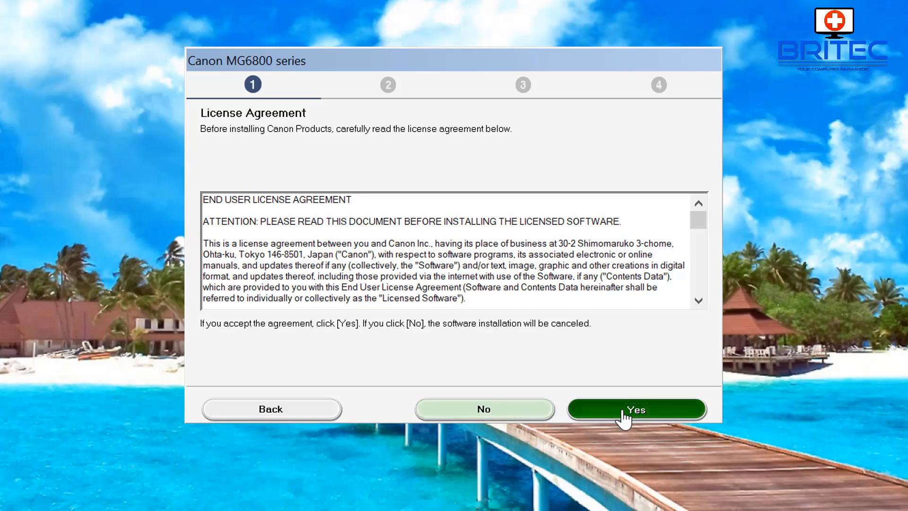
Accept the licence, decline the Extended Survey Program, and pass the install processes notice
left_click(636, 409)
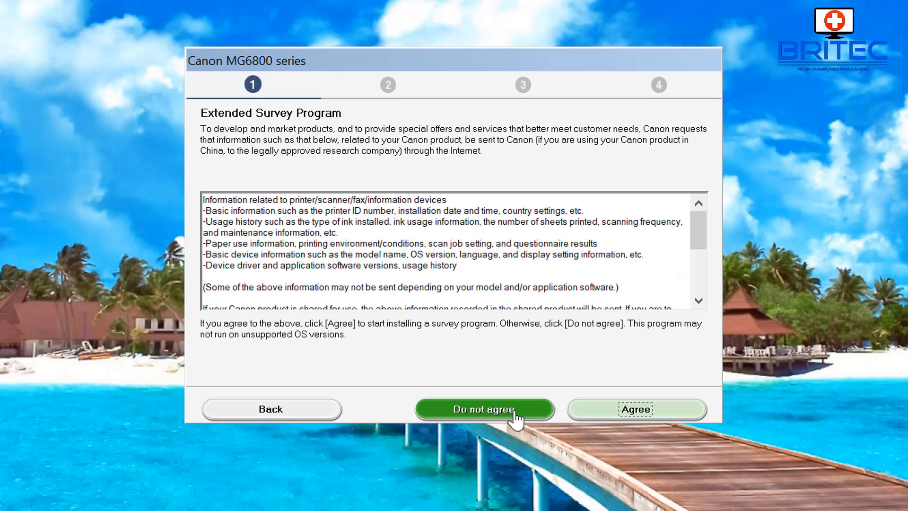
left_click(485, 408)
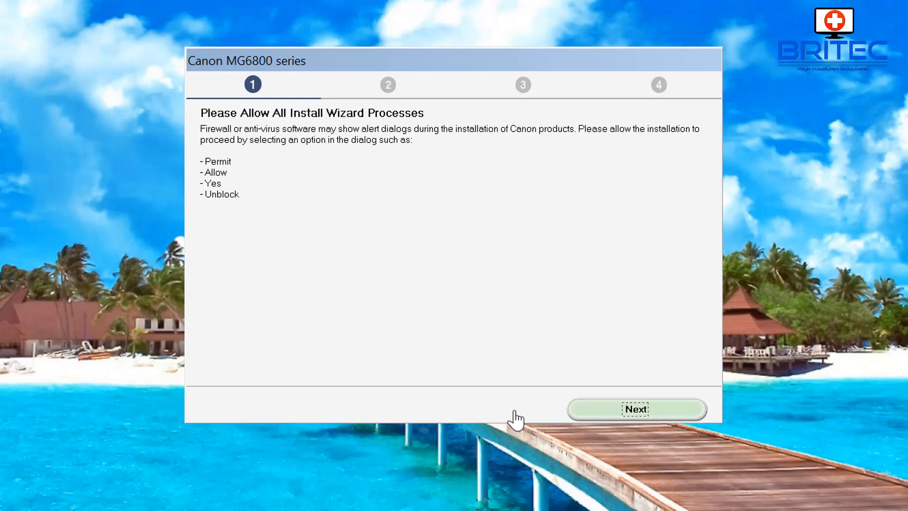
mouse_move(567, 409)
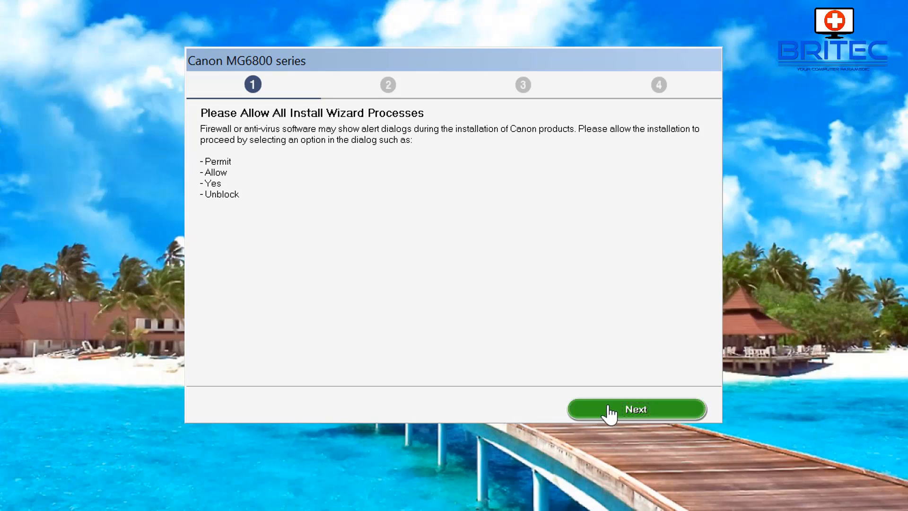
left_click(636, 408)
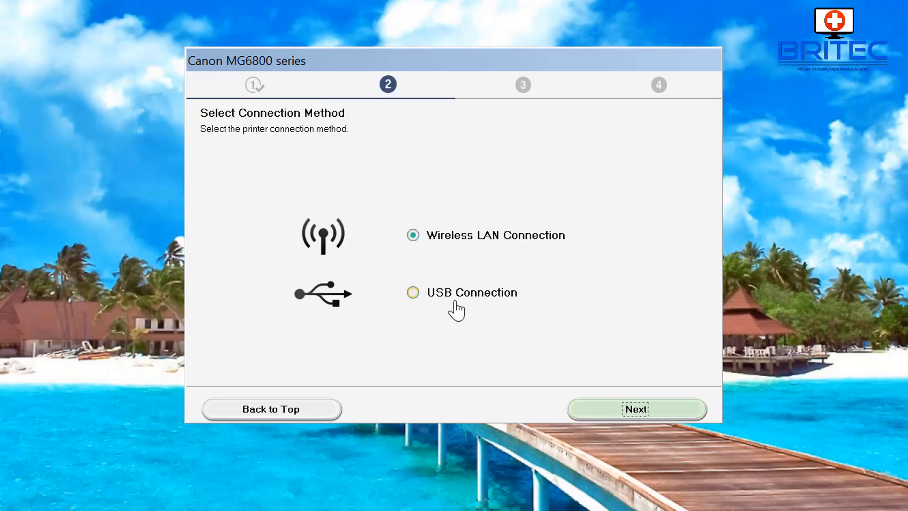
Choose USB Connection as the printer connection method and continue
left_click(412, 292)
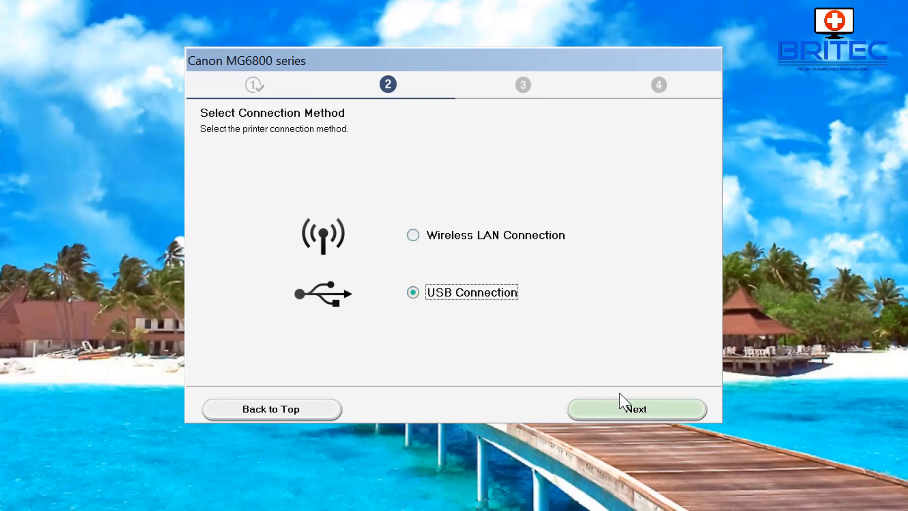
left_click(636, 408)
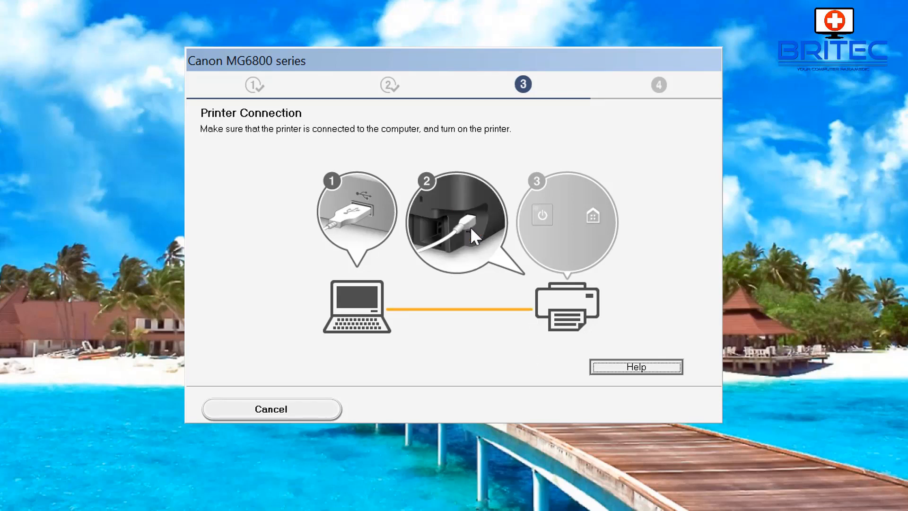
mouse_move(456, 376)
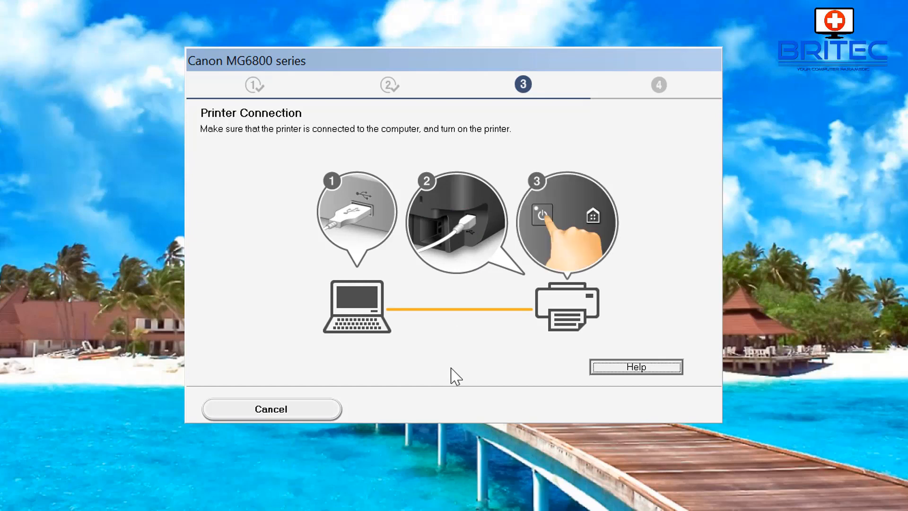
mouse_move(433, 338)
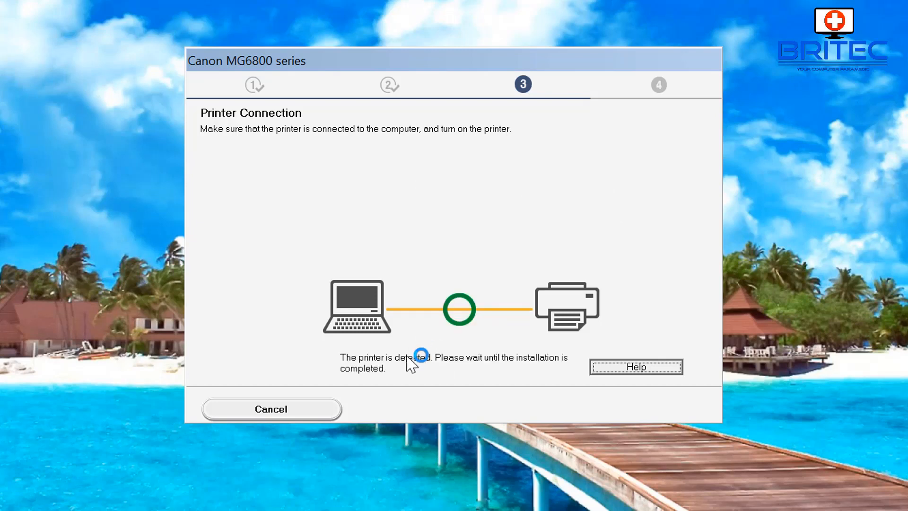
mouse_move(467, 397)
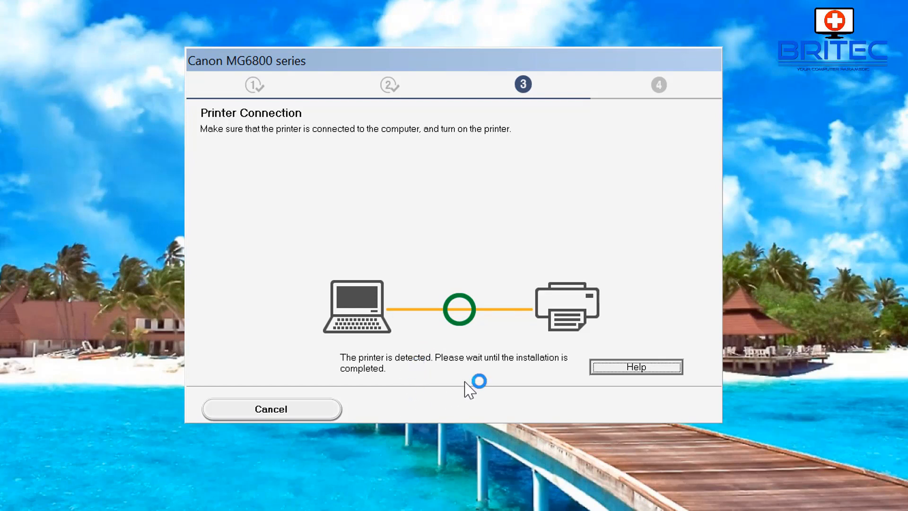
mouse_move(469, 335)
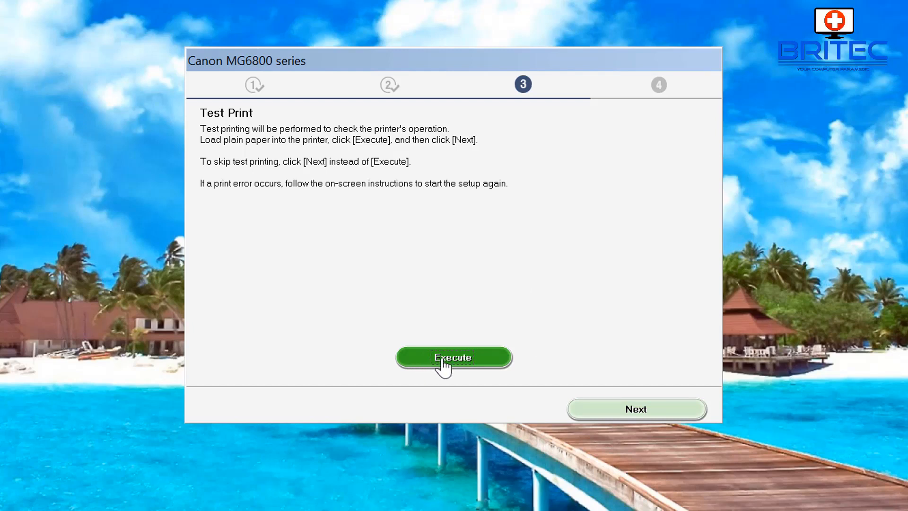
mouse_move(636, 409)
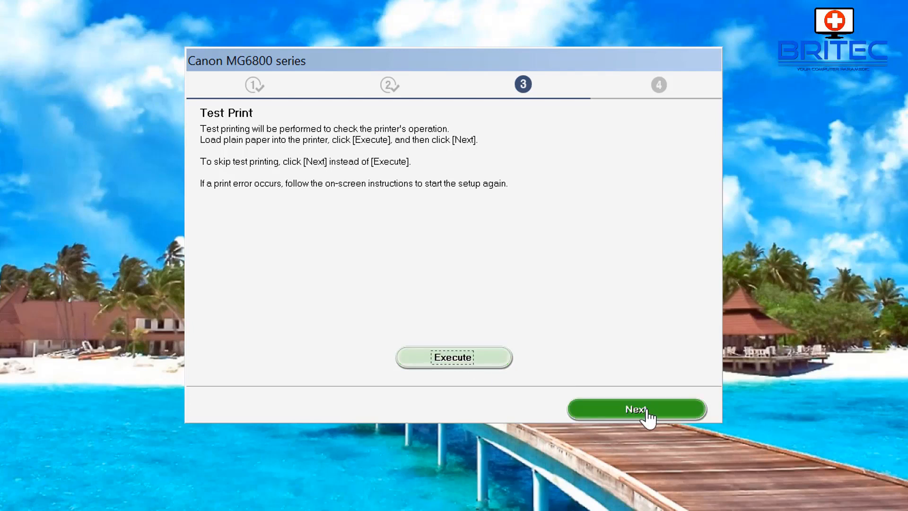
Skip the test print and continue past Setup Complete to the software list
left_click(637, 408)
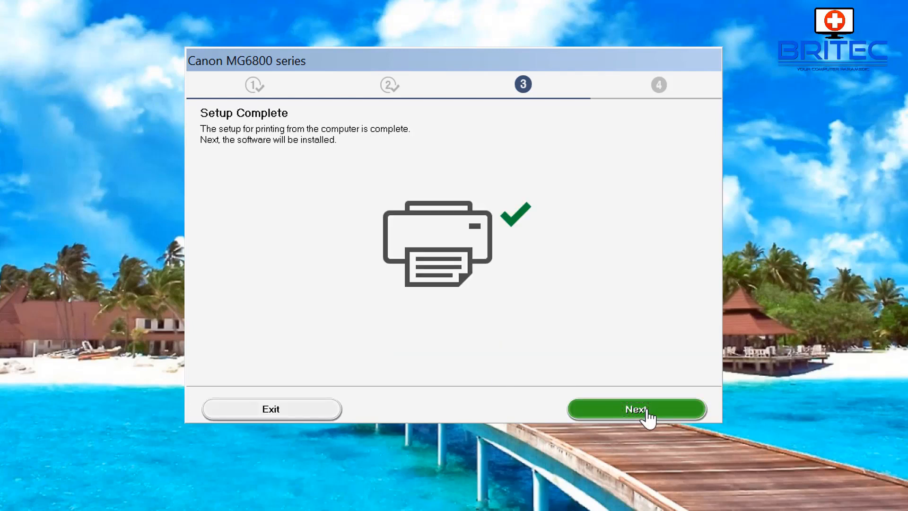
left_click(636, 409)
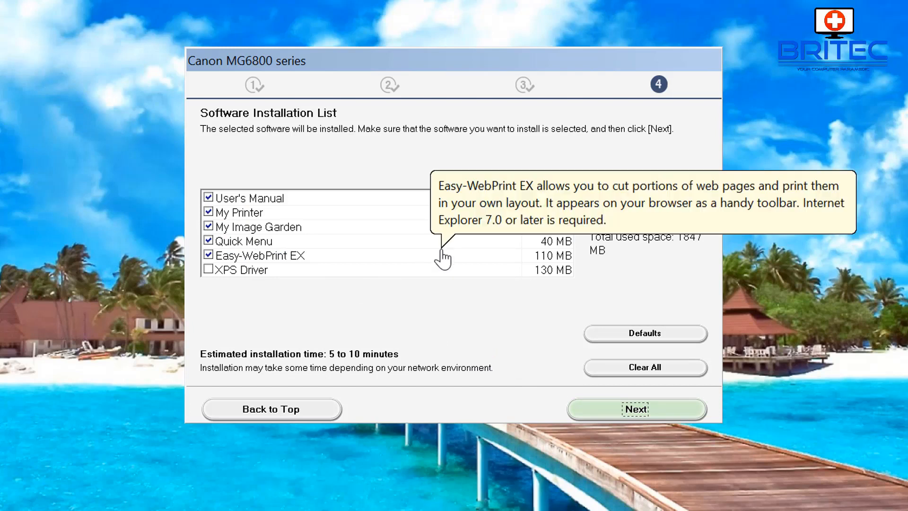
mouse_move(617, 292)
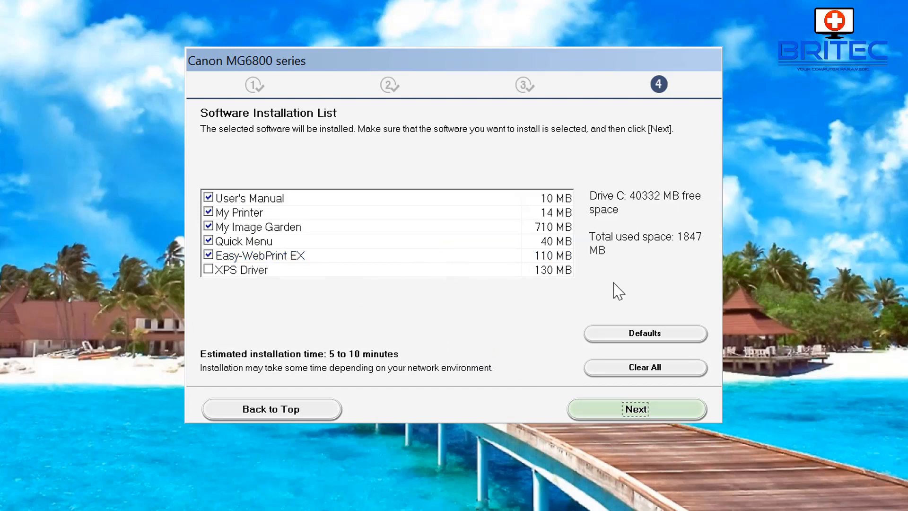
mouse_move(300, 259)
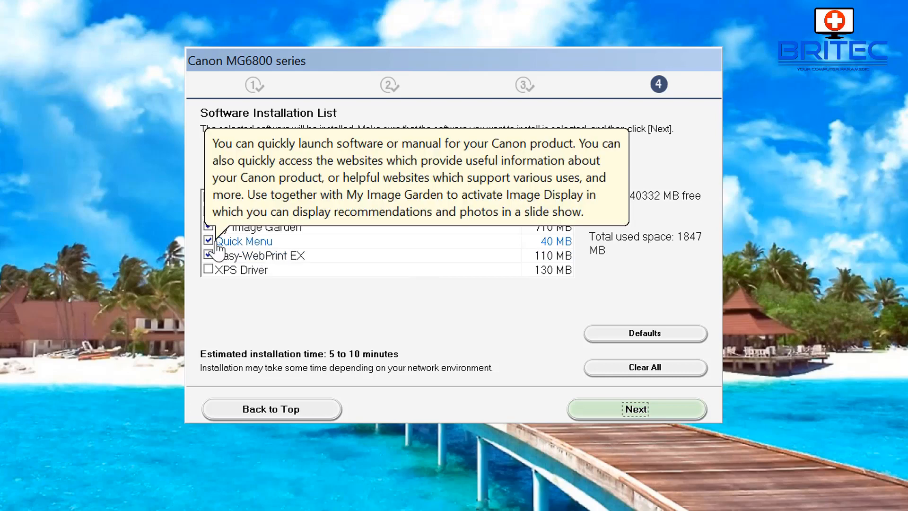
Uncheck Quick Menu in the Software Installation List and start installing the rest
left_click(208, 254)
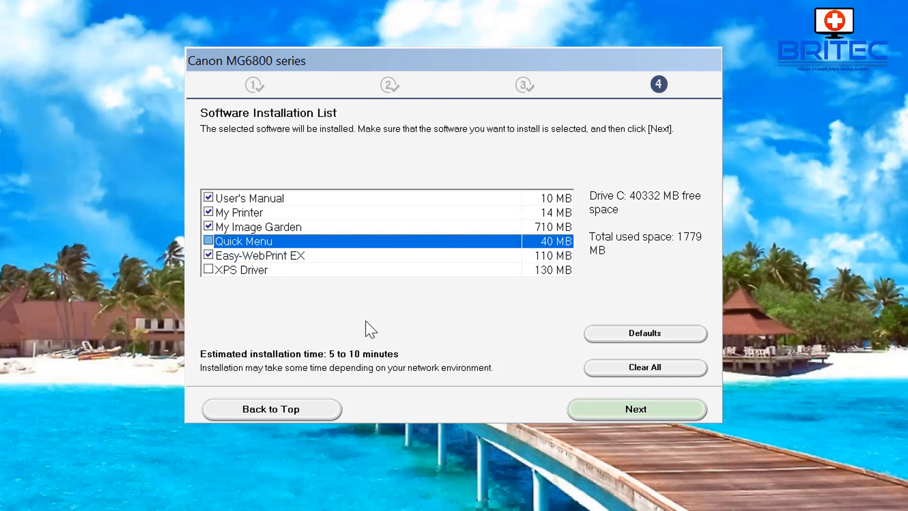
mouse_move(492, 389)
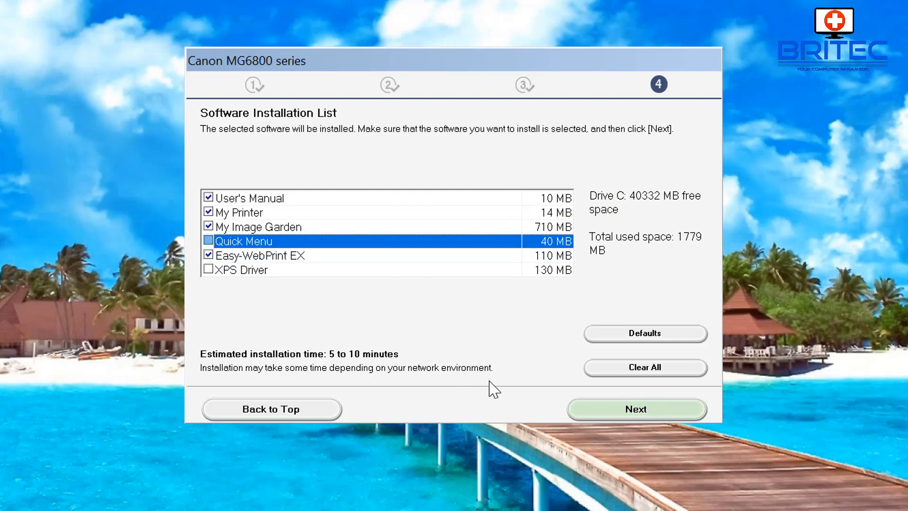
mouse_move(635, 409)
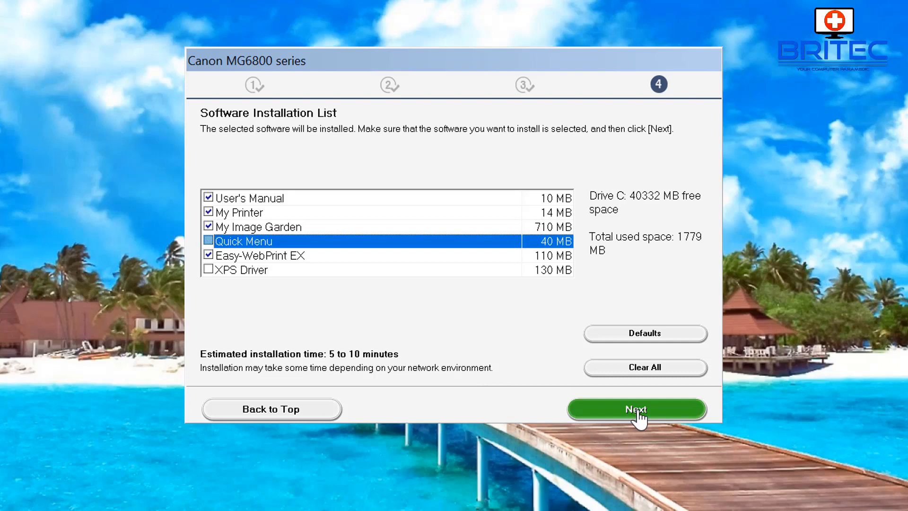
left_click(637, 409)
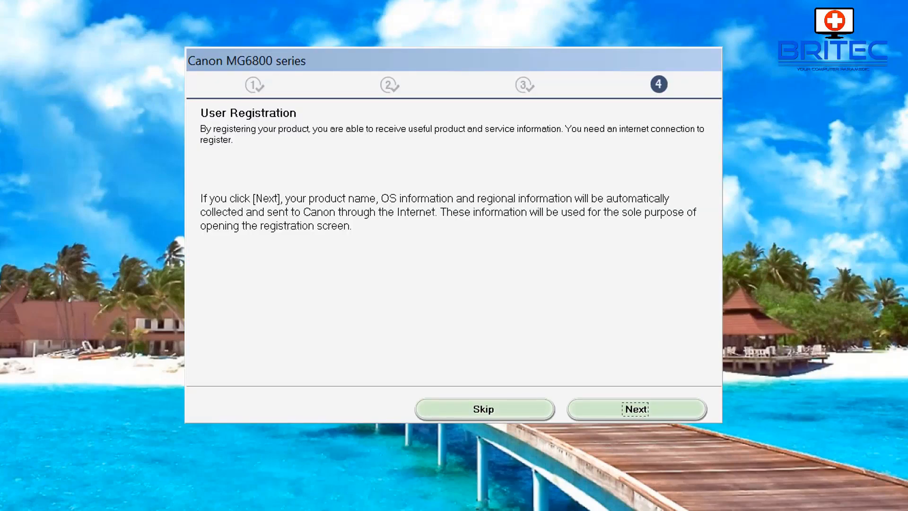
mouse_move(436, 385)
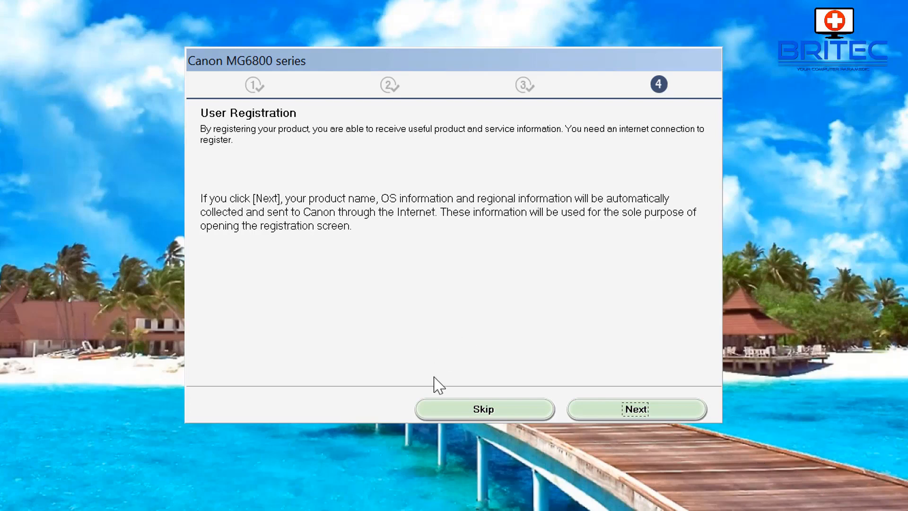
Skip User Registration and exit the installer after 'Installation completed successfully'
left_click(483, 408)
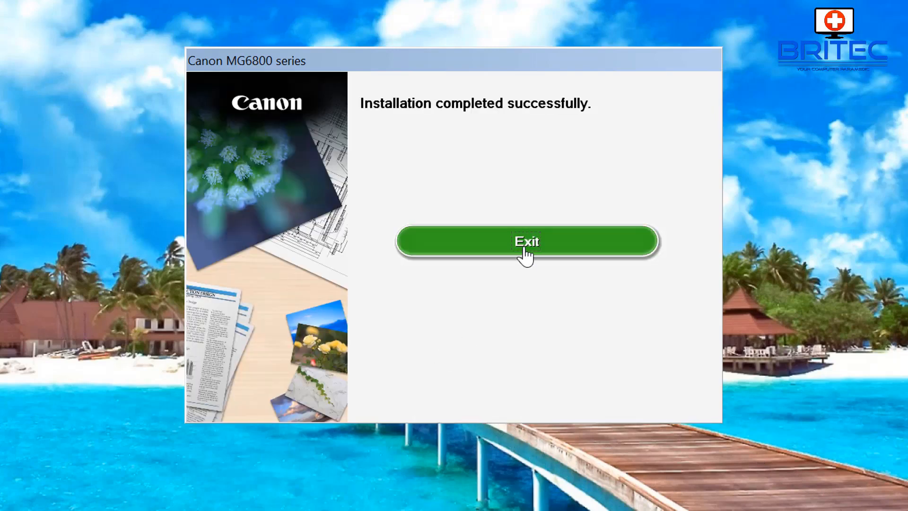
left_click(526, 241)
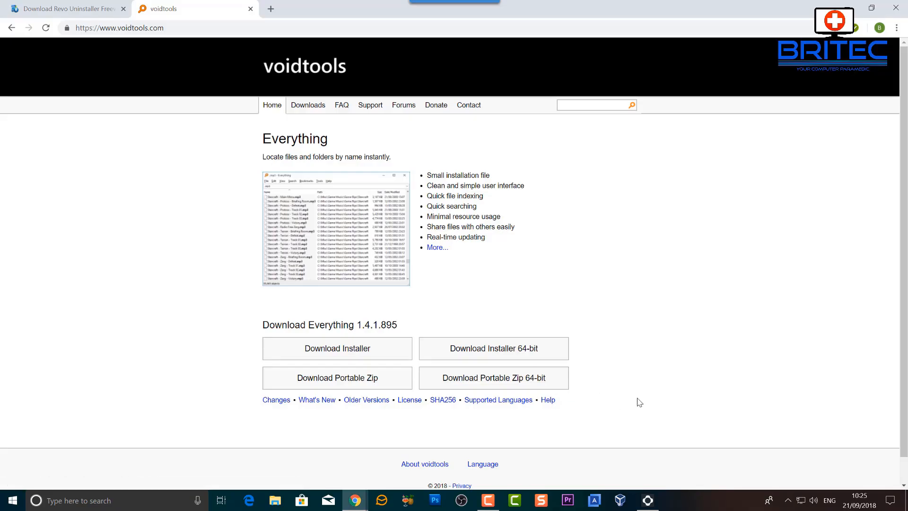
mouse_move(603, 292)
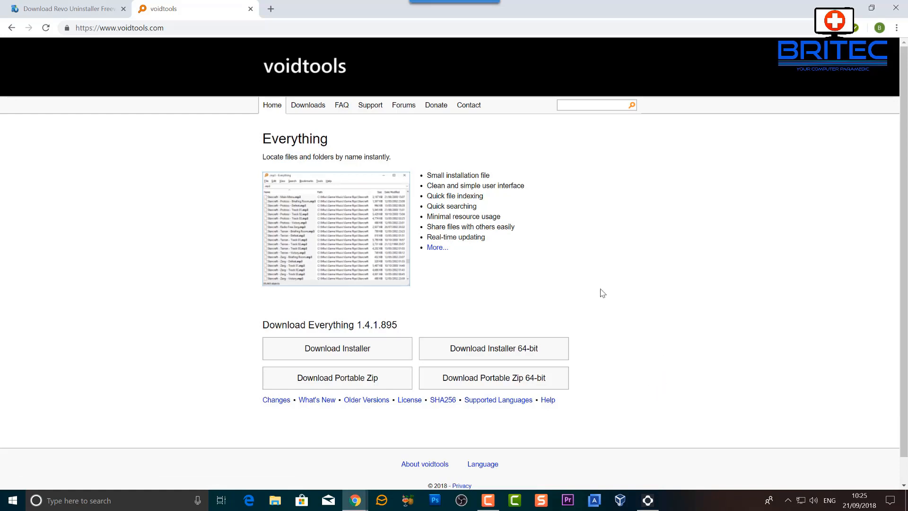
mouse_move(337, 255)
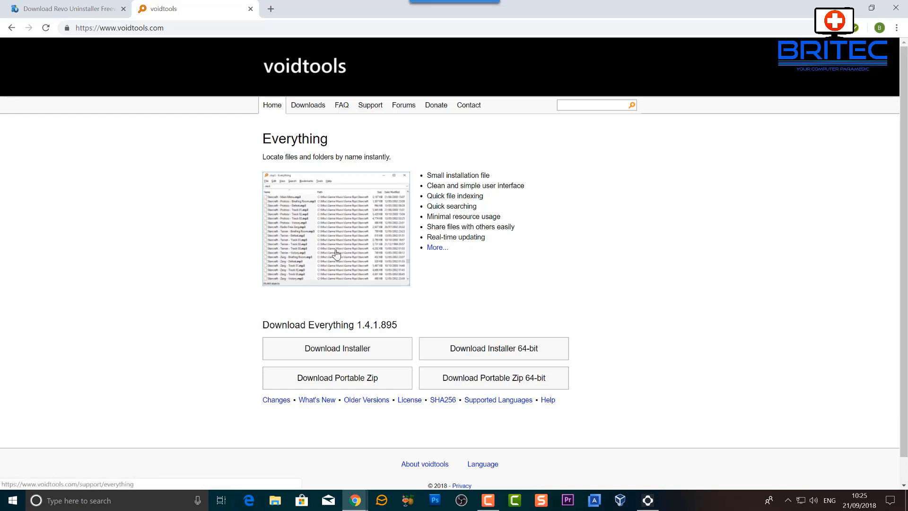
mouse_move(450, 195)
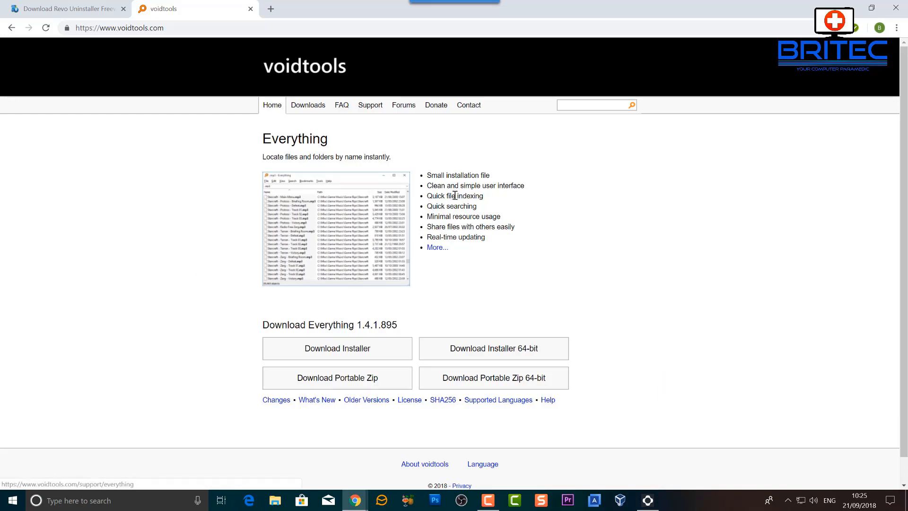
mouse_move(415, 257)
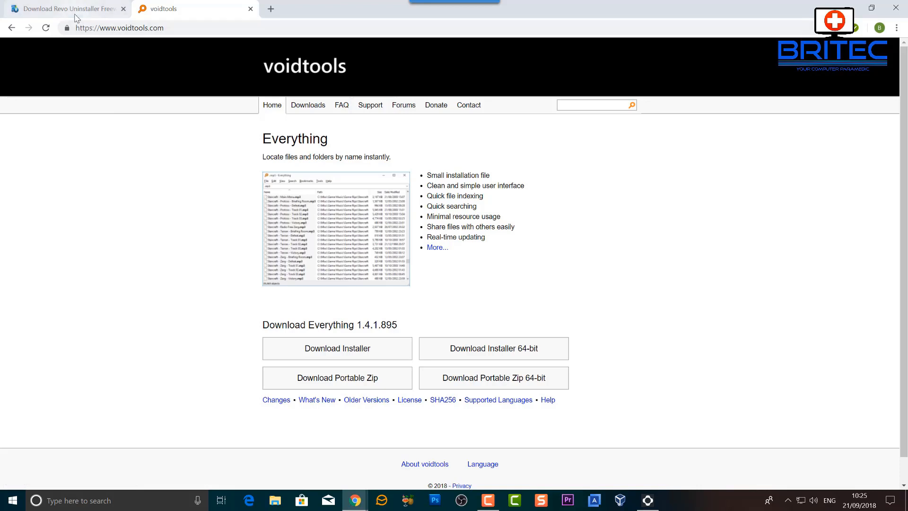
mouse_move(64, 9)
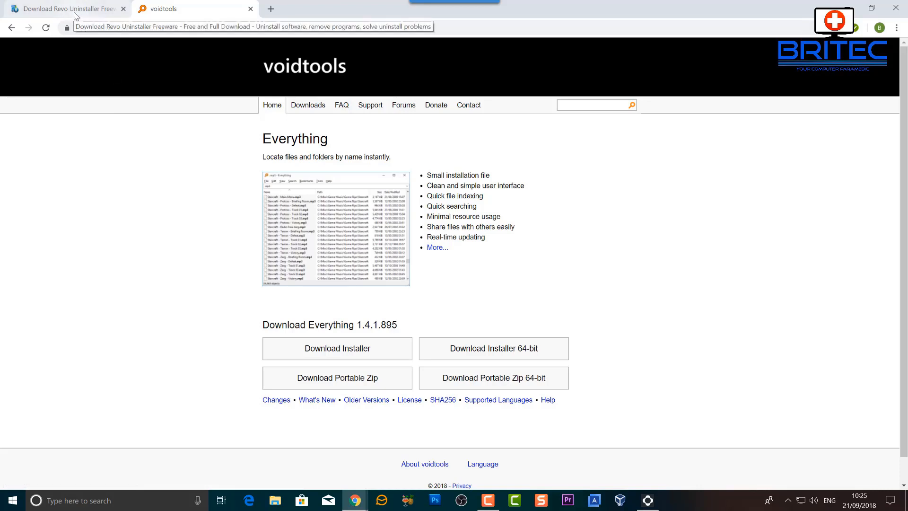
Show the Revo Uninstaller download page and scroll through its free, pro and portable comparison
left_click(64, 8)
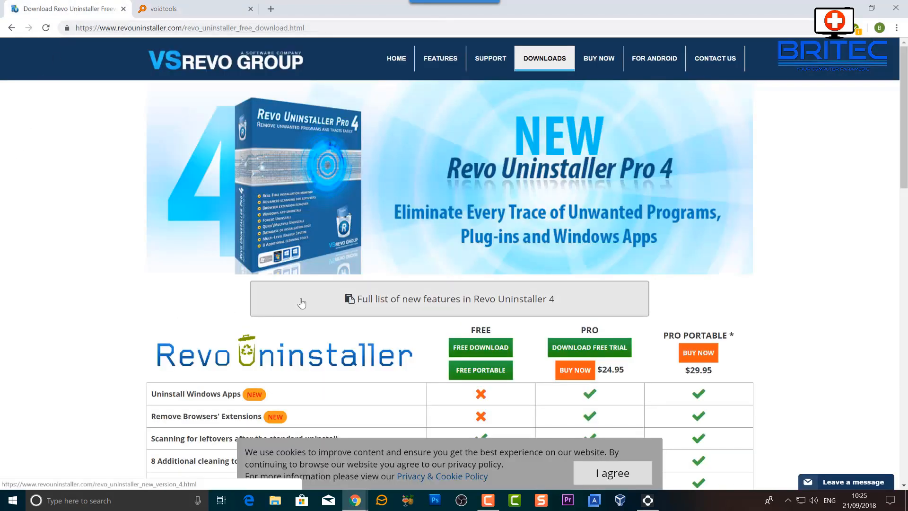
scroll("down", 3)
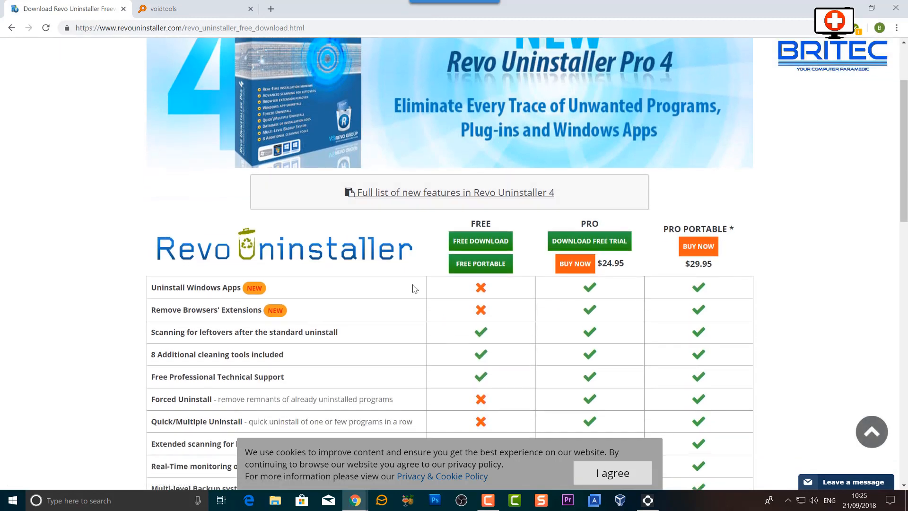
scroll("up", 3)
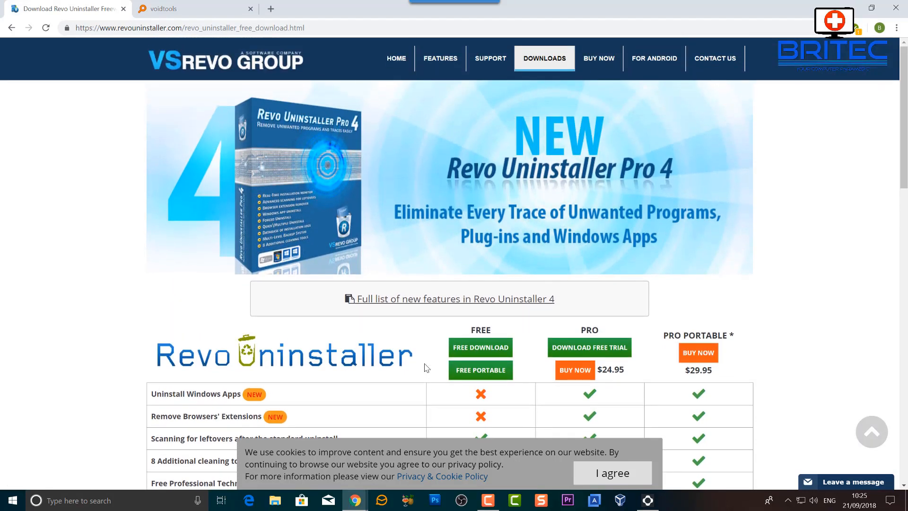
mouse_move(434, 363)
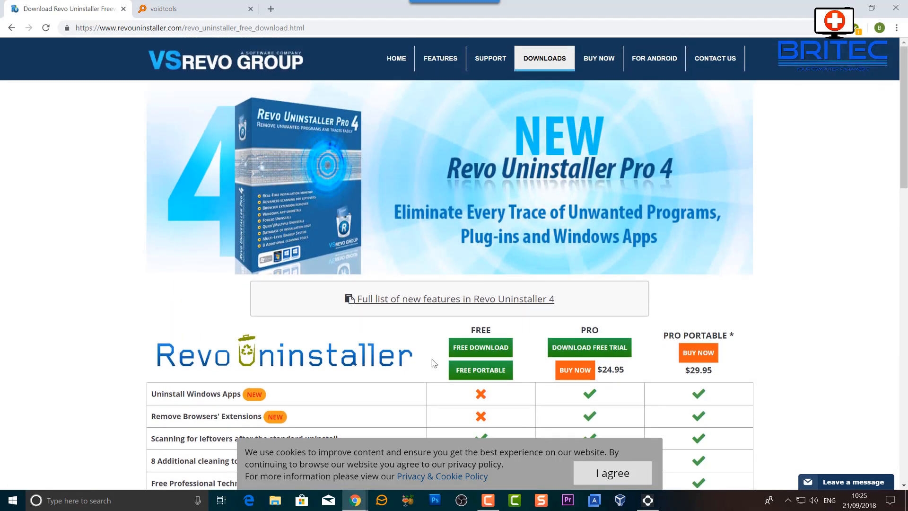
mouse_move(801, 265)
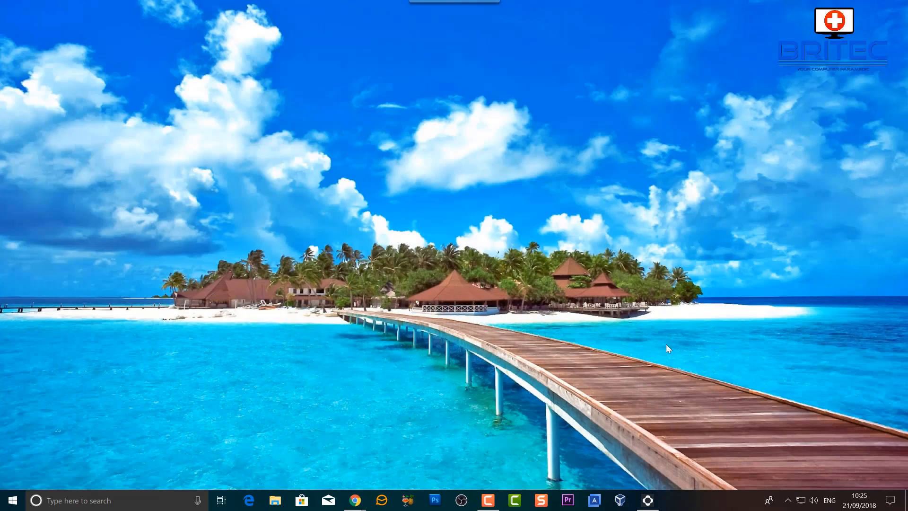
mouse_move(637, 378)
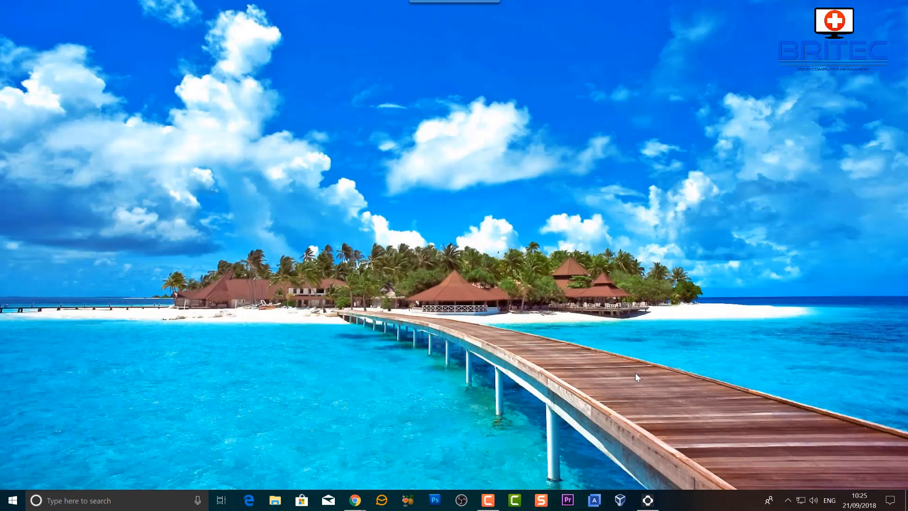
Subscribe to the Britec YouTube channel via its red SUBSCRIBE button
left_click(354, 499)
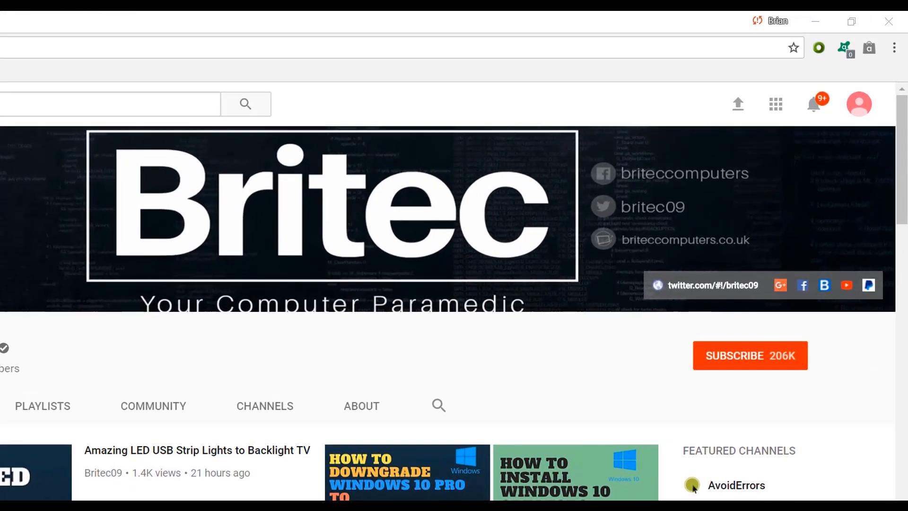
mouse_move(760, 371)
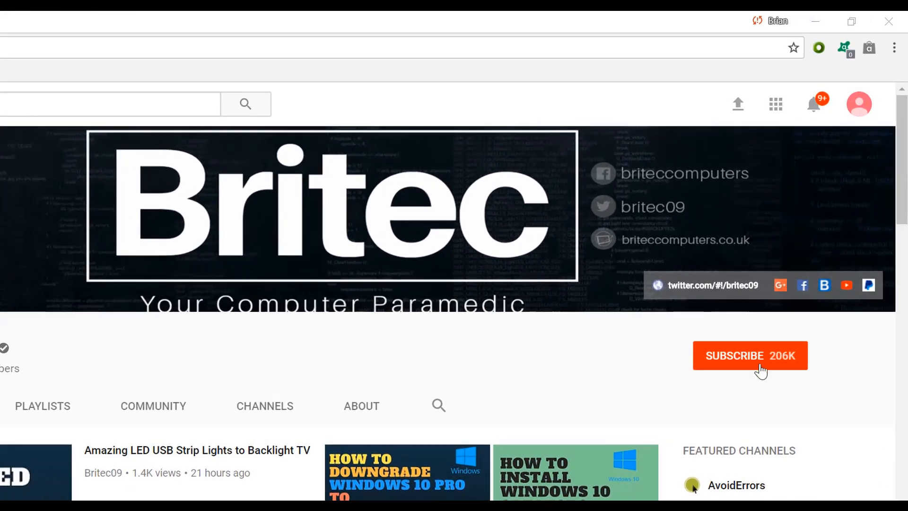
left_click(750, 355)
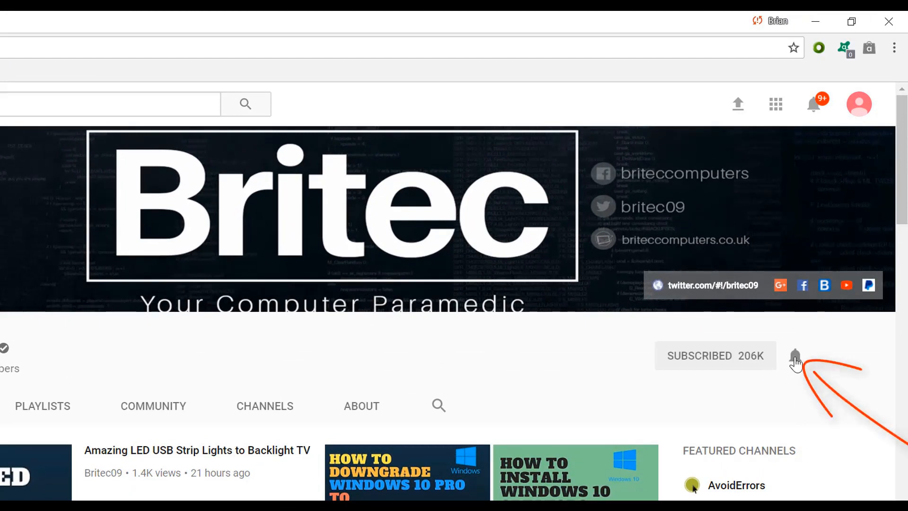
mouse_move(796, 423)
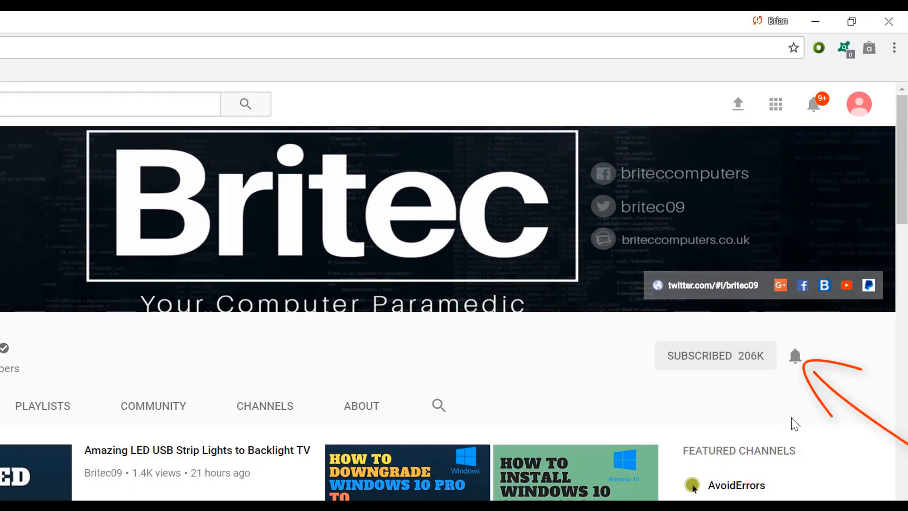